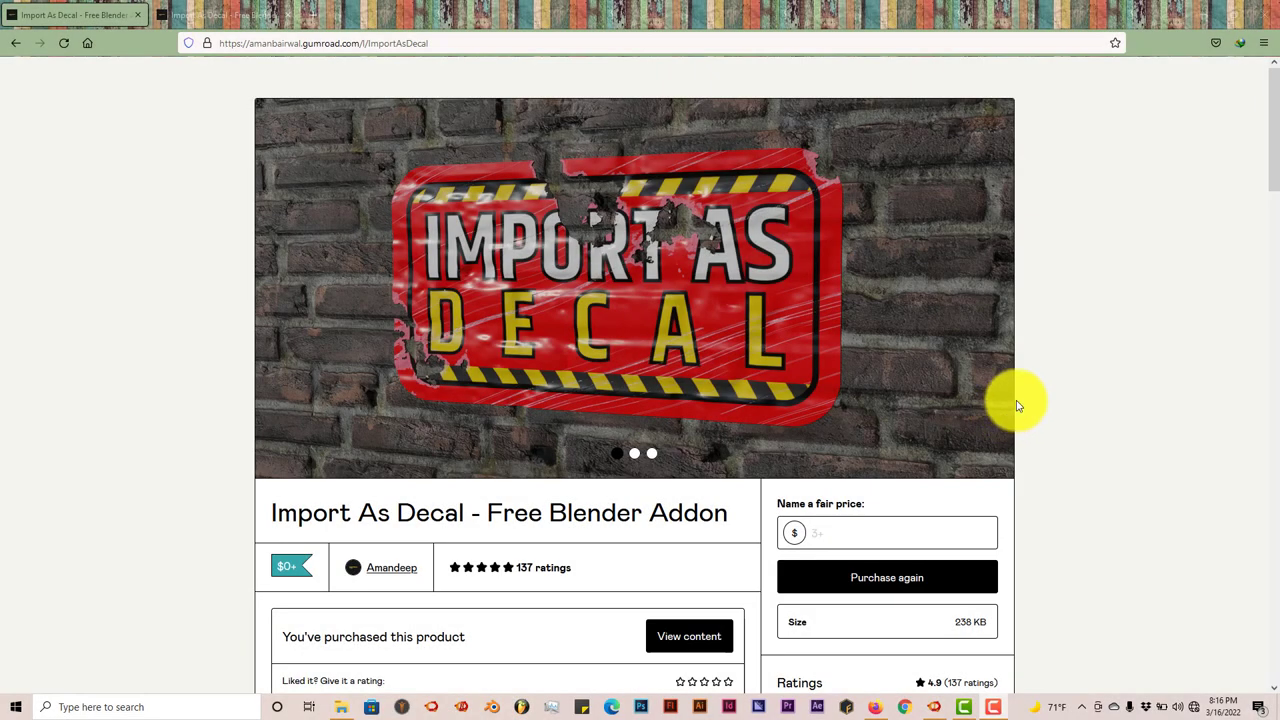
{"action": "mouse_move", "coordinate": [818, 398]}
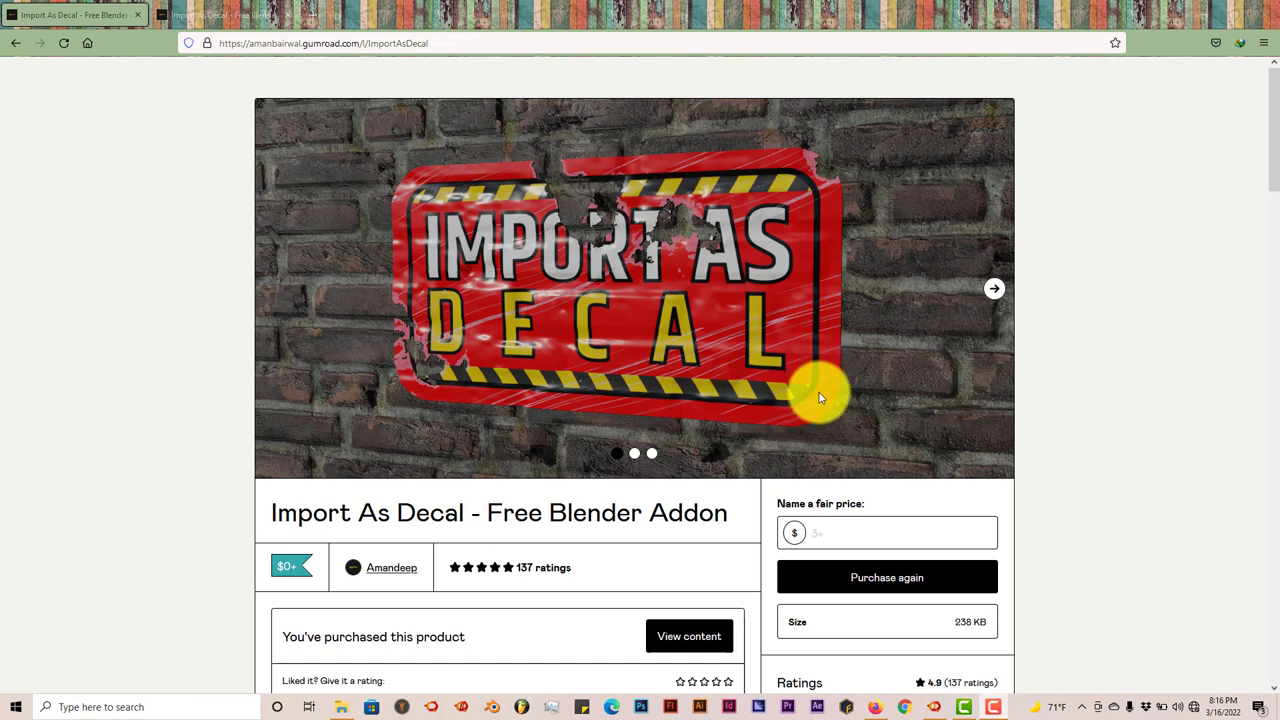
{"action": "mouse_move", "coordinate": [705, 405]}
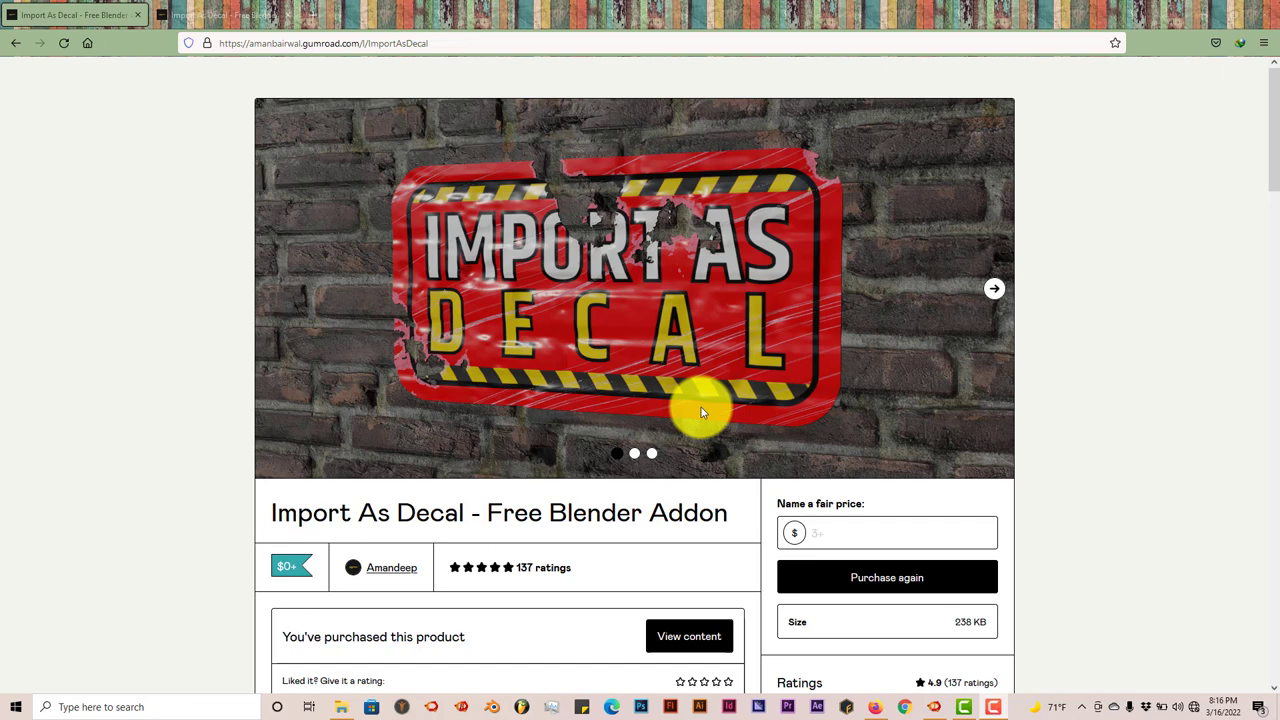
{"action": "mouse_move", "coordinate": [600, 500]}
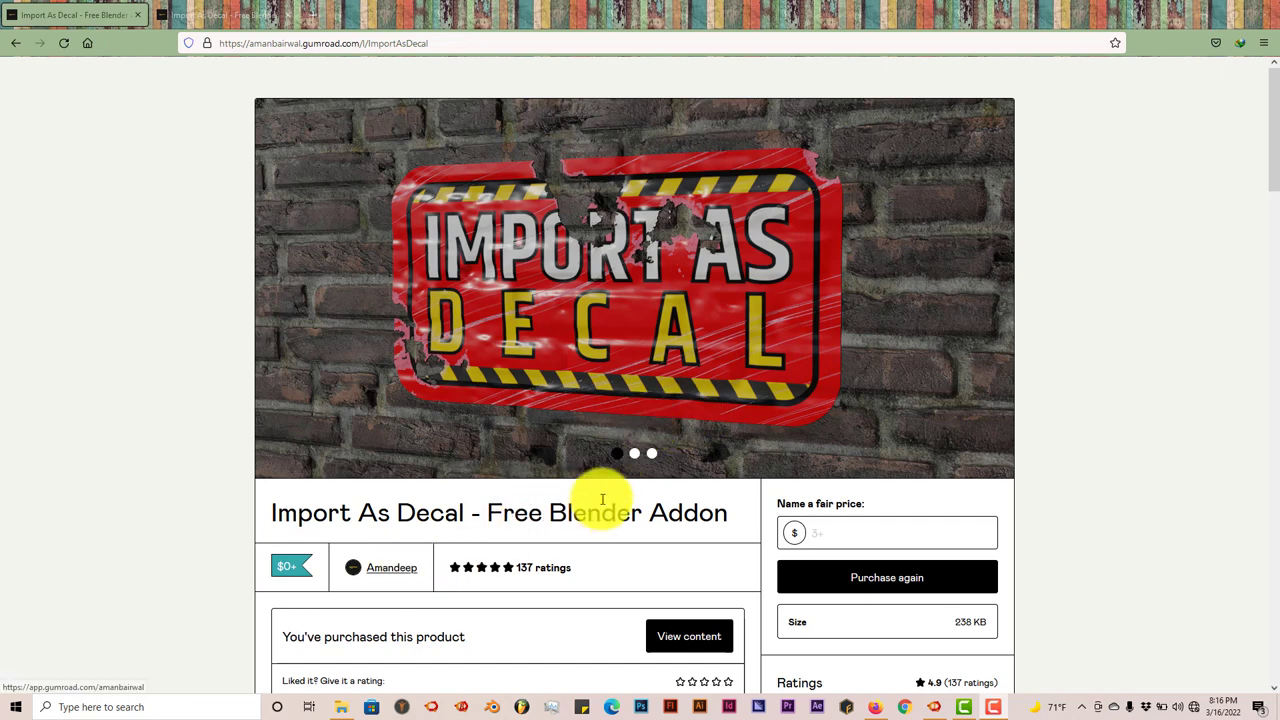
{"action": "mouse_move", "coordinate": [886, 532]}
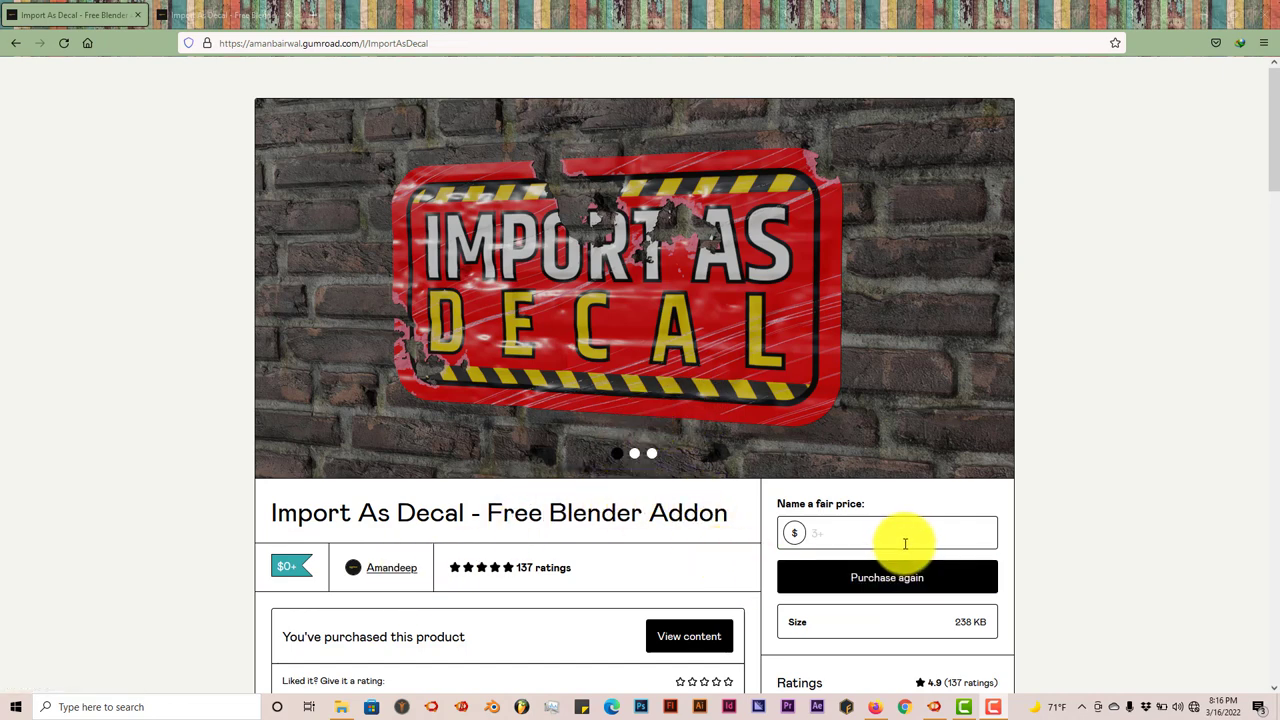
{"action": "mouse_move", "coordinate": [865, 538]}
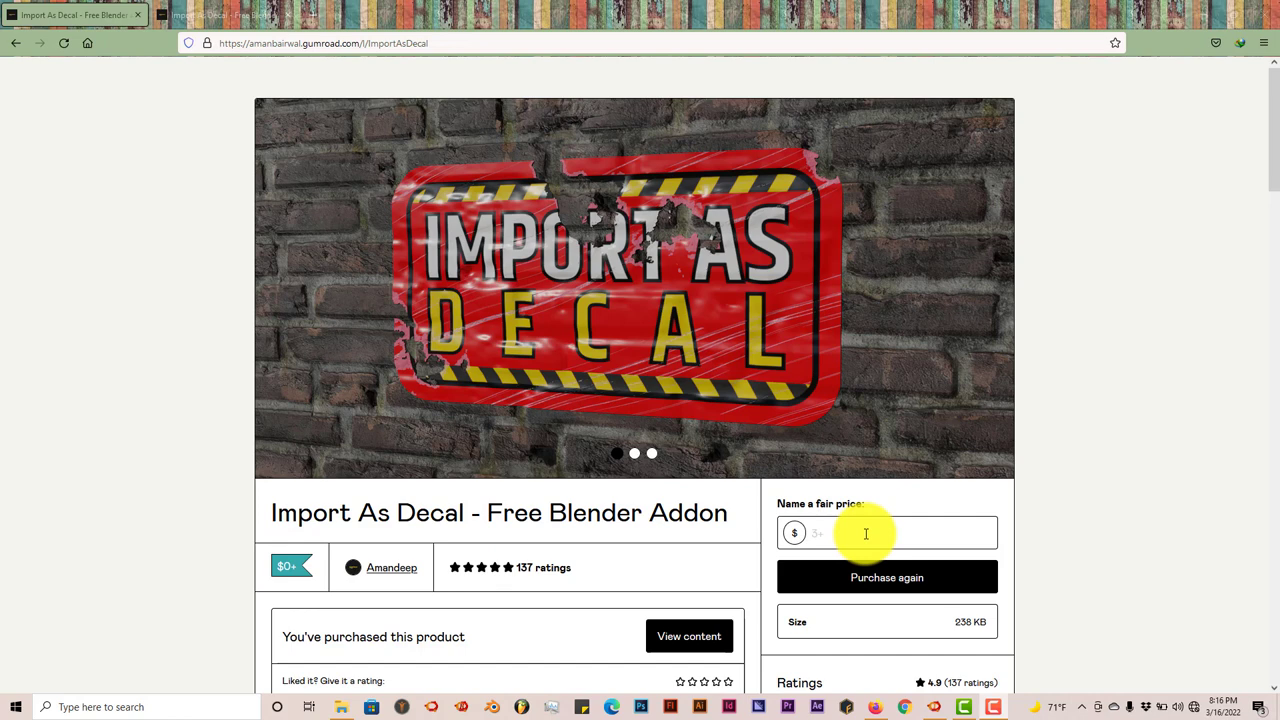
Go from the Import As Decal product page to its download page with the v2.1.0 ZIP
{"action": "left_click", "coordinate": [886, 533]}
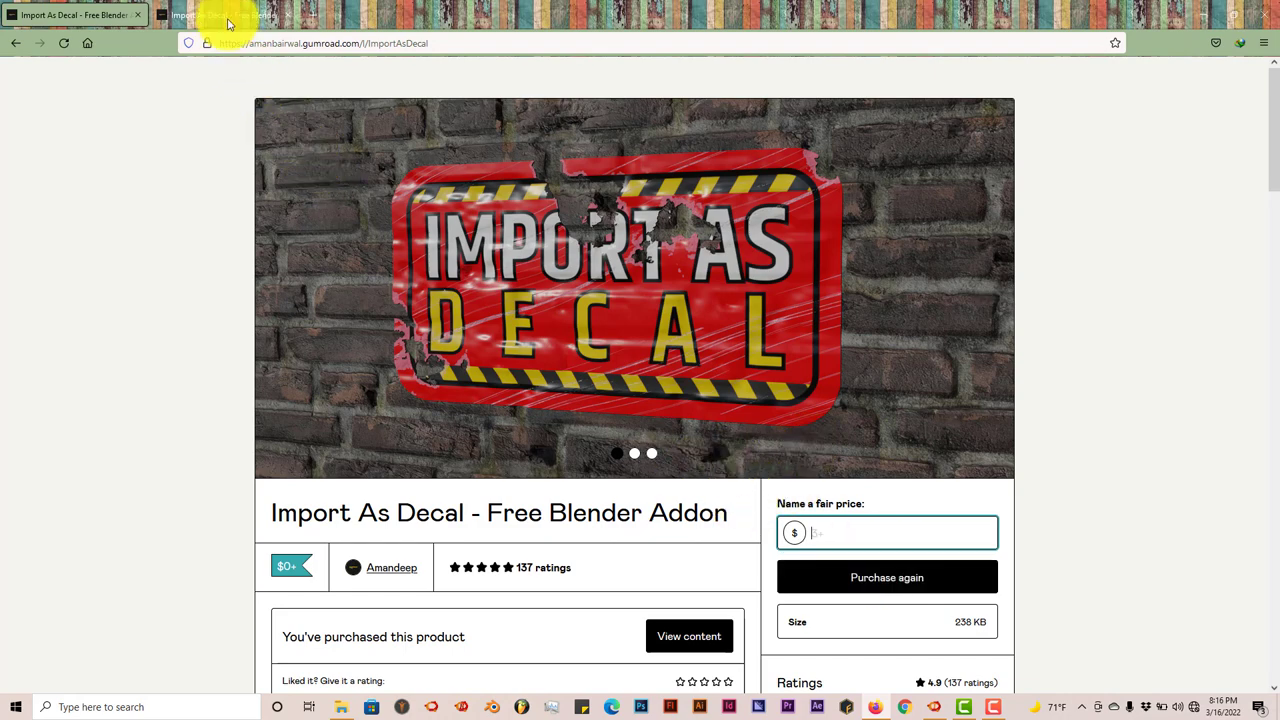
{"action": "left_click", "coordinate": [689, 636]}
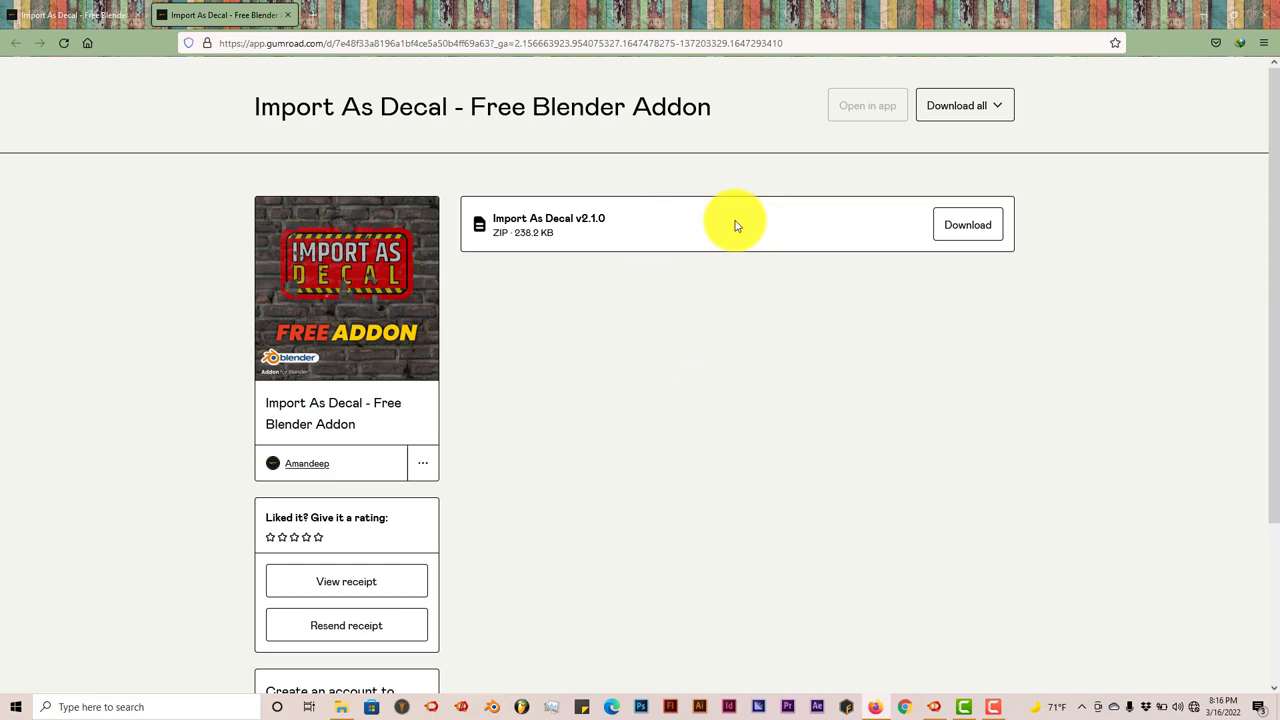
{"action": "mouse_move", "coordinate": [1195, 18]}
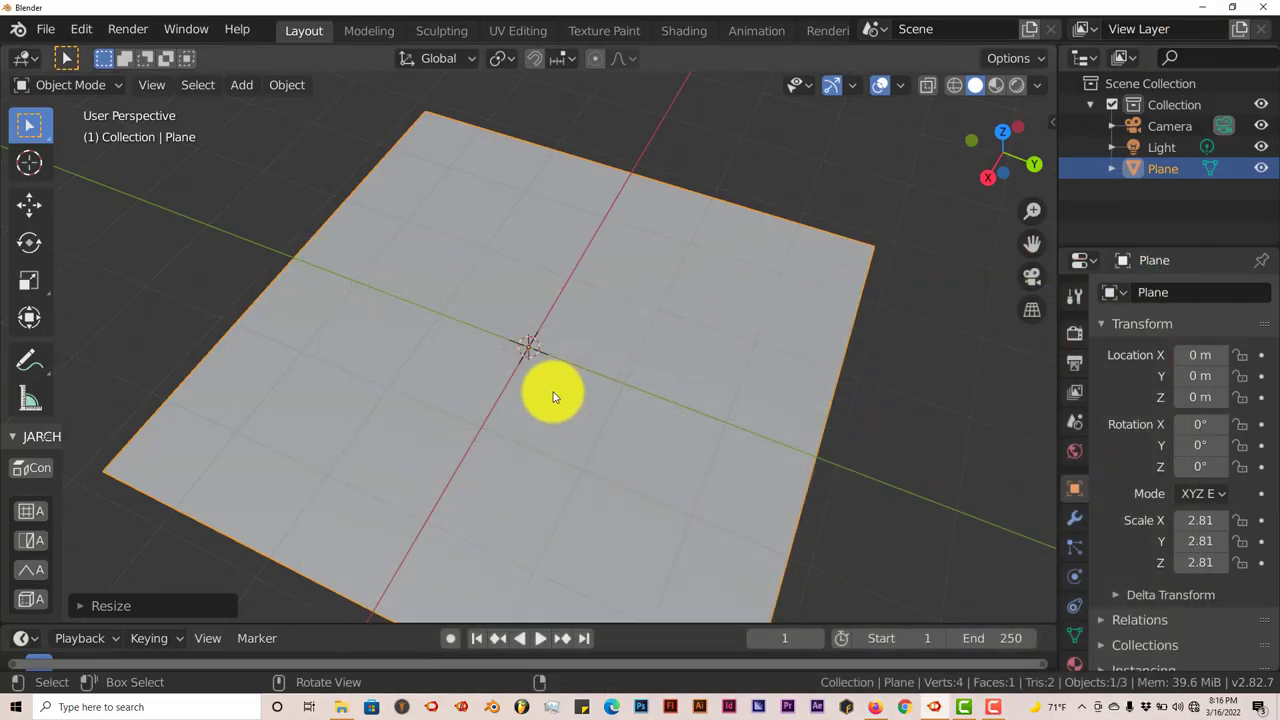
{"action": "mouse_move", "coordinate": [575, 365]}
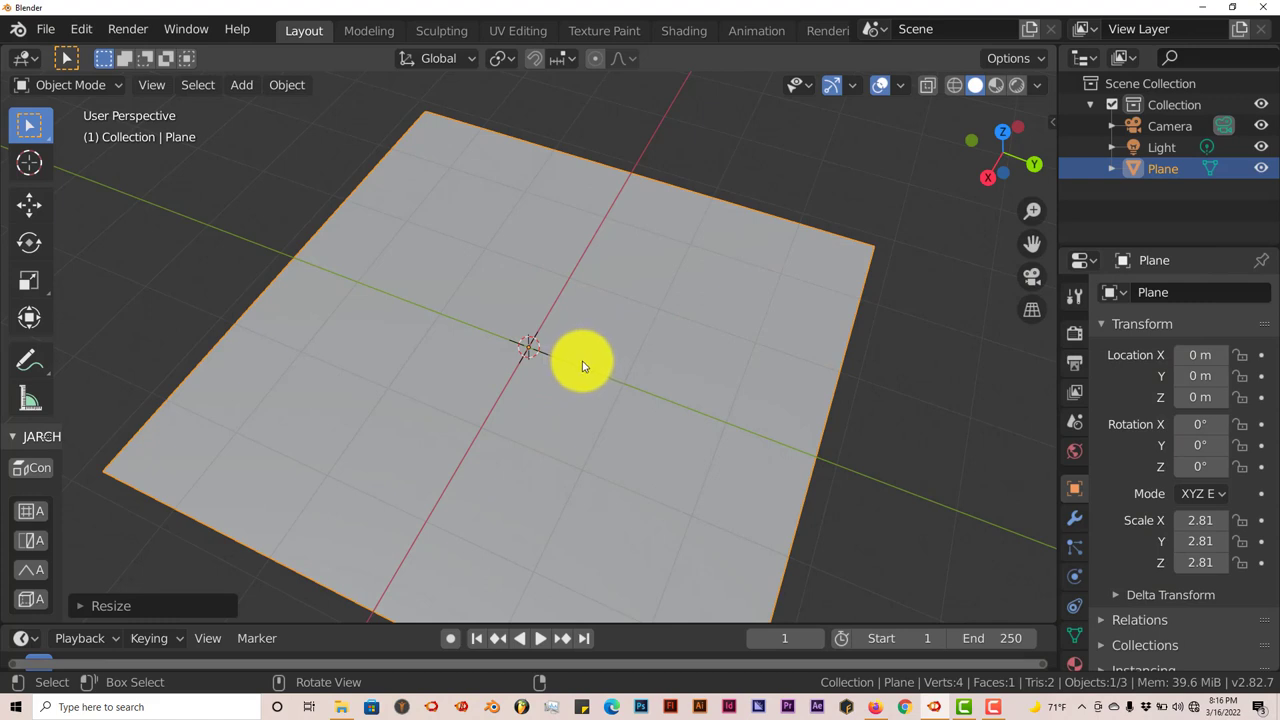
{"action": "mouse_move", "coordinate": [360, 422]}
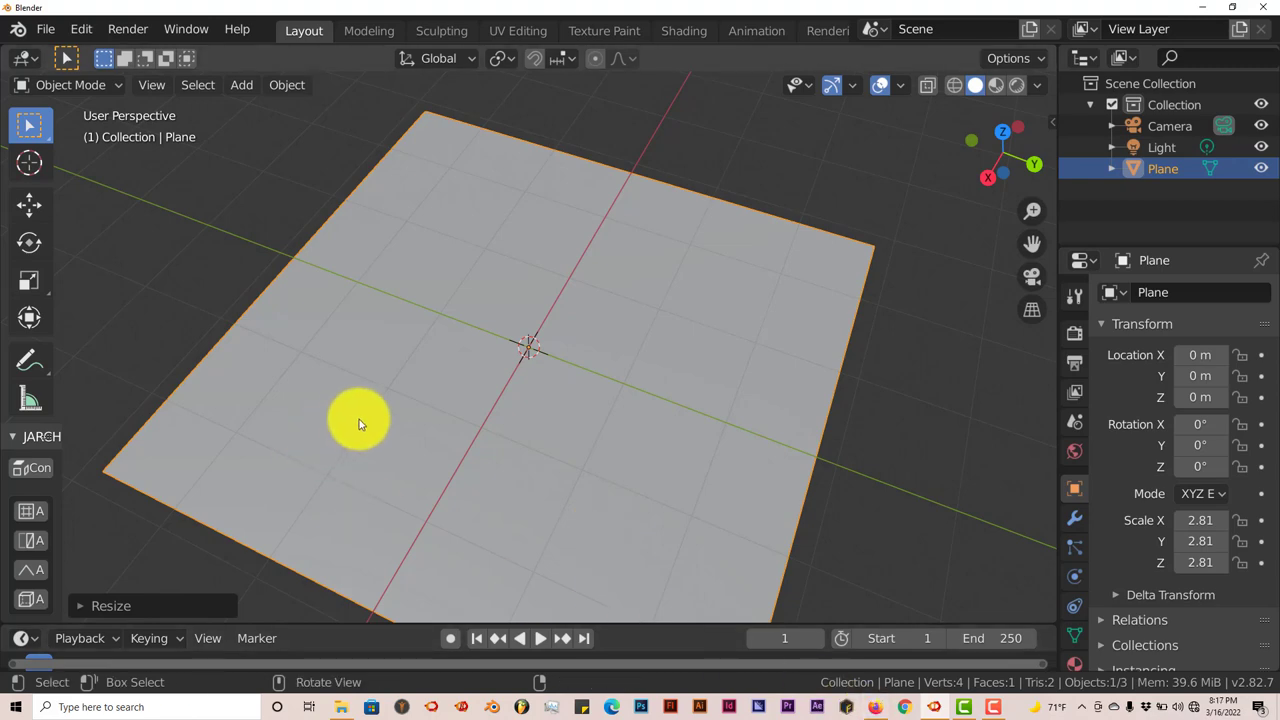
{"action": "mouse_move", "coordinate": [95, 63]}
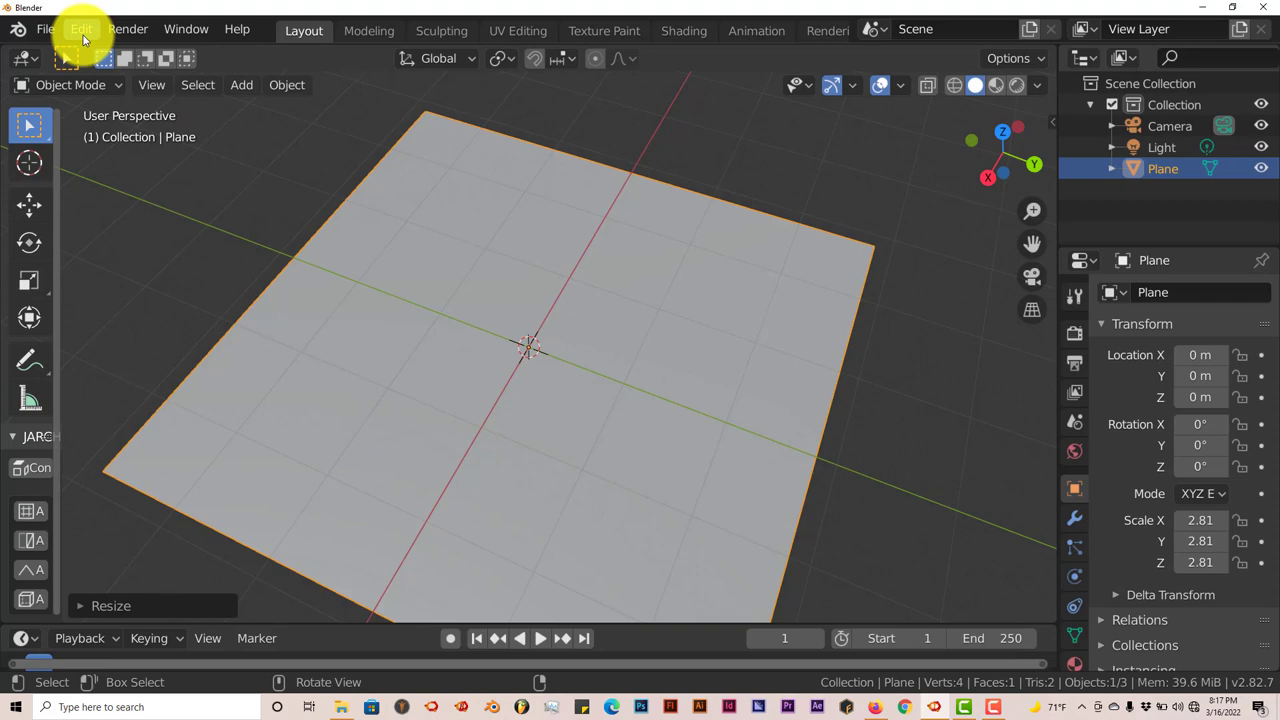
Bring up Blender Preferences Add-ons and the add-on install file browser
{"action": "left_click", "coordinate": [81, 29]}
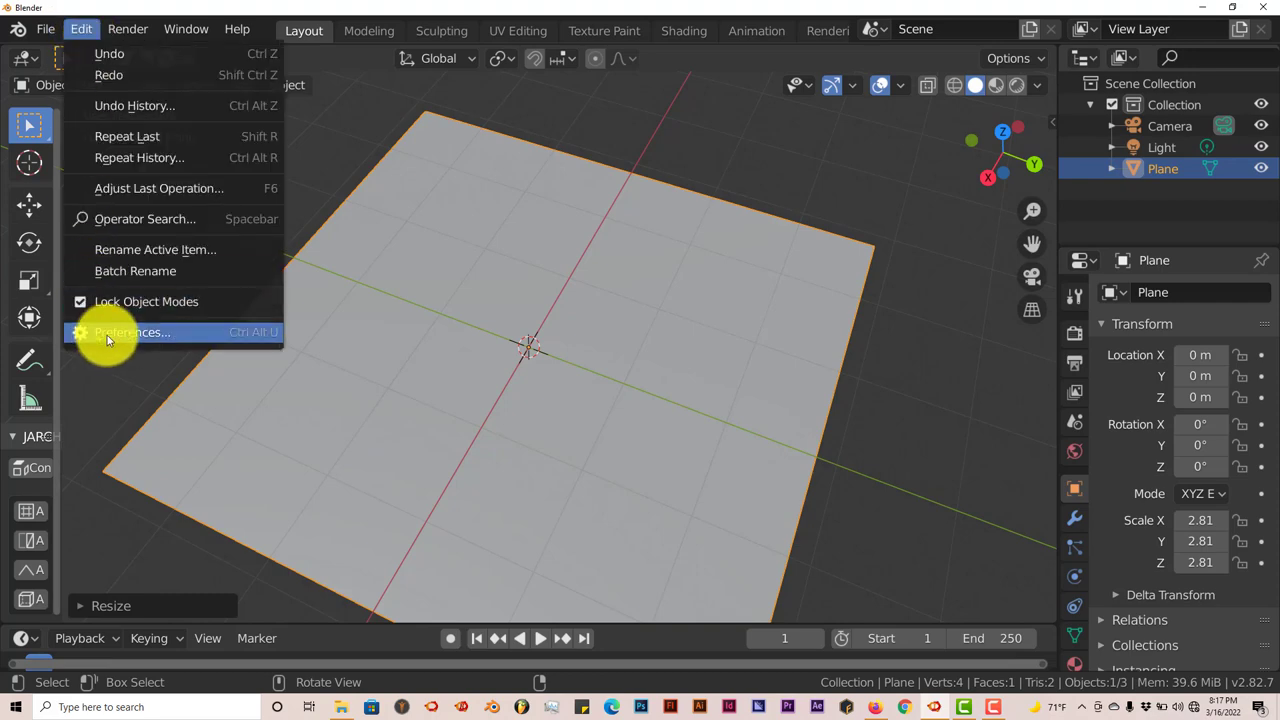
{"action": "left_click", "coordinate": [132, 332]}
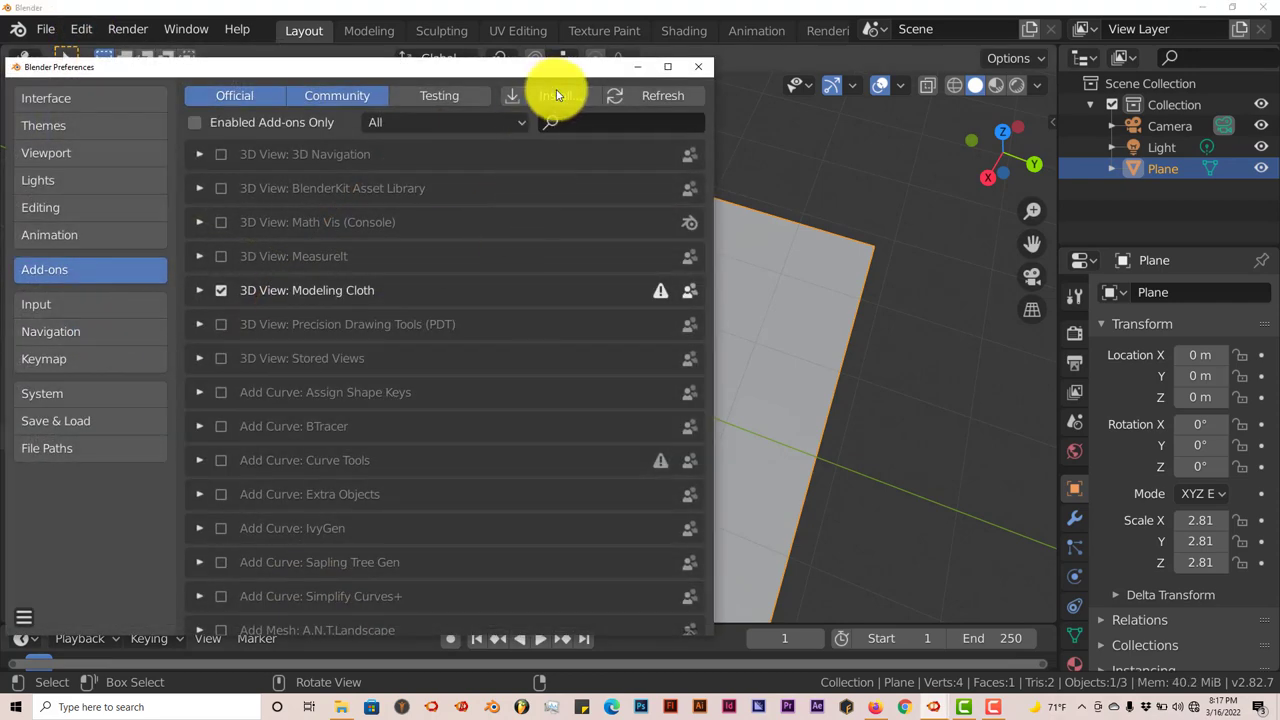
{"action": "left_click", "coordinate": [549, 95]}
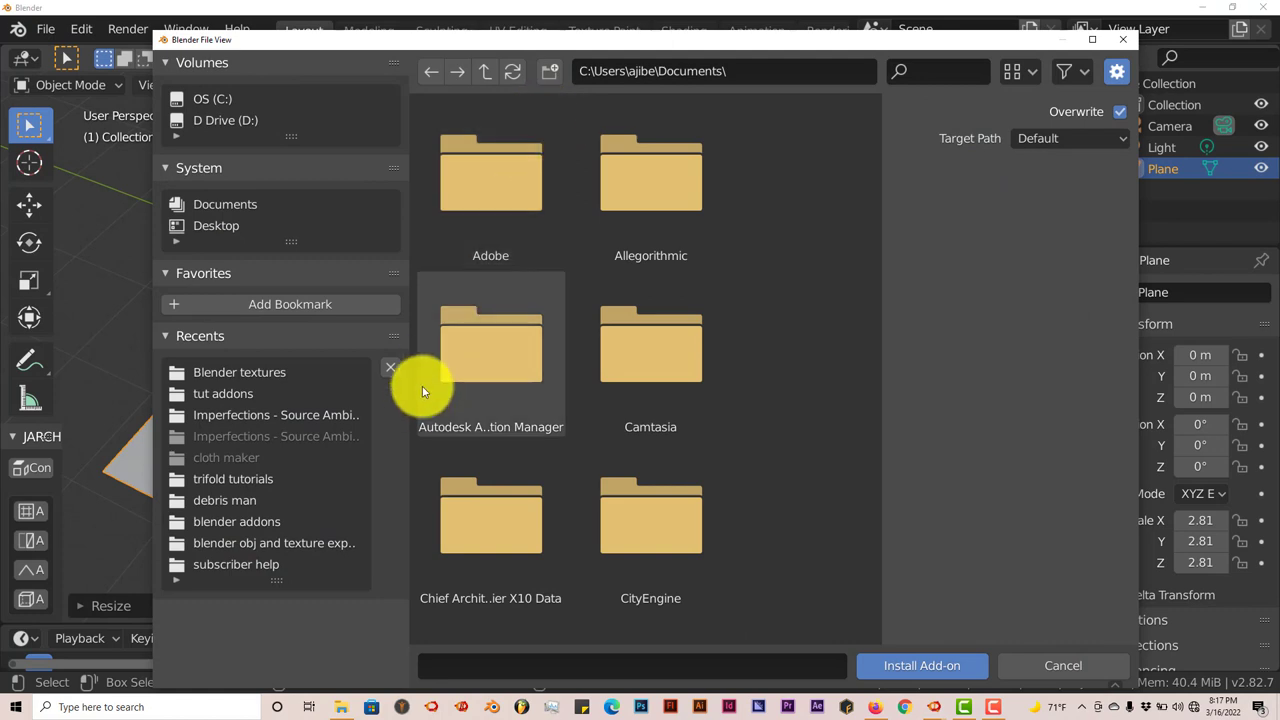
{"action": "mouse_move", "coordinate": [505, 410]}
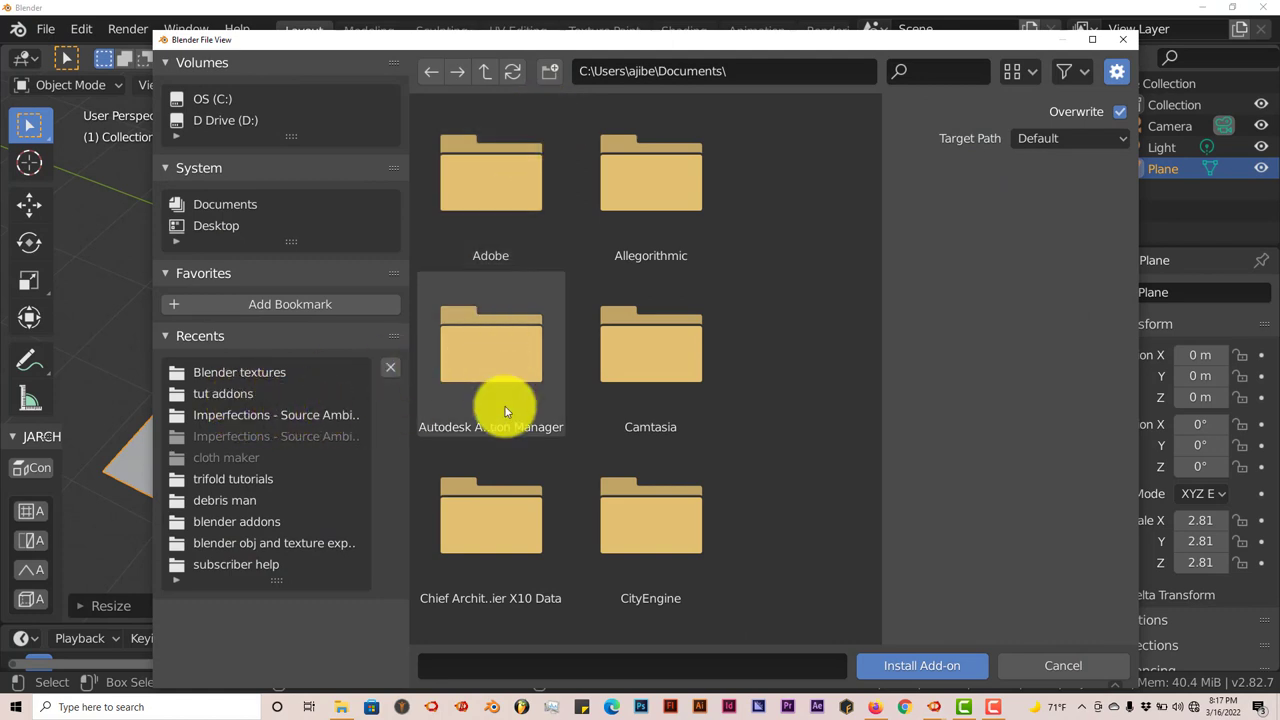
{"action": "mouse_move", "coordinate": [490, 520]}
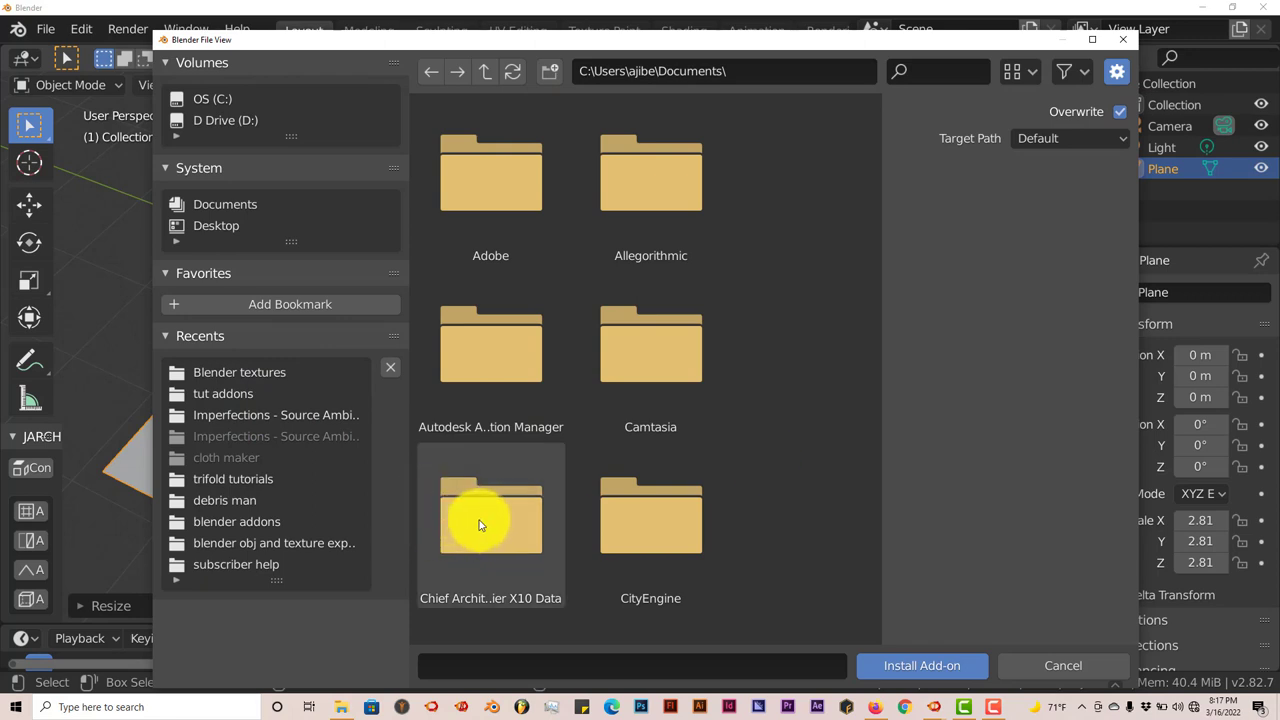
{"action": "mouse_move", "coordinate": [480, 455]}
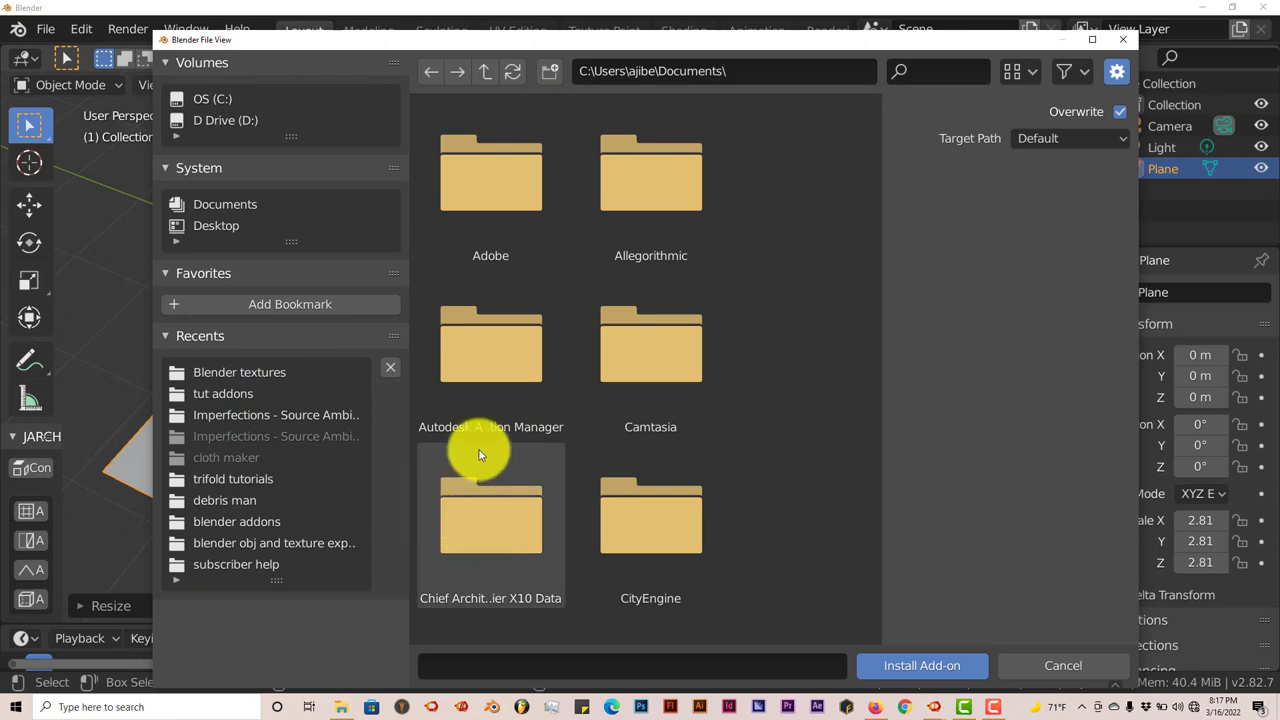
{"action": "mouse_move", "coordinate": [970, 110]}
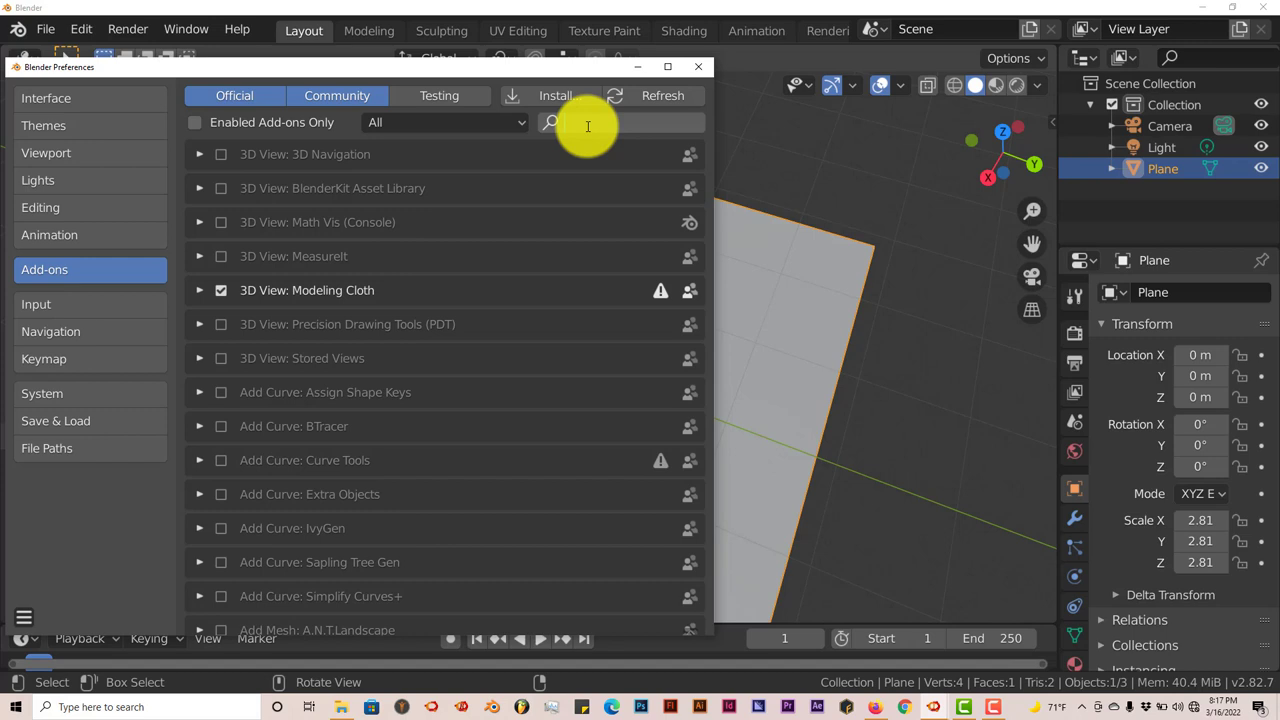
Search 'dec' and enable the Import As Decal add-on
{"action": "type", "text": "dec"}
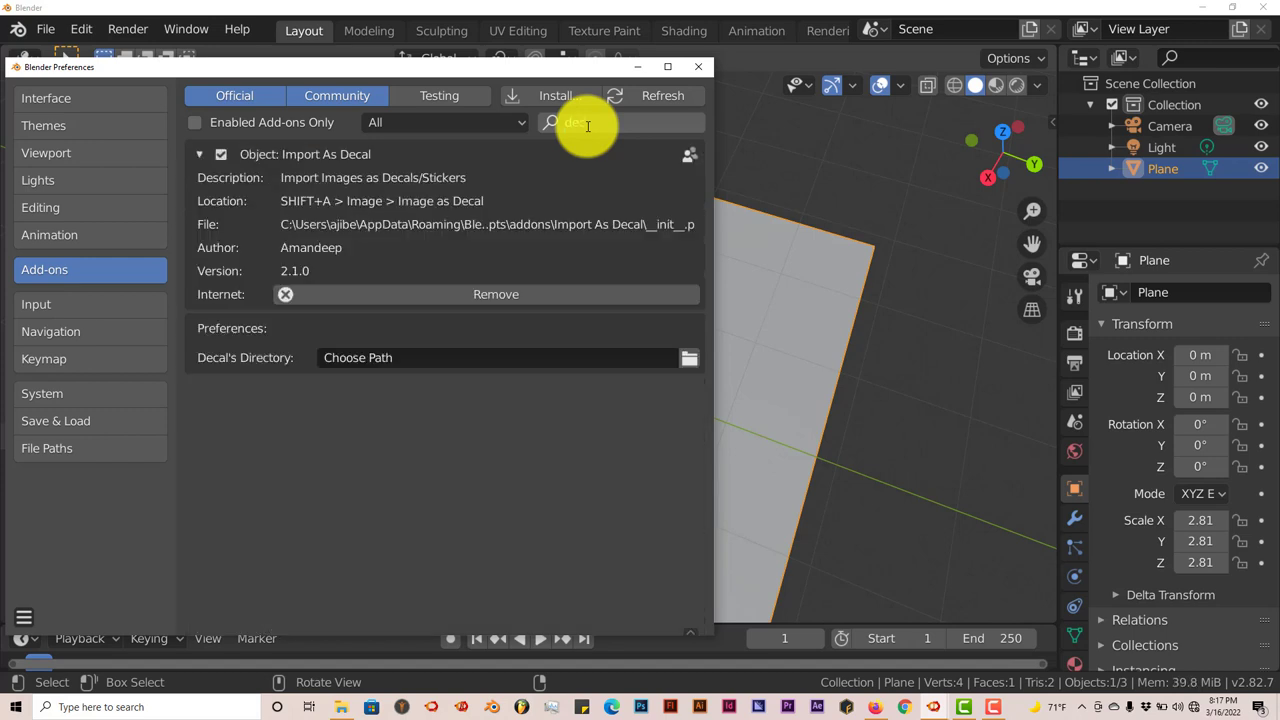
{"action": "type", "text": "dec"}
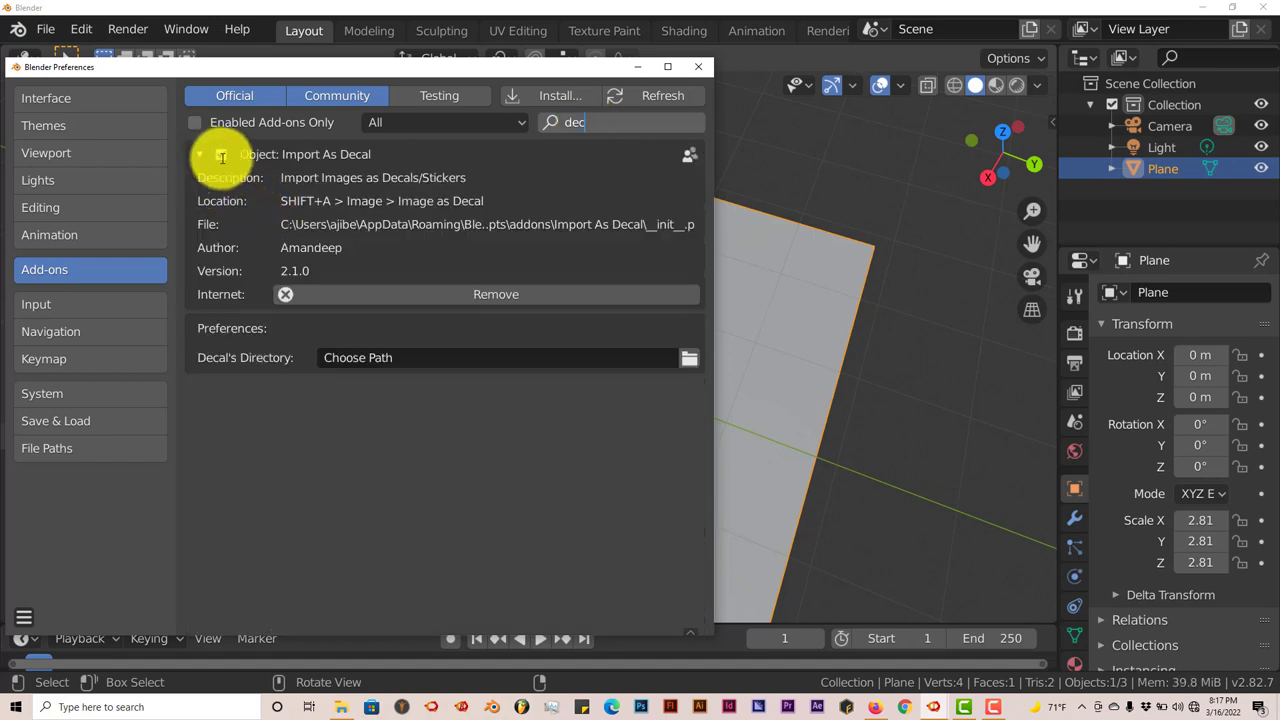
{"action": "left_click", "coordinate": [698, 66]}
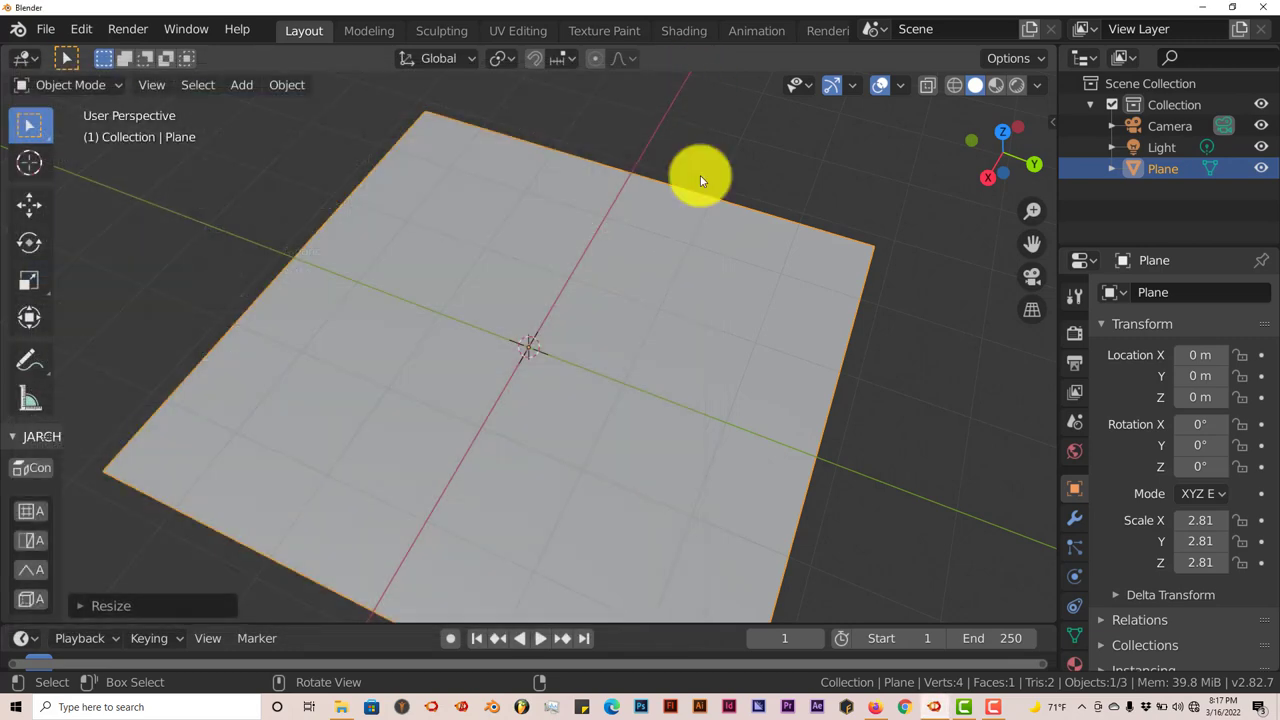
{"action": "mouse_move", "coordinate": [475, 367]}
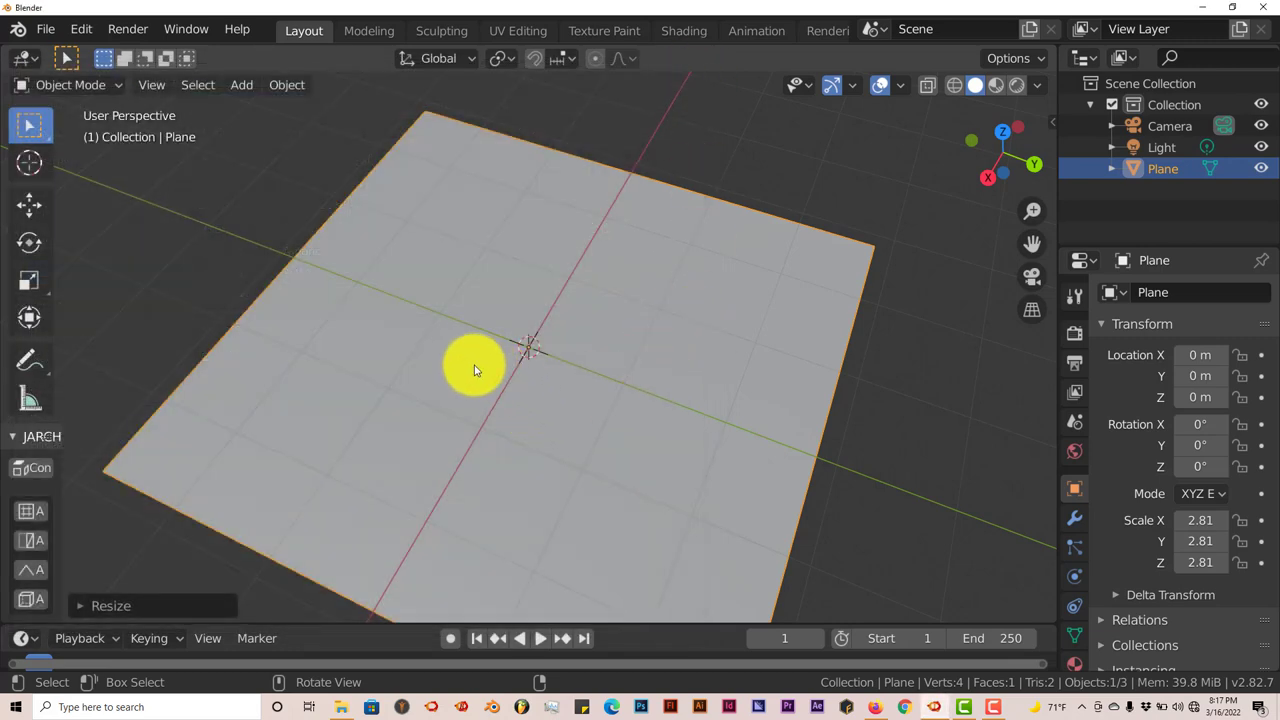
{"action": "mouse_move", "coordinate": [468, 363]}
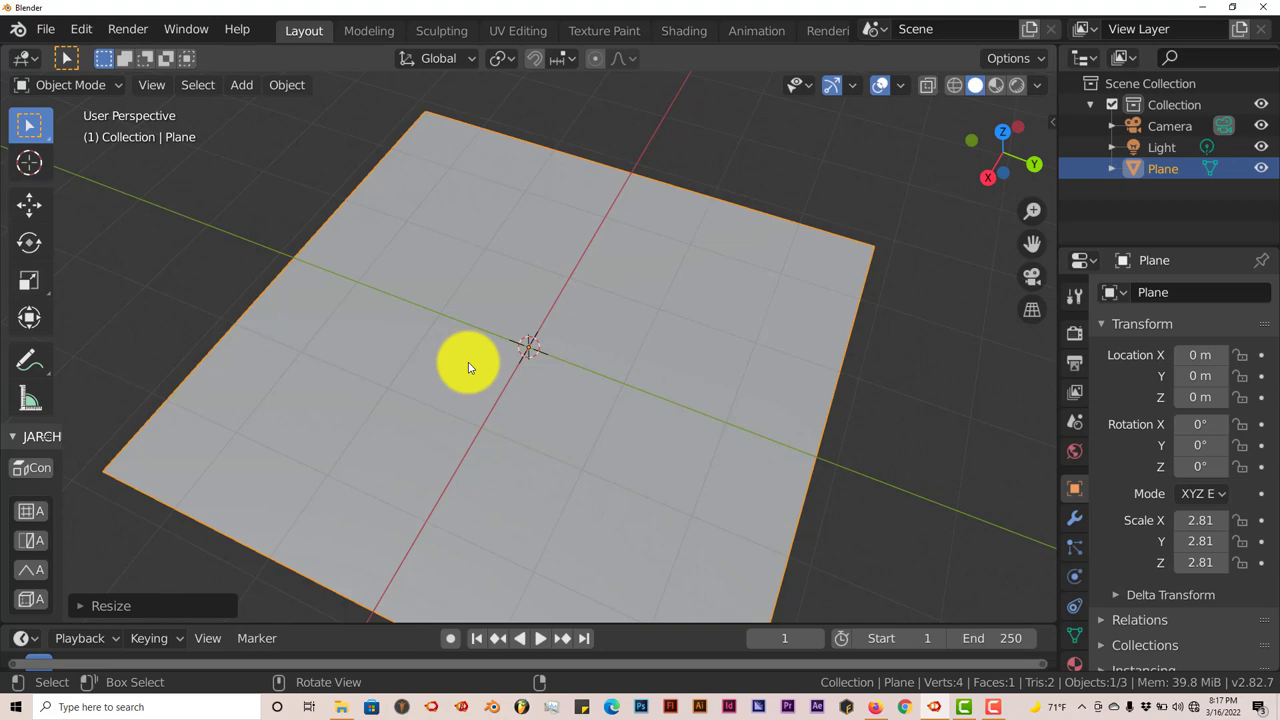
{"action": "mouse_move", "coordinate": [490, 355]}
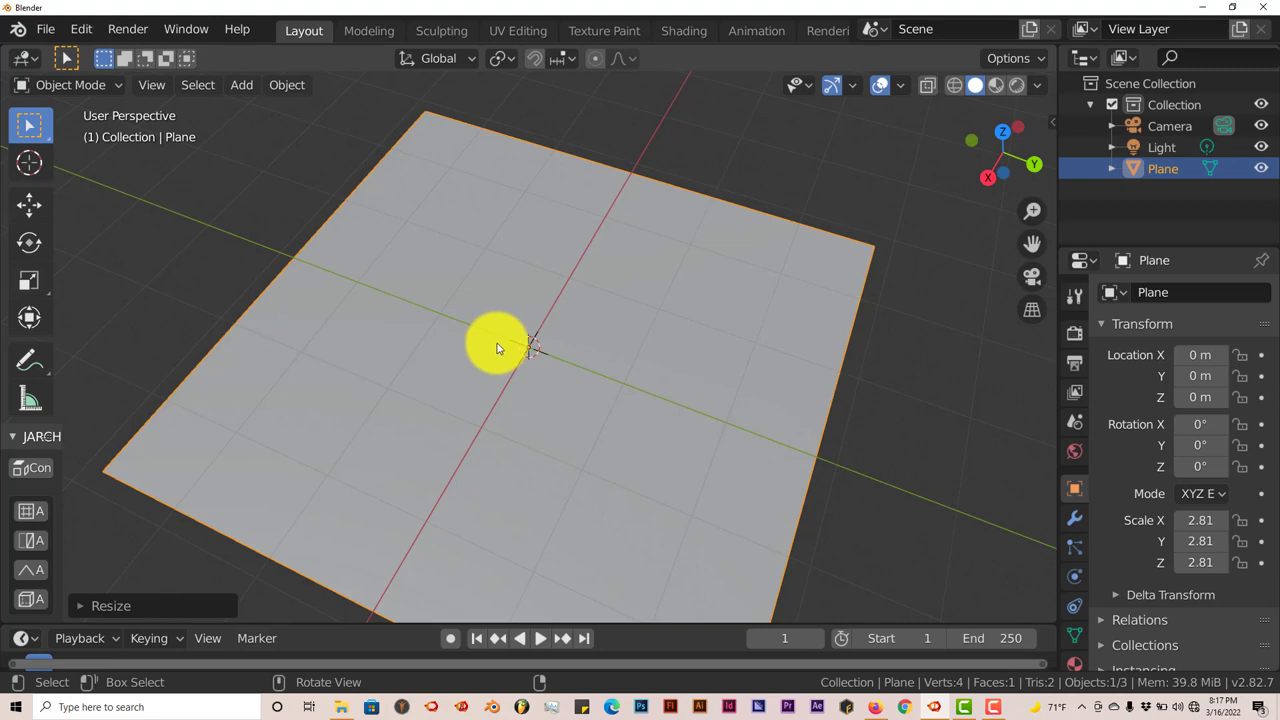
{"action": "mouse_move", "coordinate": [505, 345]}
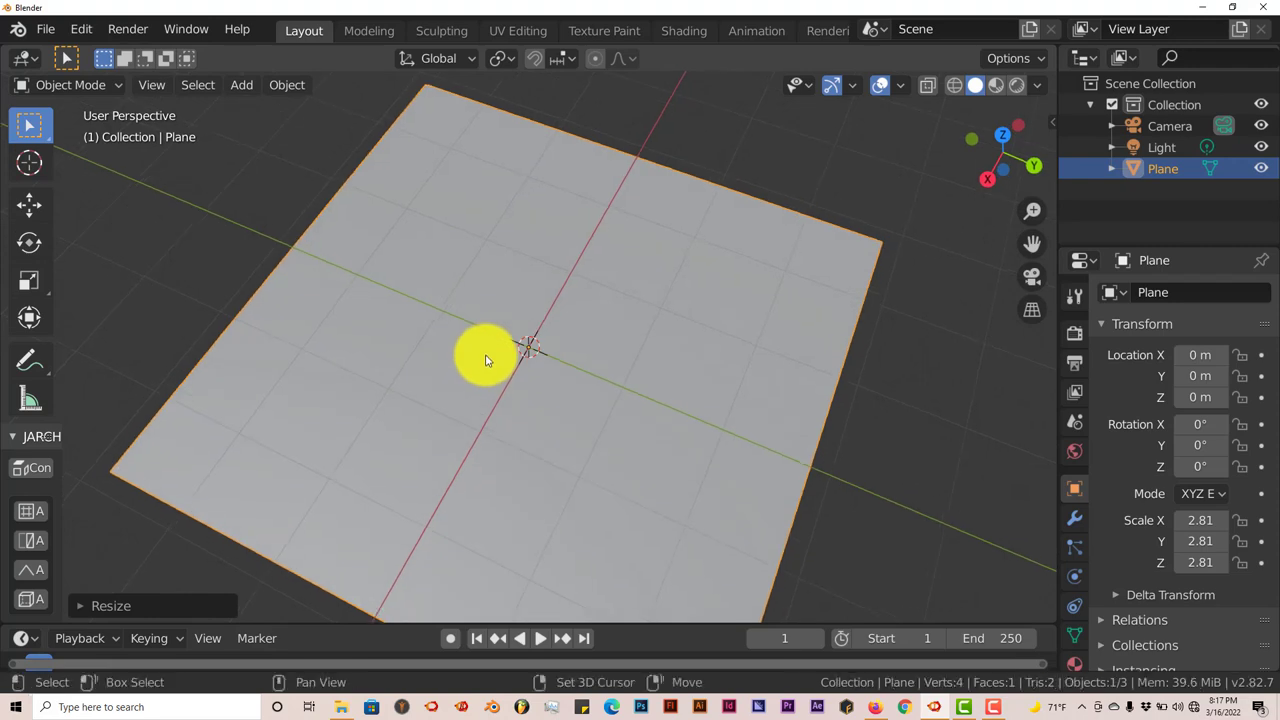
Start an Image as Decal import from the Add menu, bringing up the file browser
{"action": "left_click", "coordinate": [241, 84]}
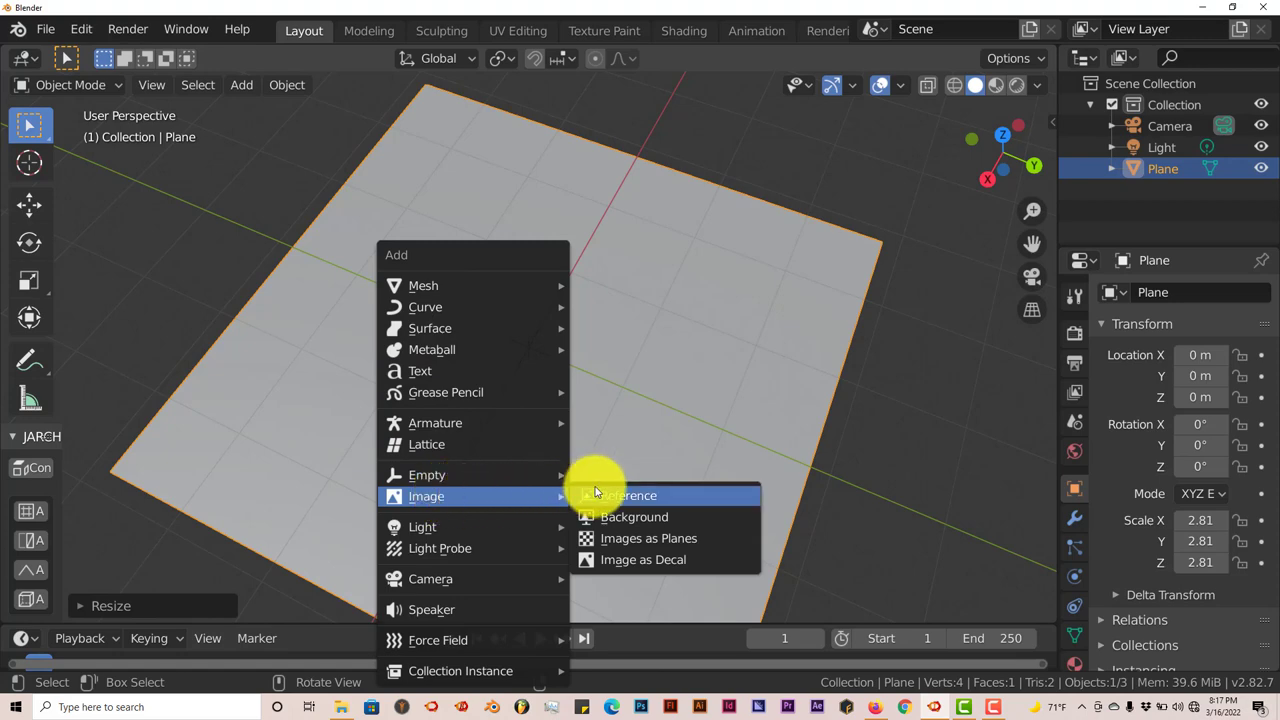
{"action": "mouse_move", "coordinate": [643, 559]}
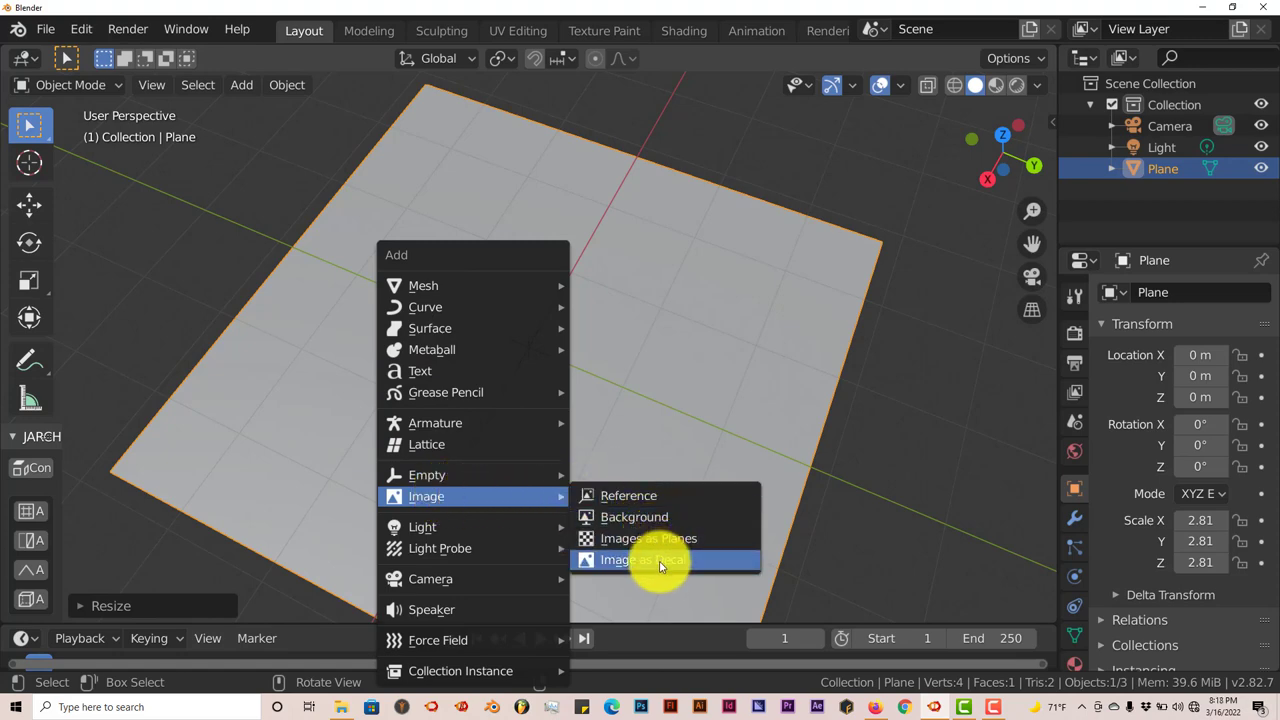
{"action": "mouse_move", "coordinate": [640, 496]}
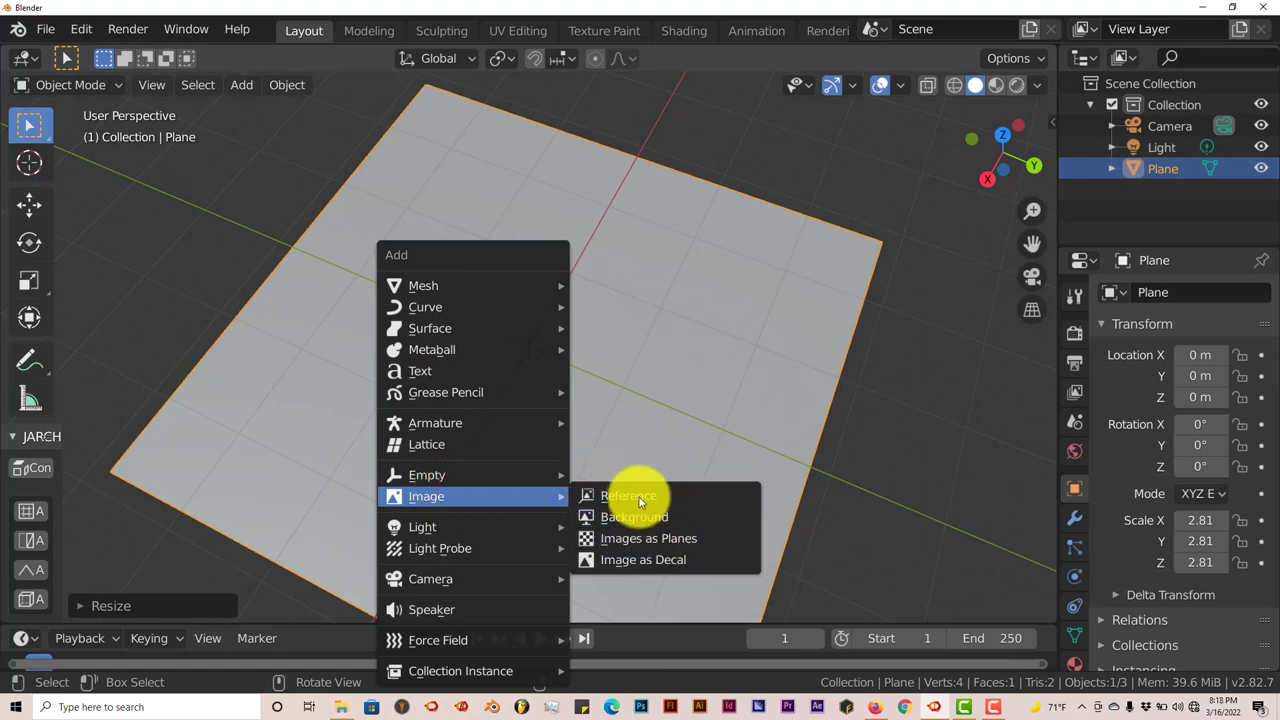
{"action": "mouse_move", "coordinate": [643, 559]}
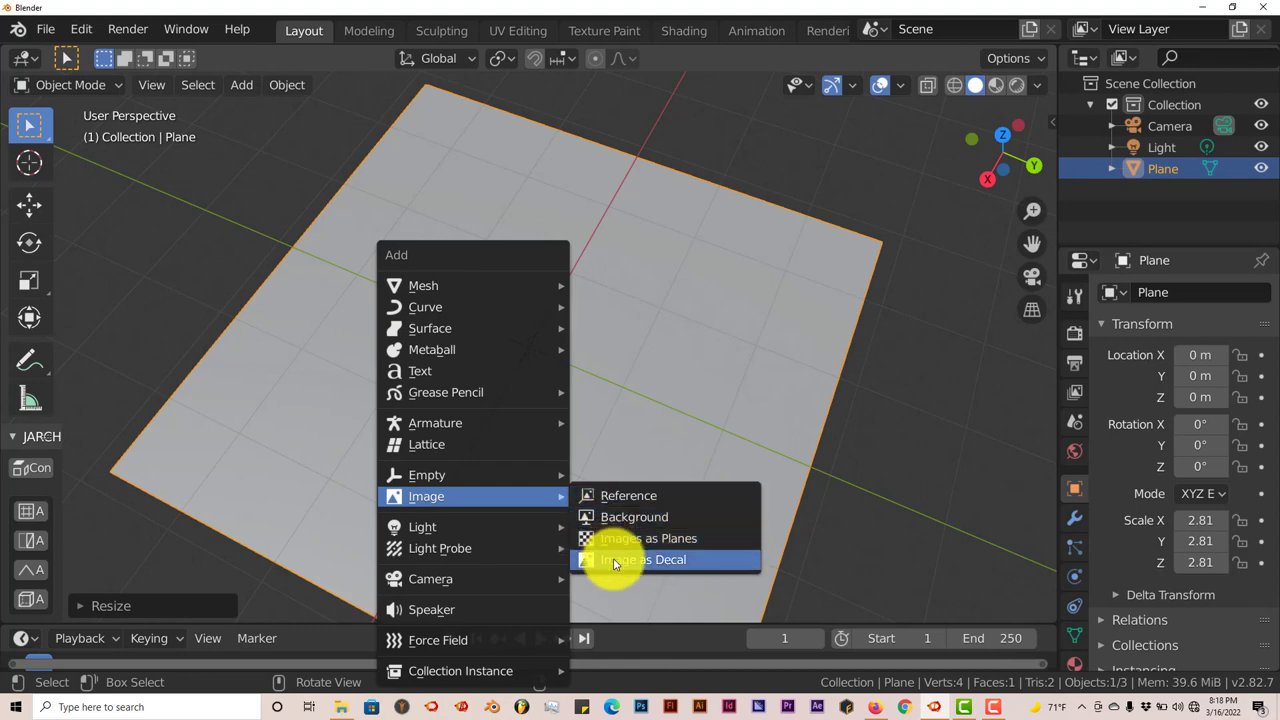
{"action": "left_click", "coordinate": [643, 559]}
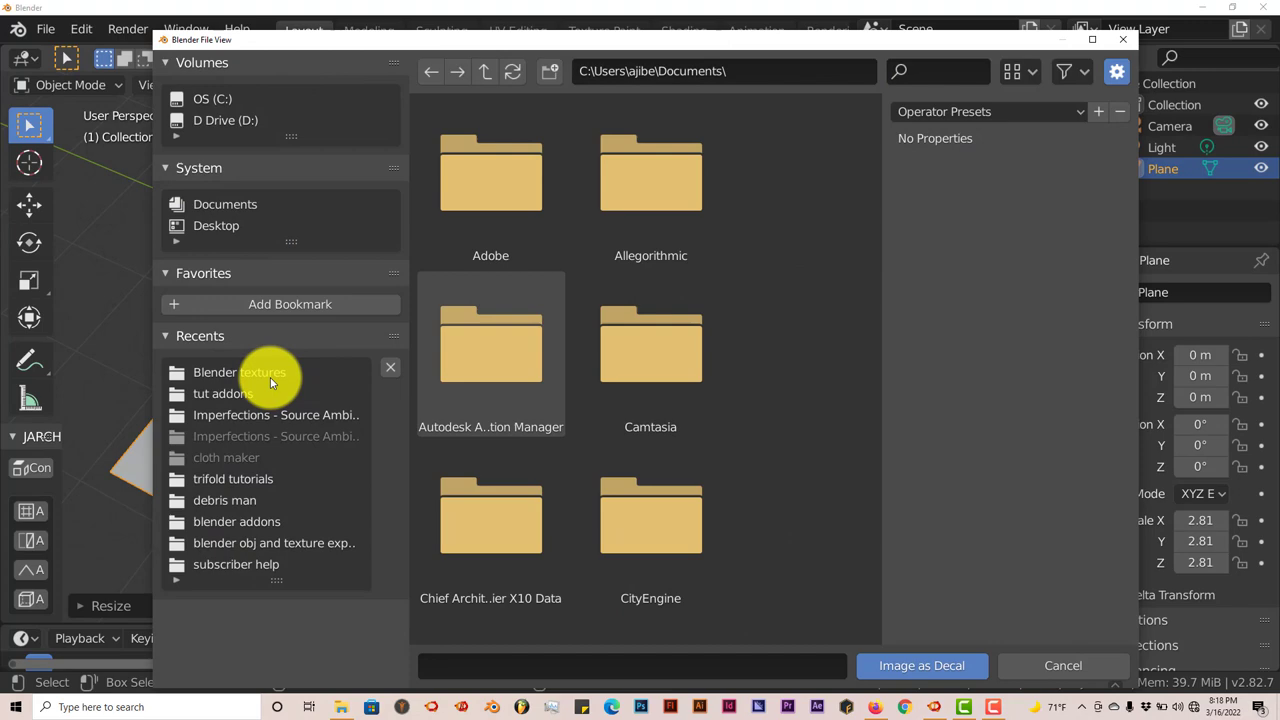
Import the Fox in Socks cover from the Blender textures folder as a decal object
{"action": "left_click", "coordinate": [239, 371]}
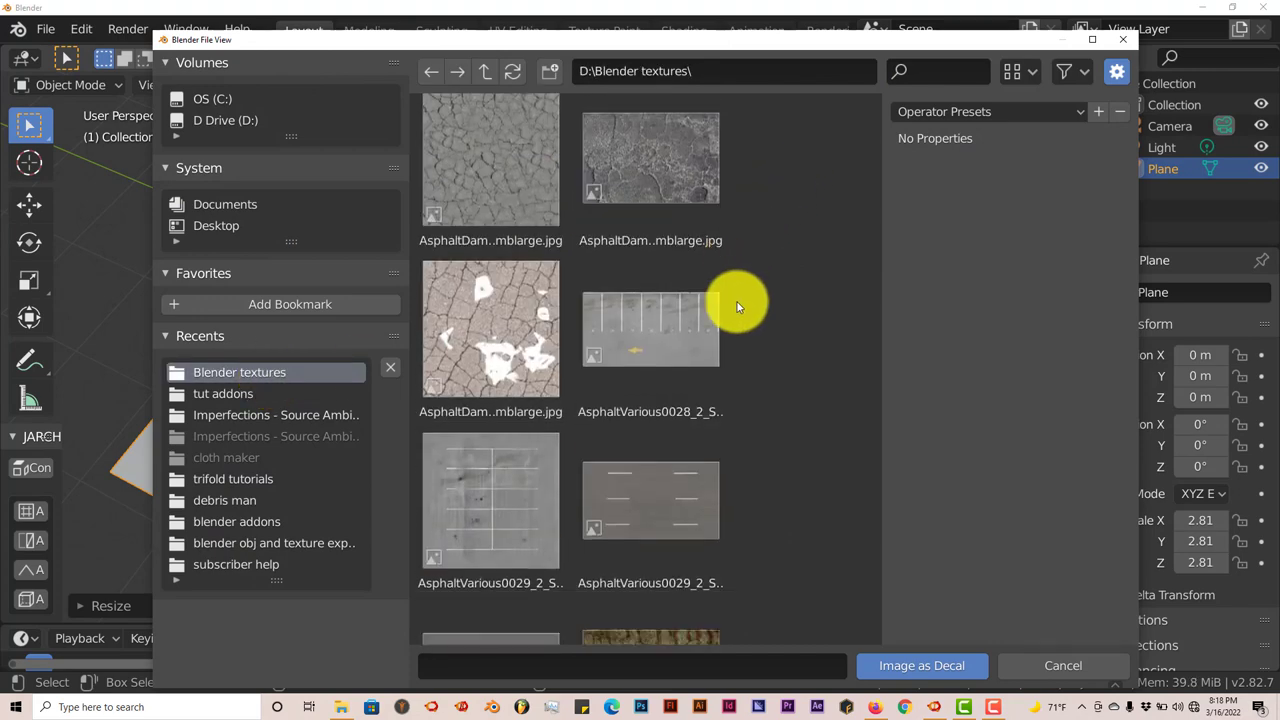
{"action": "scroll", "scroll_direction": "down", "scroll_amount": 3}
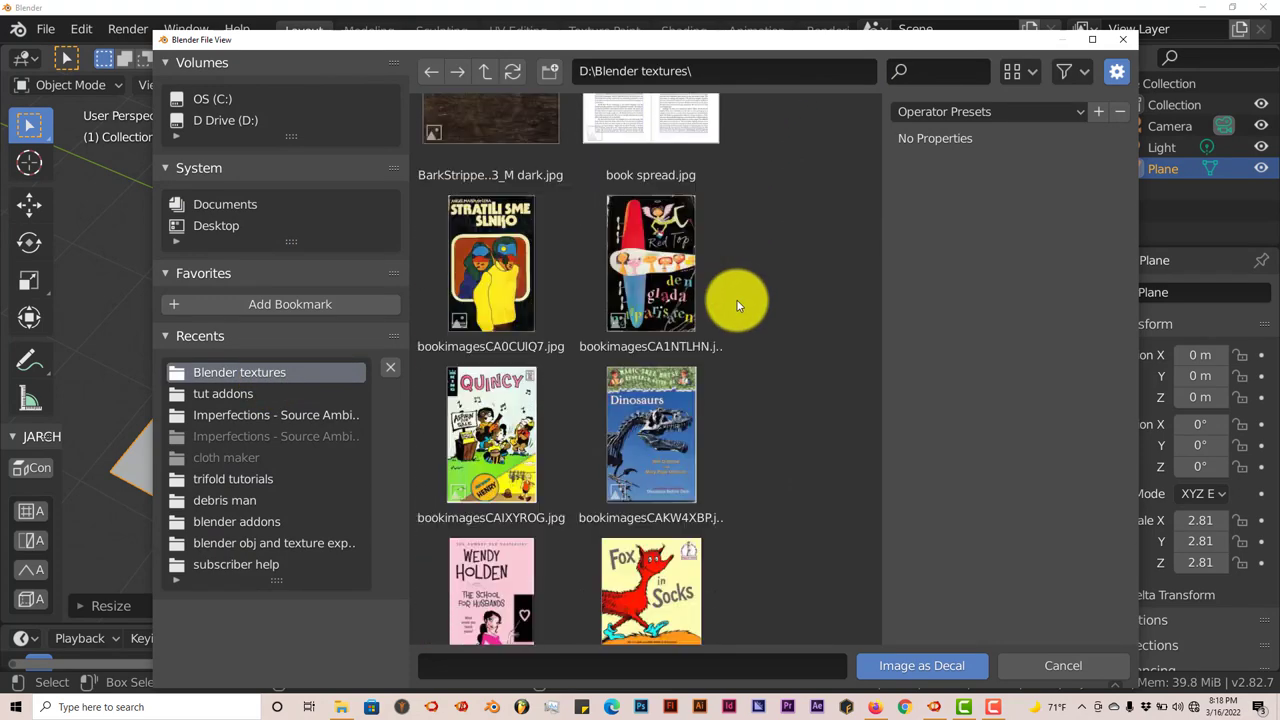
{"action": "scroll", "scroll_direction": "down", "scroll_amount": 3}
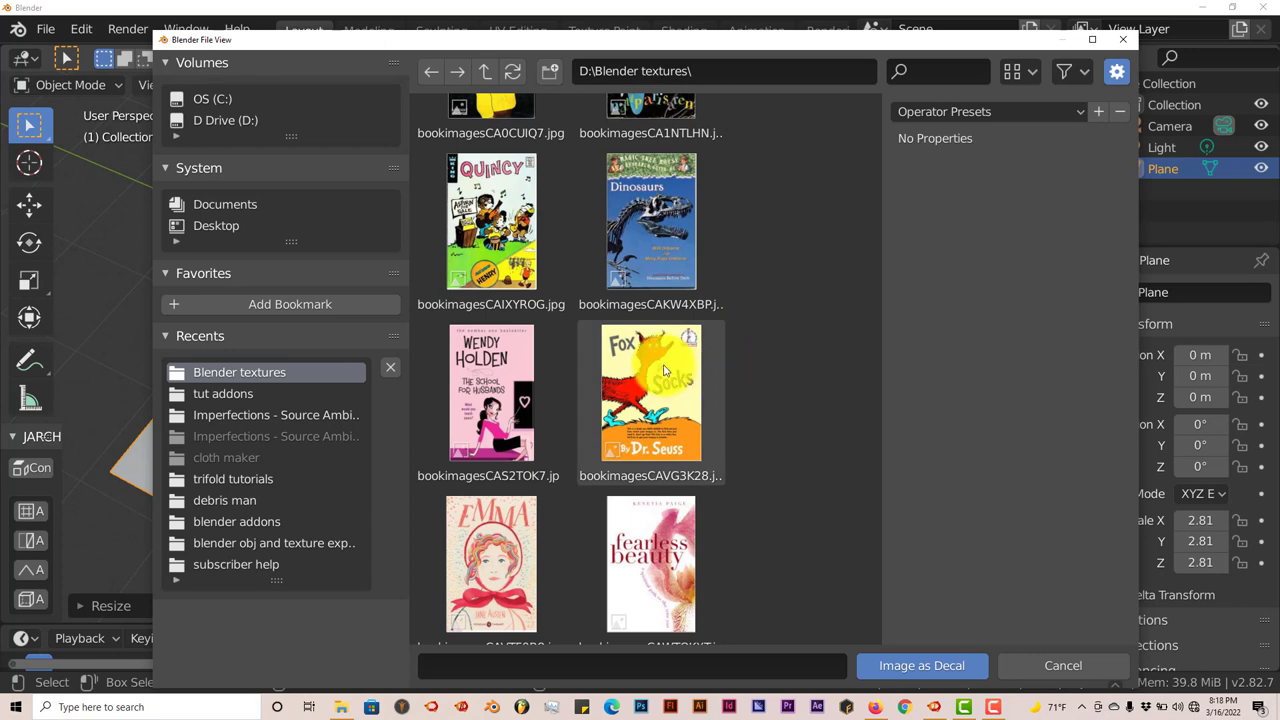
{"action": "left_click", "coordinate": [650, 391]}
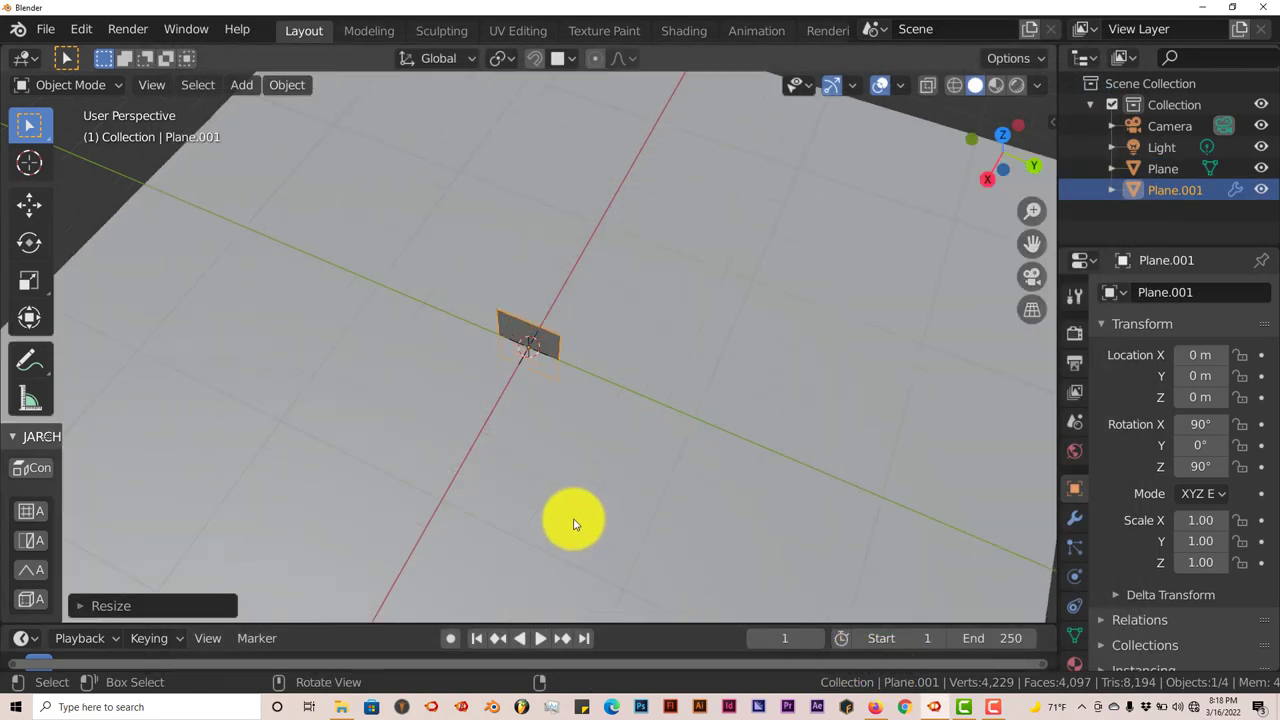
{"action": "left_click_drag", "start_coordinate": [575, 525], "coordinate": [550, 437]}
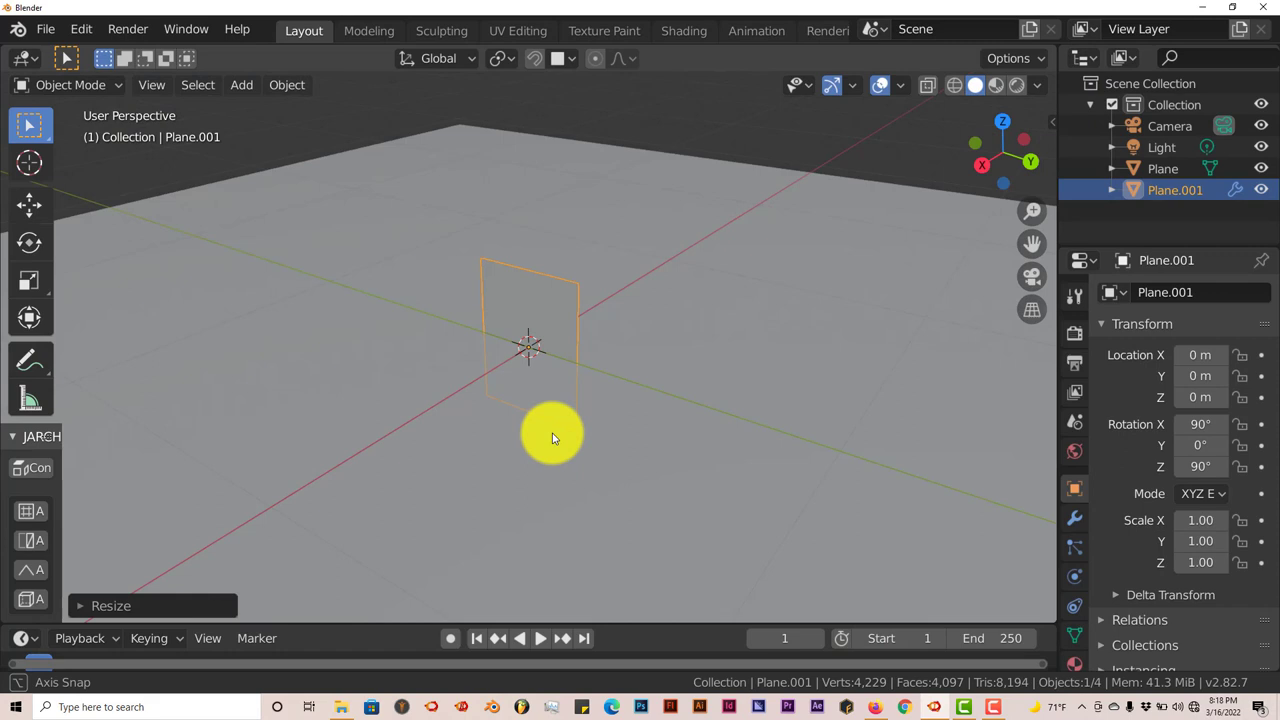
{"action": "left_click_drag", "start_coordinate": [550, 435], "coordinate": [595, 360]}
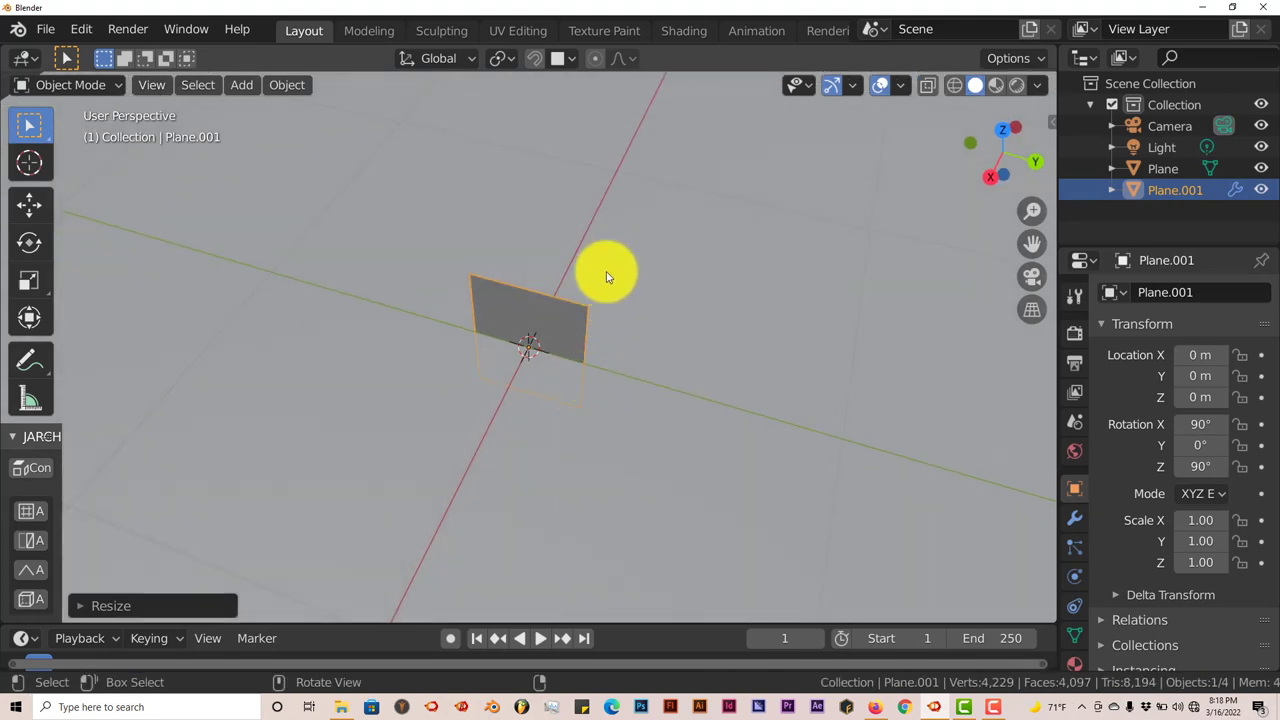
{"action": "left_click_drag", "start_coordinate": [605, 275], "coordinate": [598, 305]}
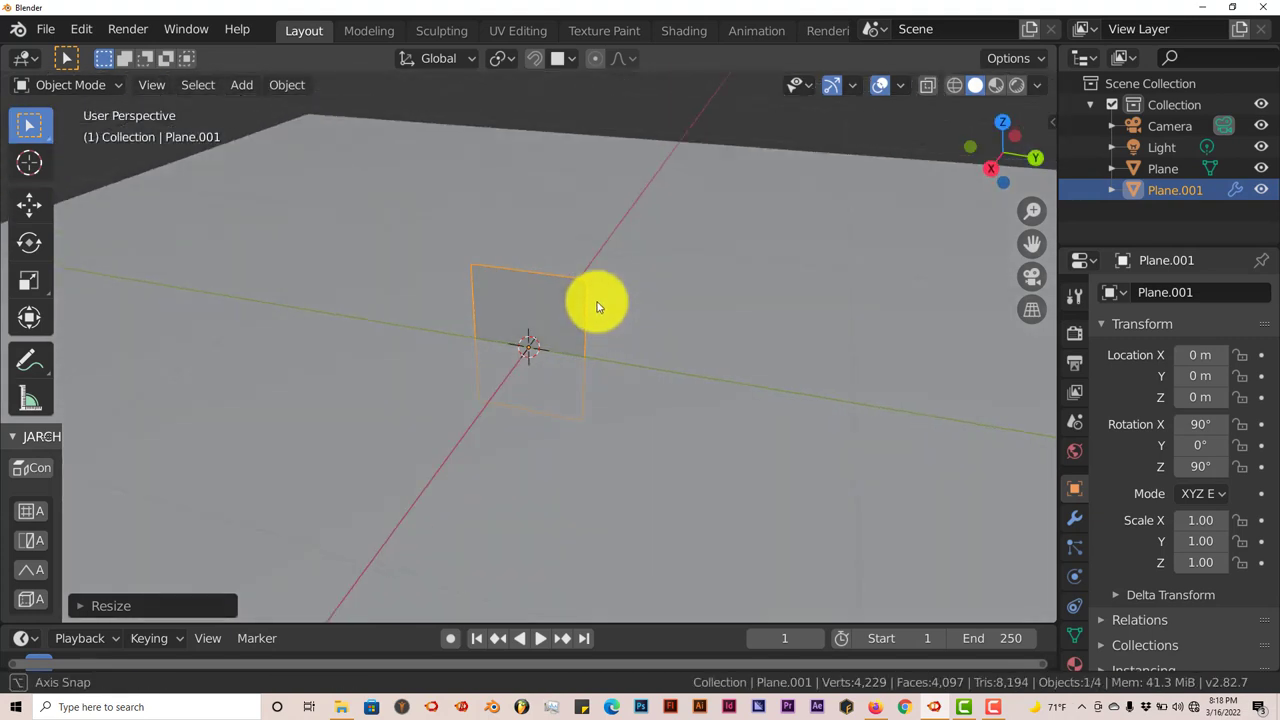
{"action": "left_click_drag", "start_coordinate": [598, 305], "coordinate": [555, 377]}
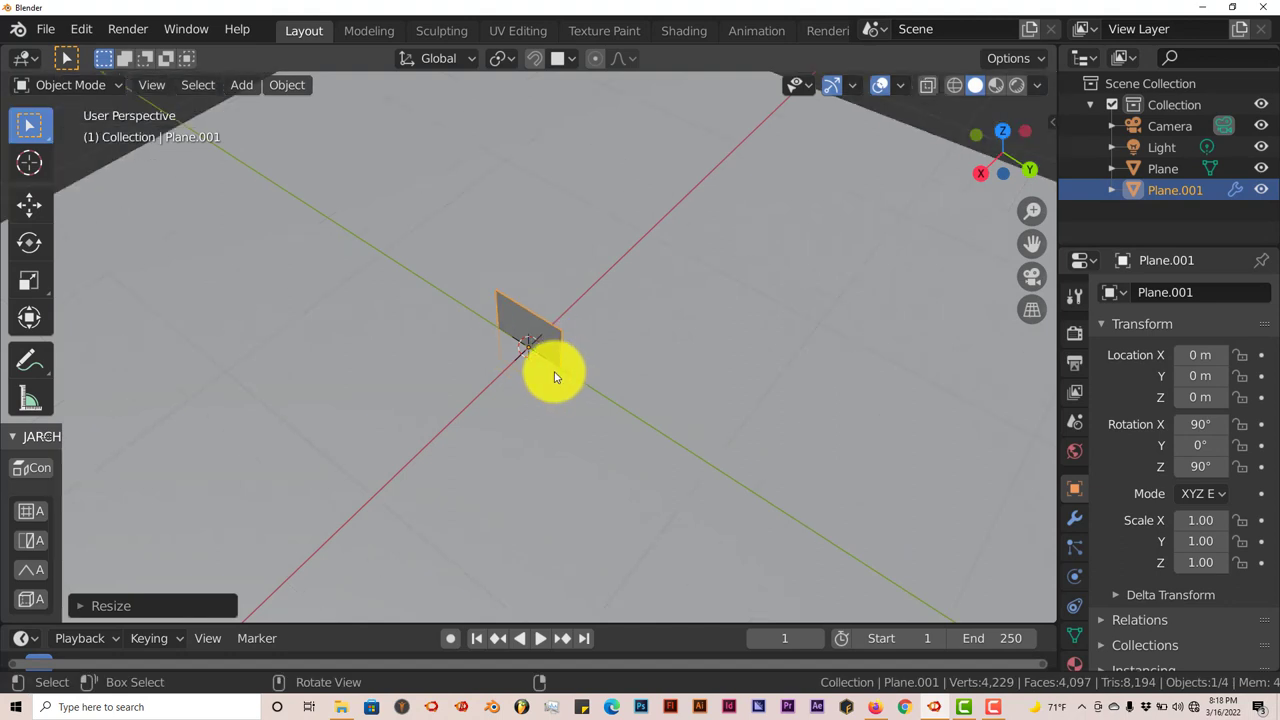
{"action": "left_click_drag", "start_coordinate": [555, 377], "coordinate": [455, 388]}
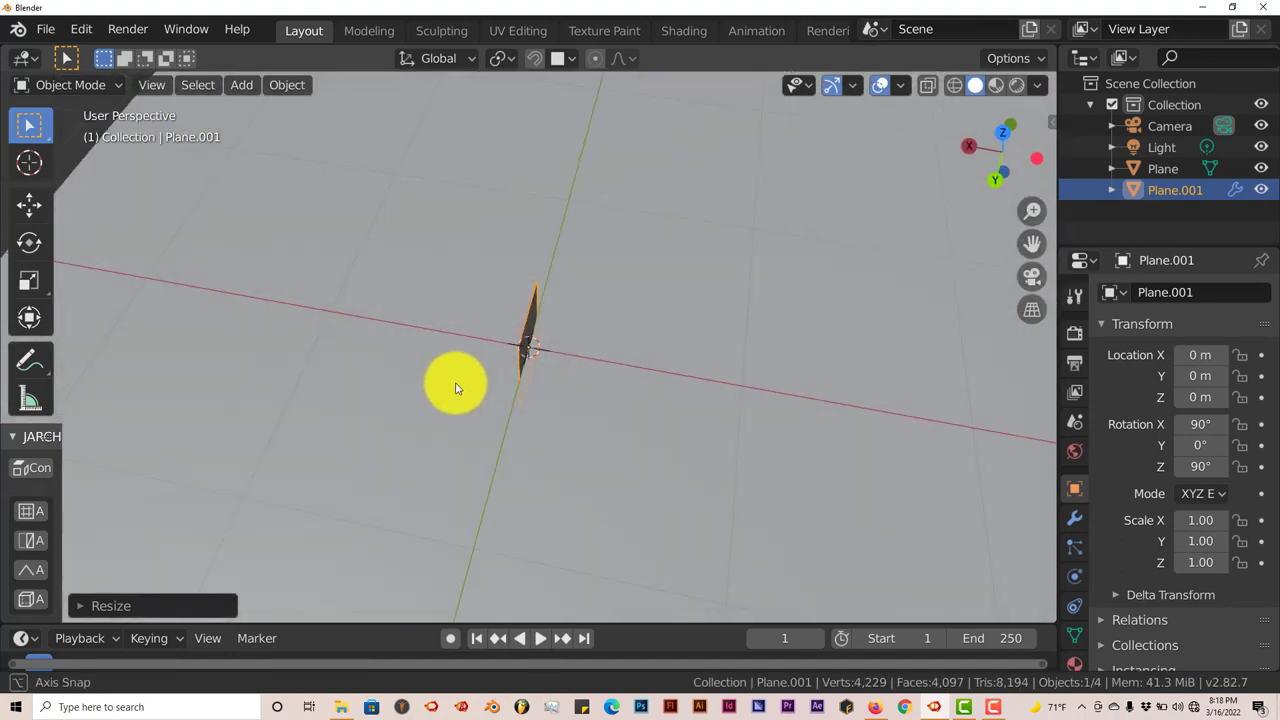
{"action": "left_click_drag", "start_coordinate": [455, 388], "coordinate": [365, 380]}
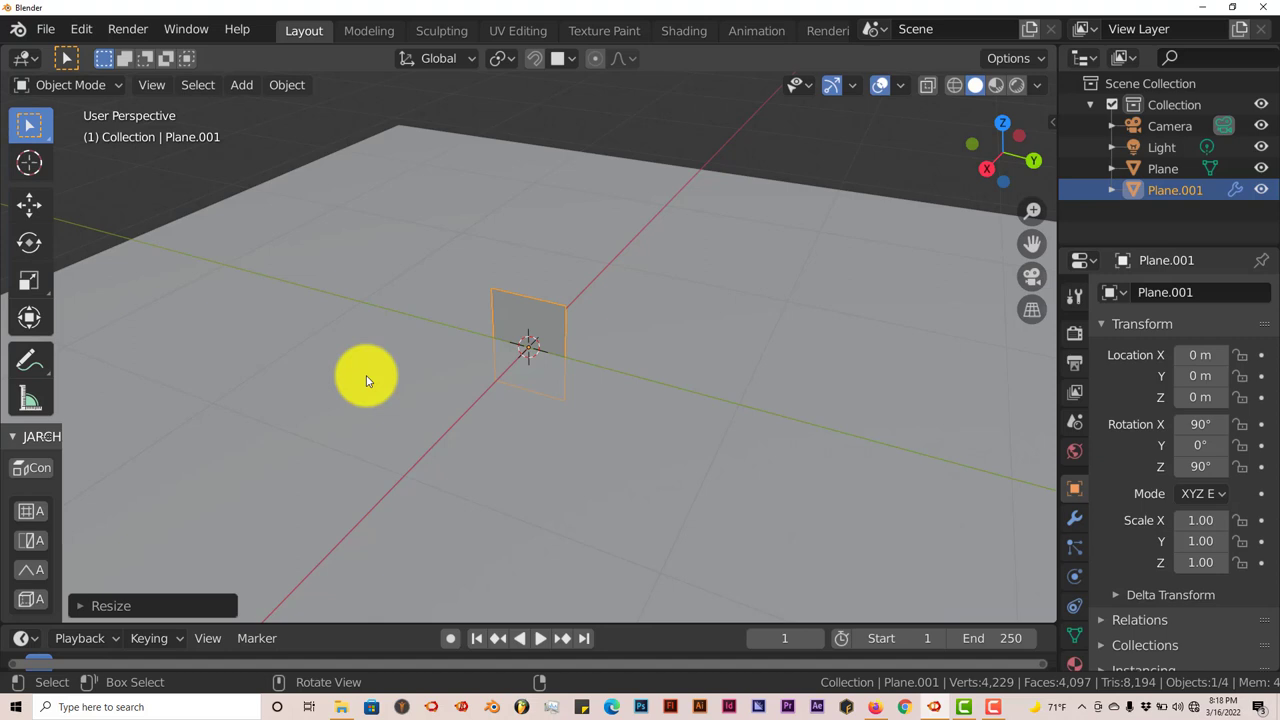
{"action": "mouse_move", "coordinate": [573, 422]}
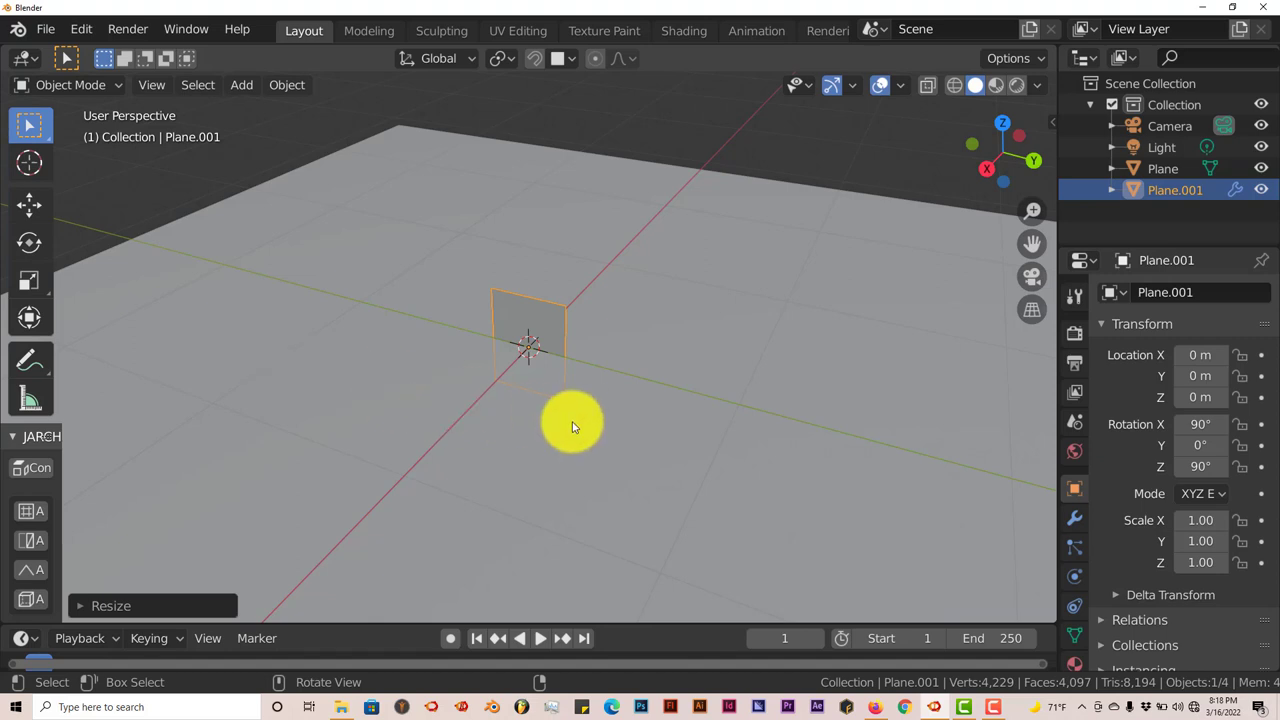
{"action": "mouse_move", "coordinate": [508, 353]}
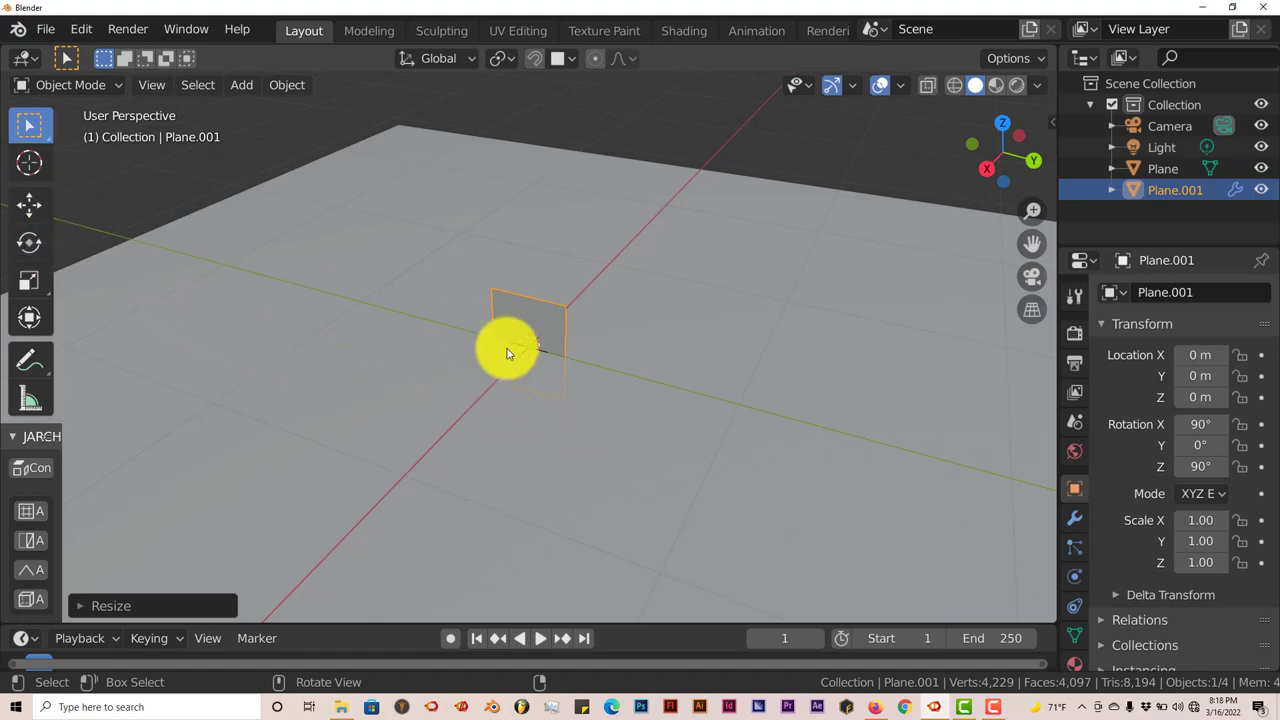
Begin rotating the decal about X toward a 121° tilt
{"action": "left_click", "coordinate": [29, 205]}
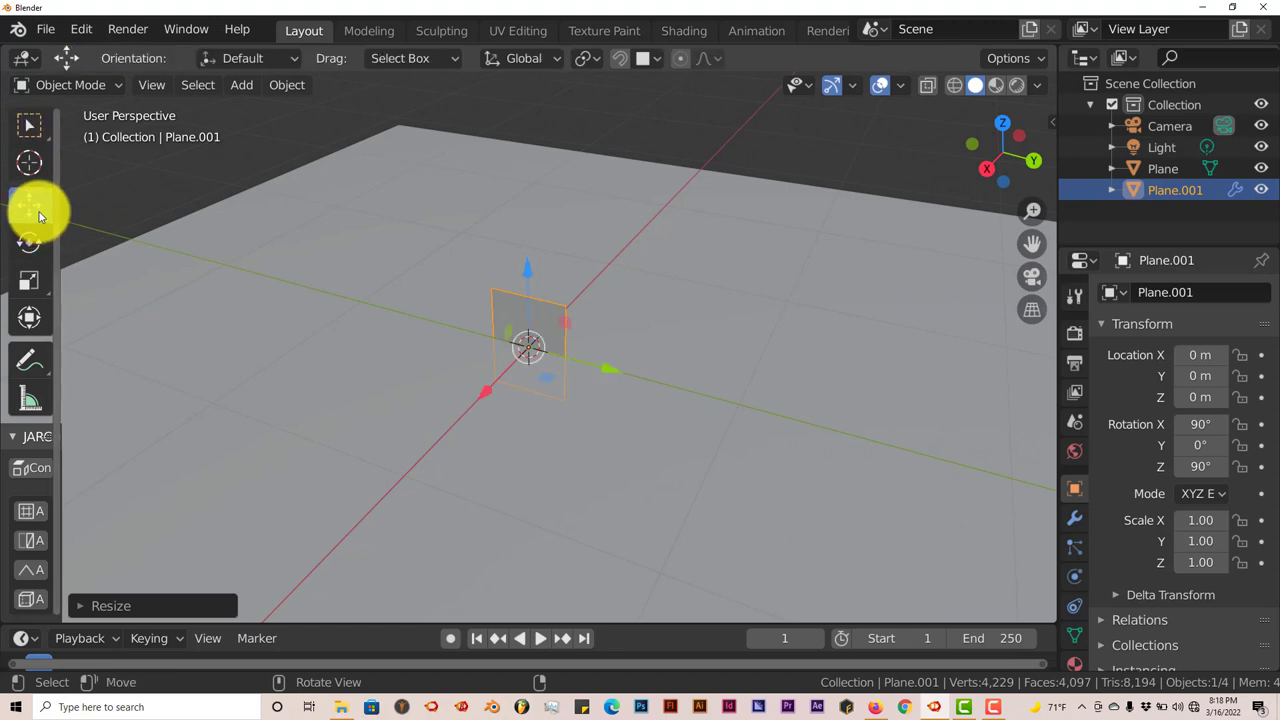
{"action": "key", "text": "r"}
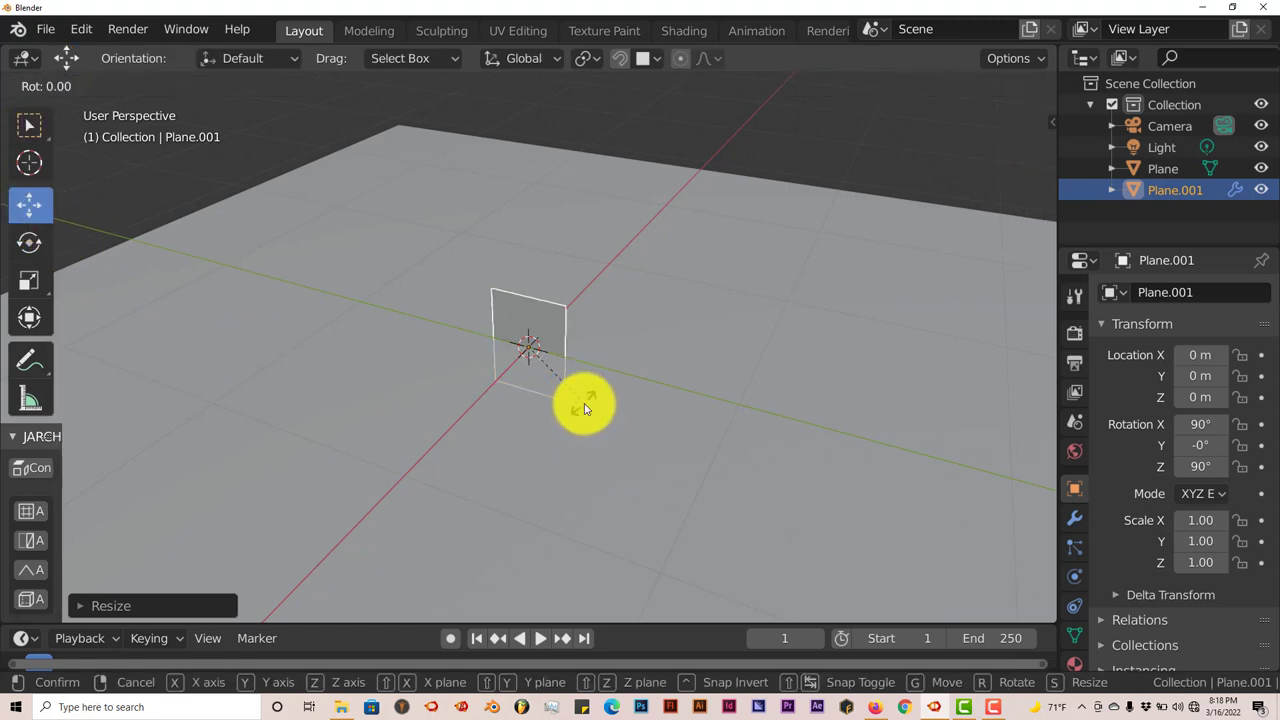
{"action": "mouse_move", "coordinate": [593, 393]}
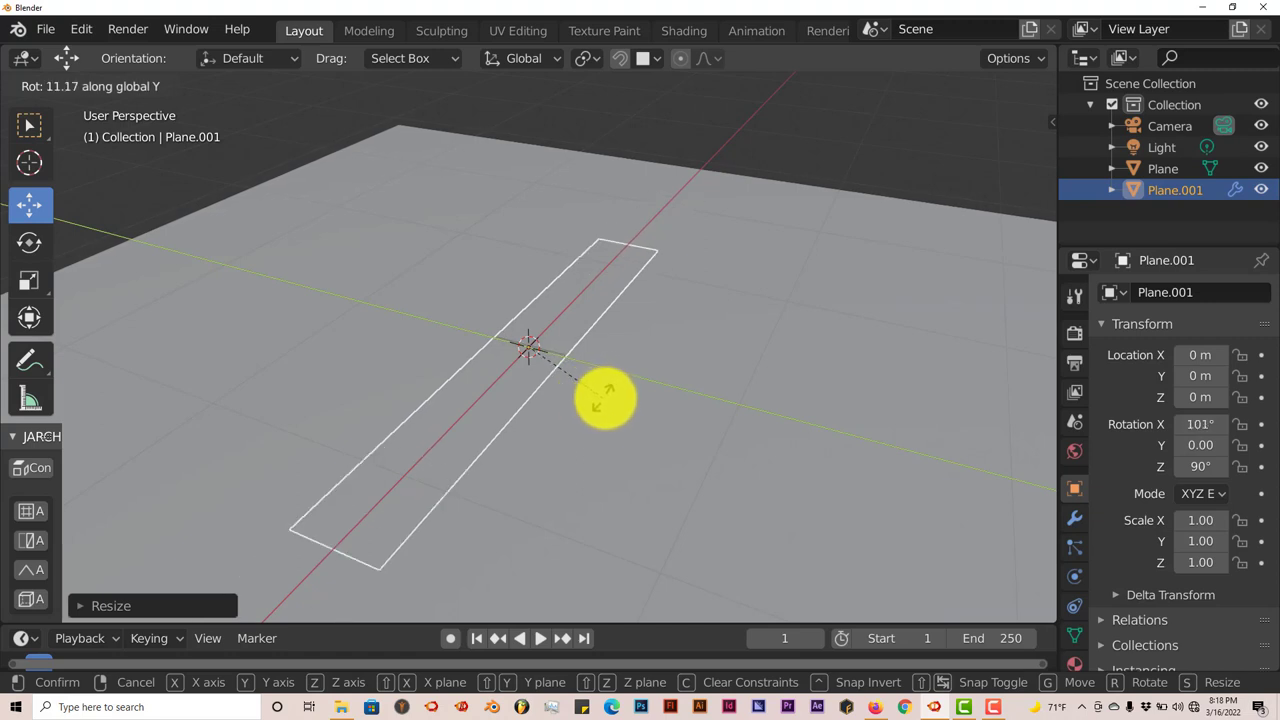
{"action": "mouse_move", "coordinate": [675, 398]}
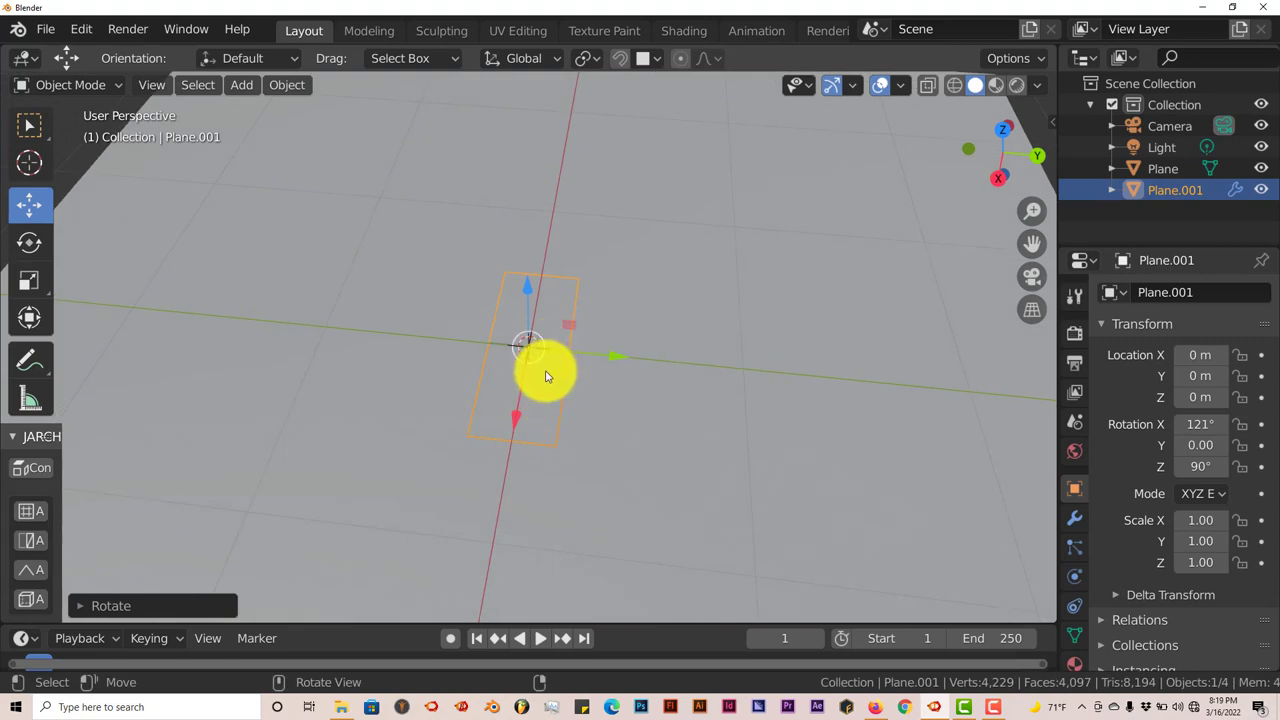
{"action": "mouse_move", "coordinate": [590, 418]}
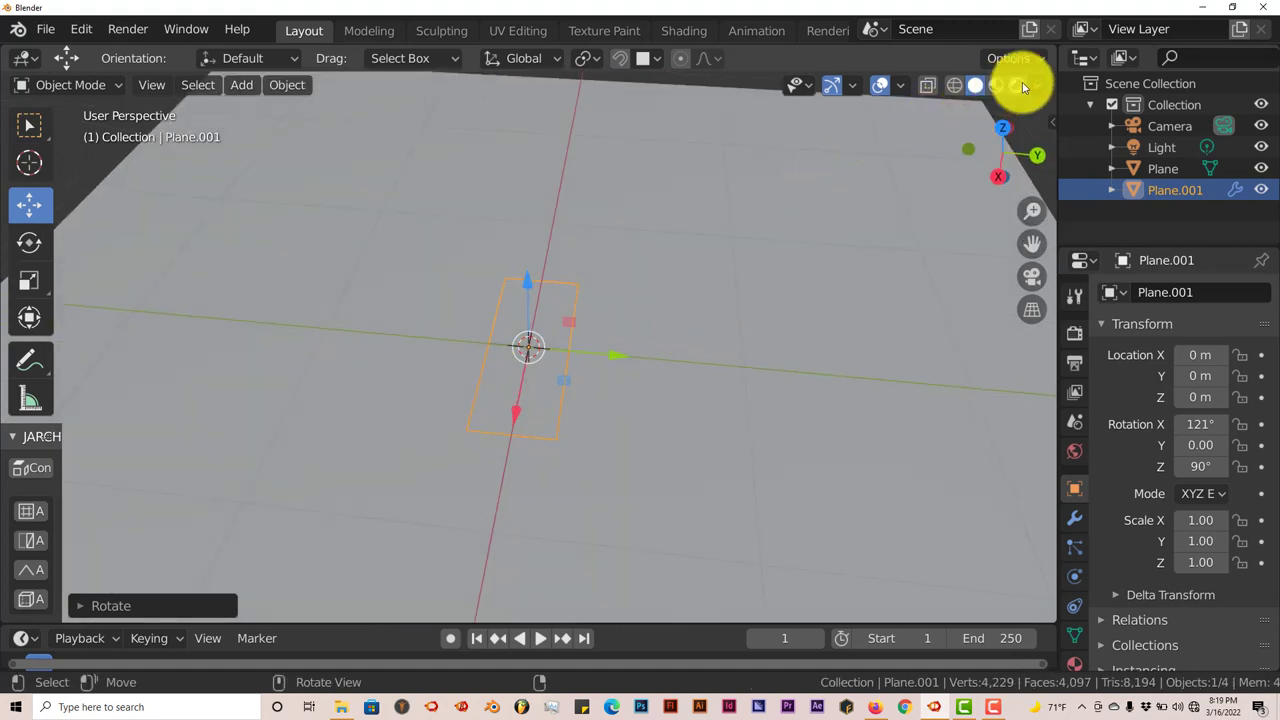
Show the decal in Material Preview shading and shift it along X
{"action": "left_click", "coordinate": [974, 85]}
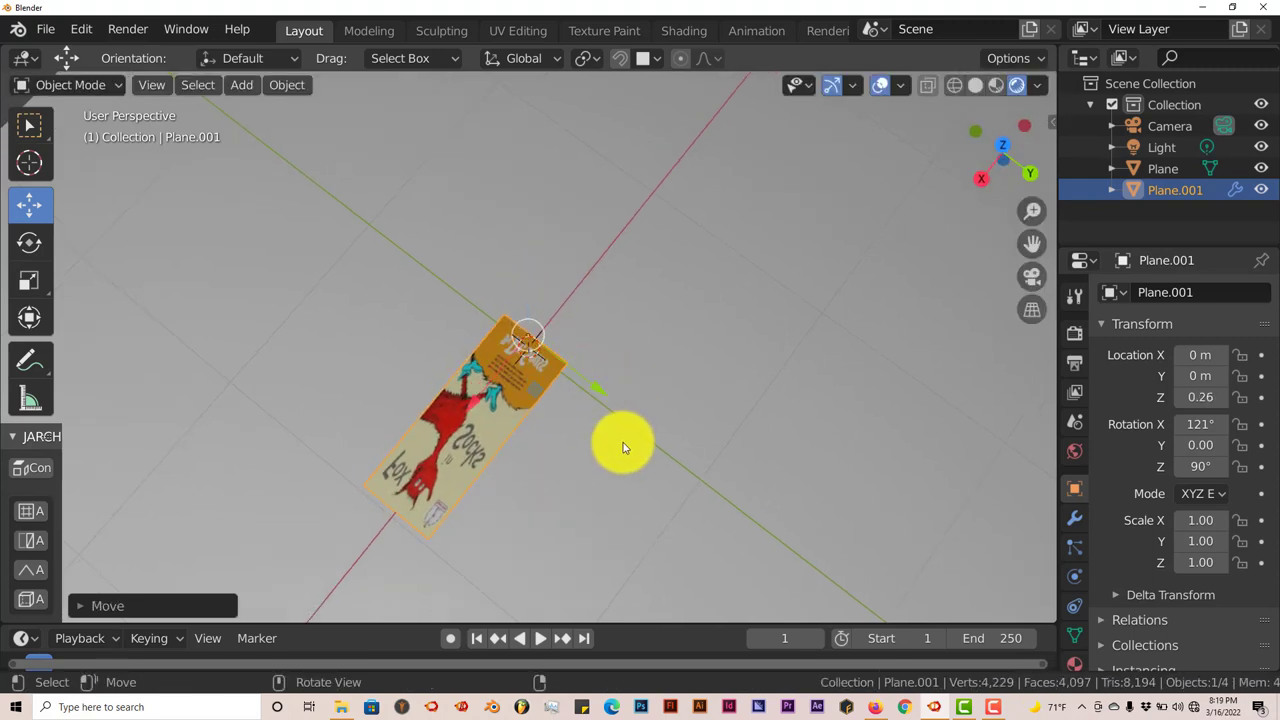
{"action": "mouse_move", "coordinate": [618, 445]}
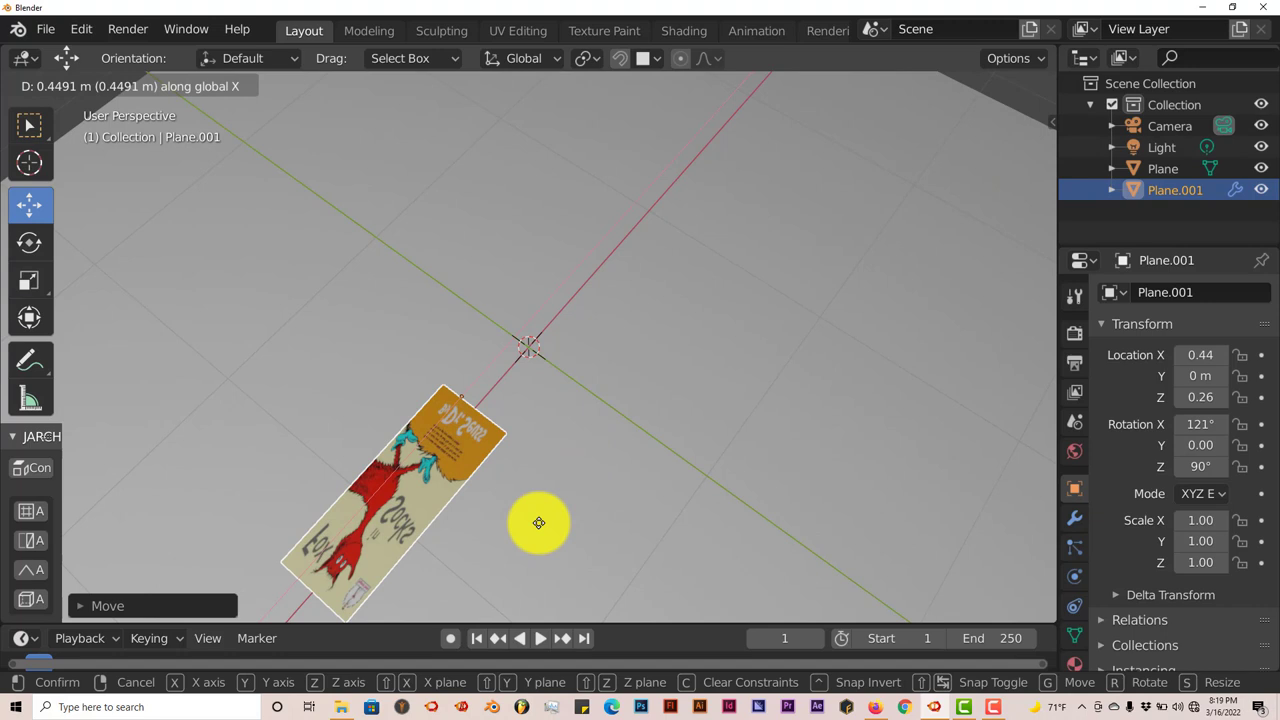
{"action": "left_click", "coordinate": [538, 522]}
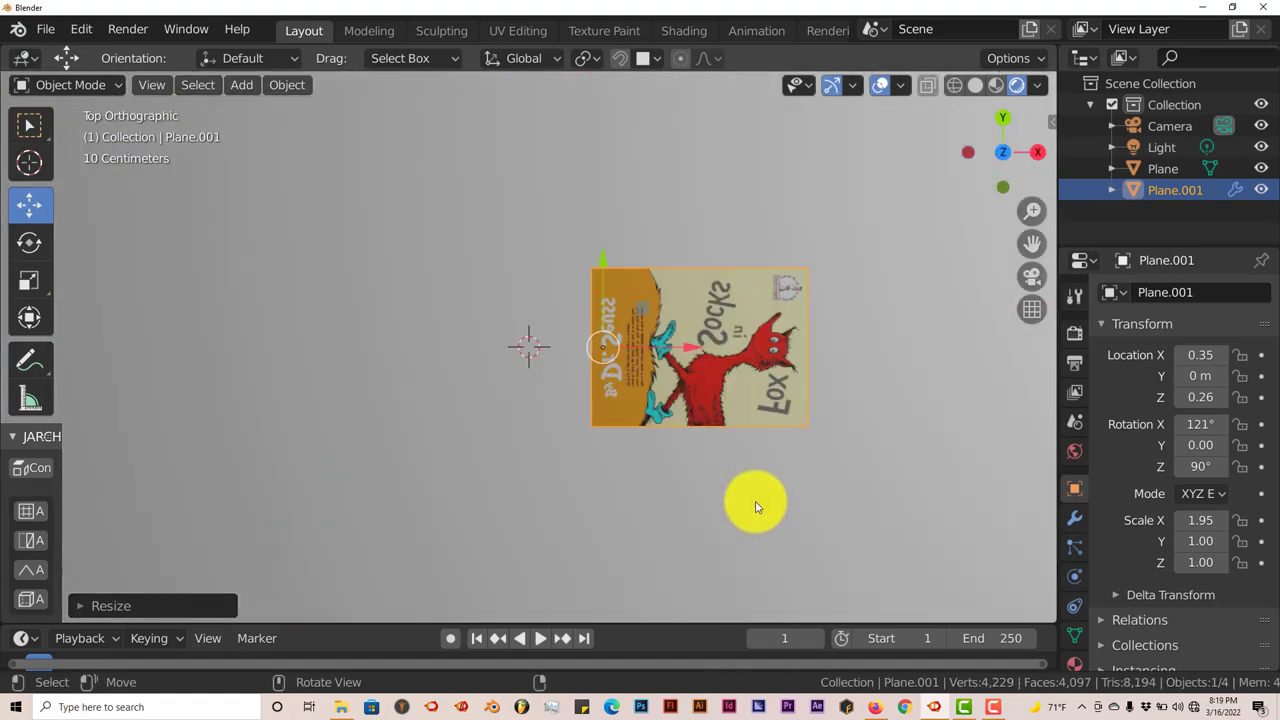
{"action": "mouse_move", "coordinate": [740, 500]}
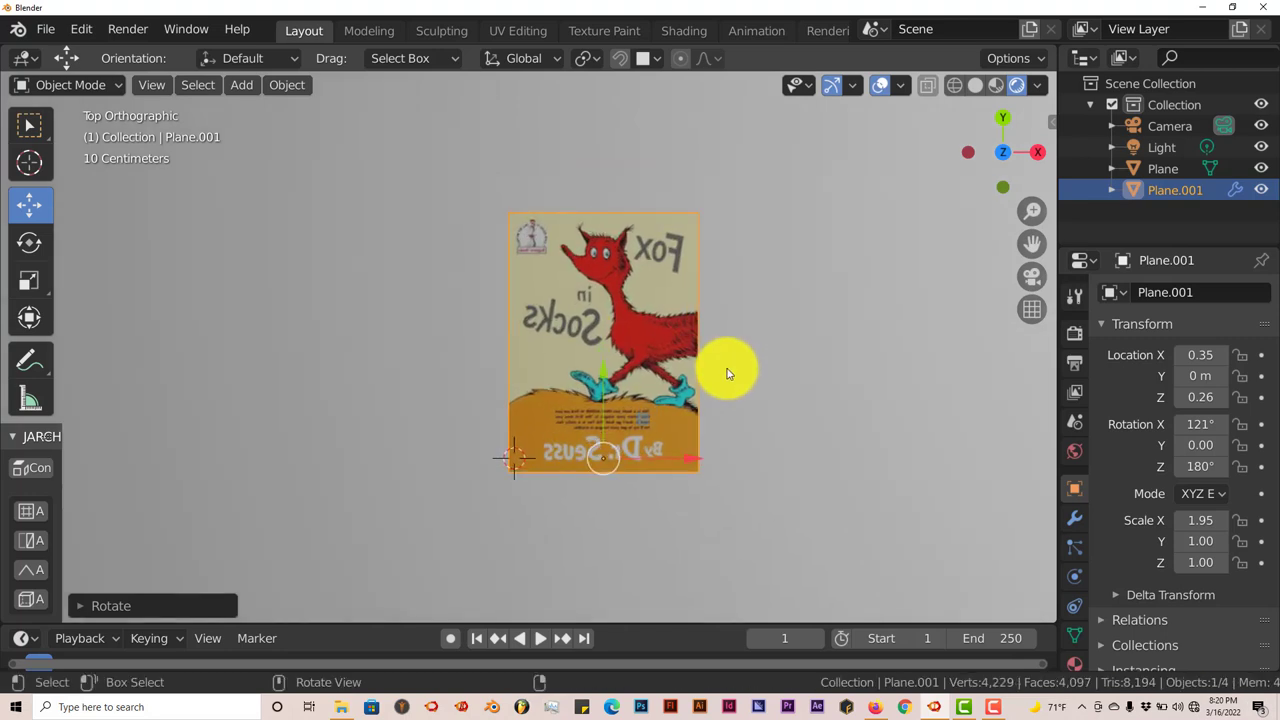
Scroll the view while turning attention to the base plane
{"action": "scroll", "scroll_direction": "down", "scroll_amount": 3}
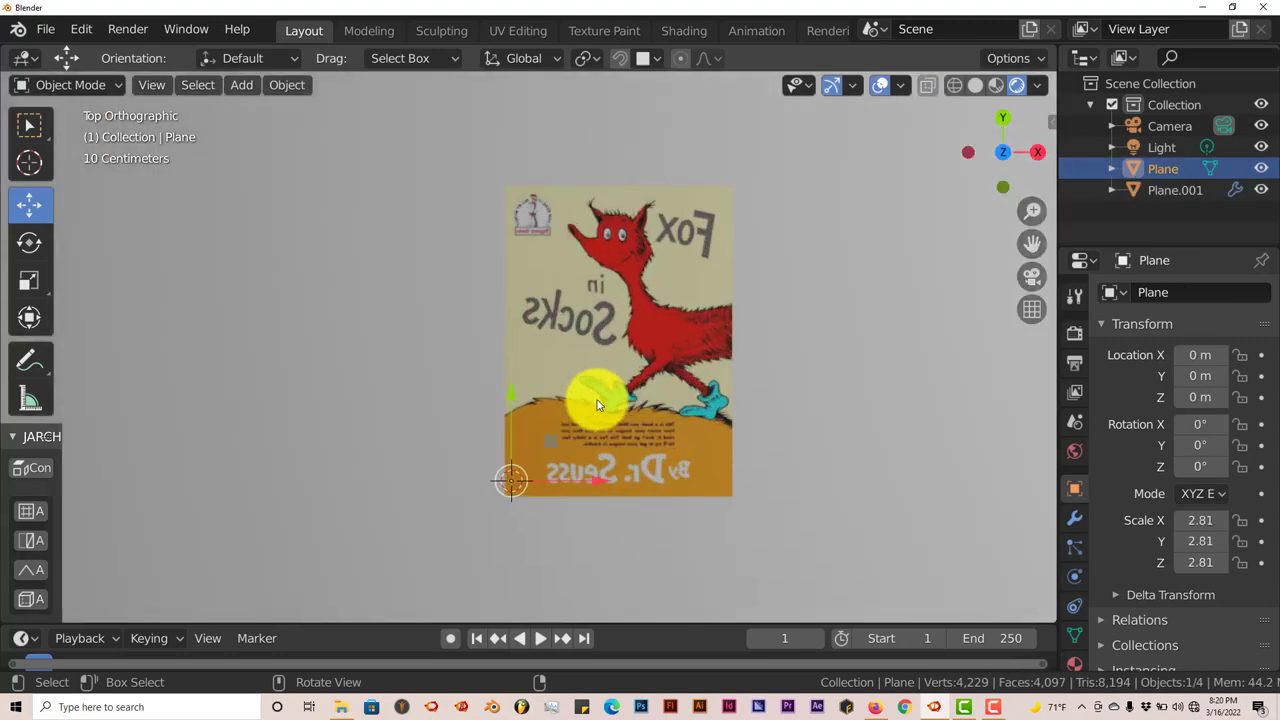
{"action": "mouse_move", "coordinate": [140, 173]}
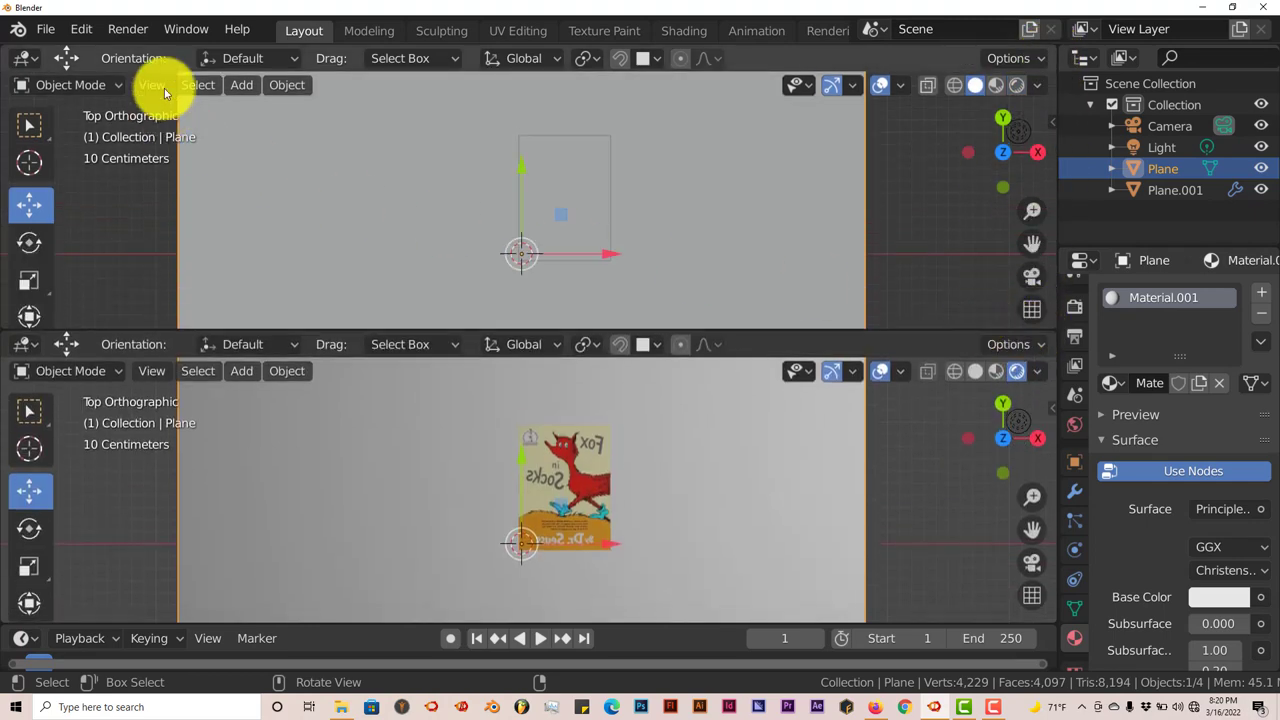
Switch the upper area to the Shader Editor showing the plane's material nodes
{"action": "left_click", "coordinate": [25, 57]}
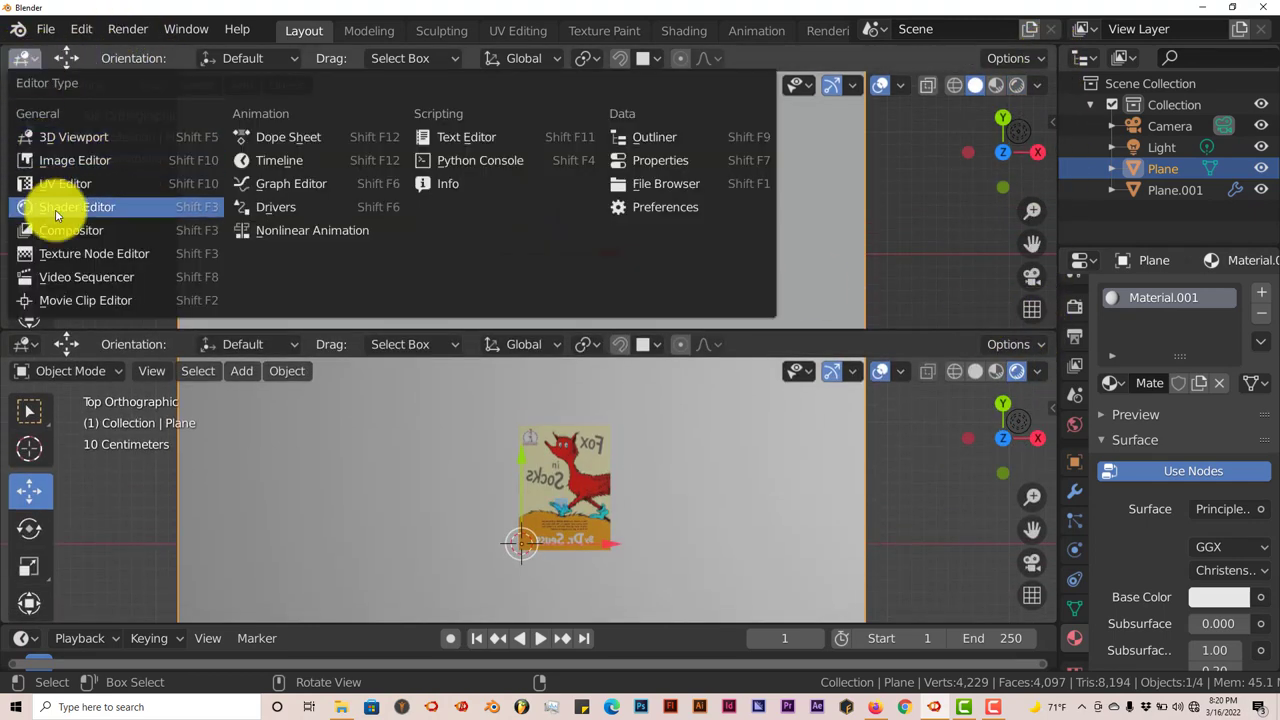
{"action": "mouse_move", "coordinate": [94, 253]}
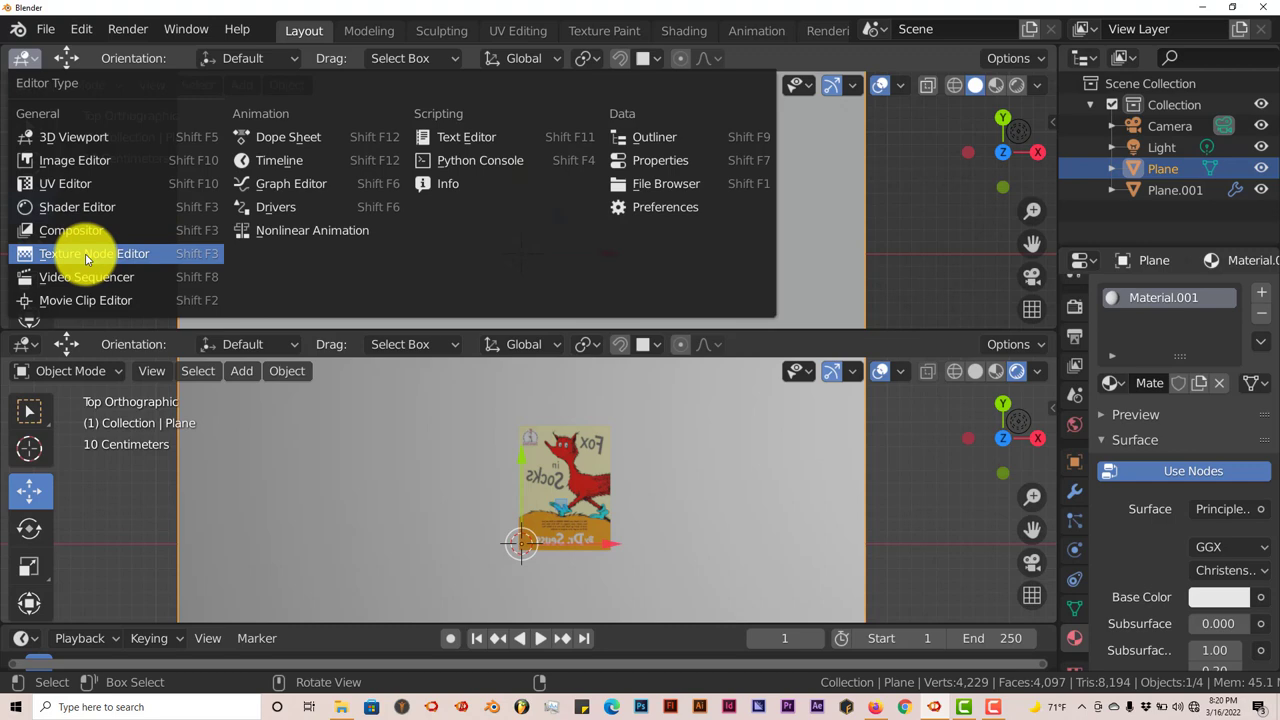
{"action": "mouse_move", "coordinate": [77, 207]}
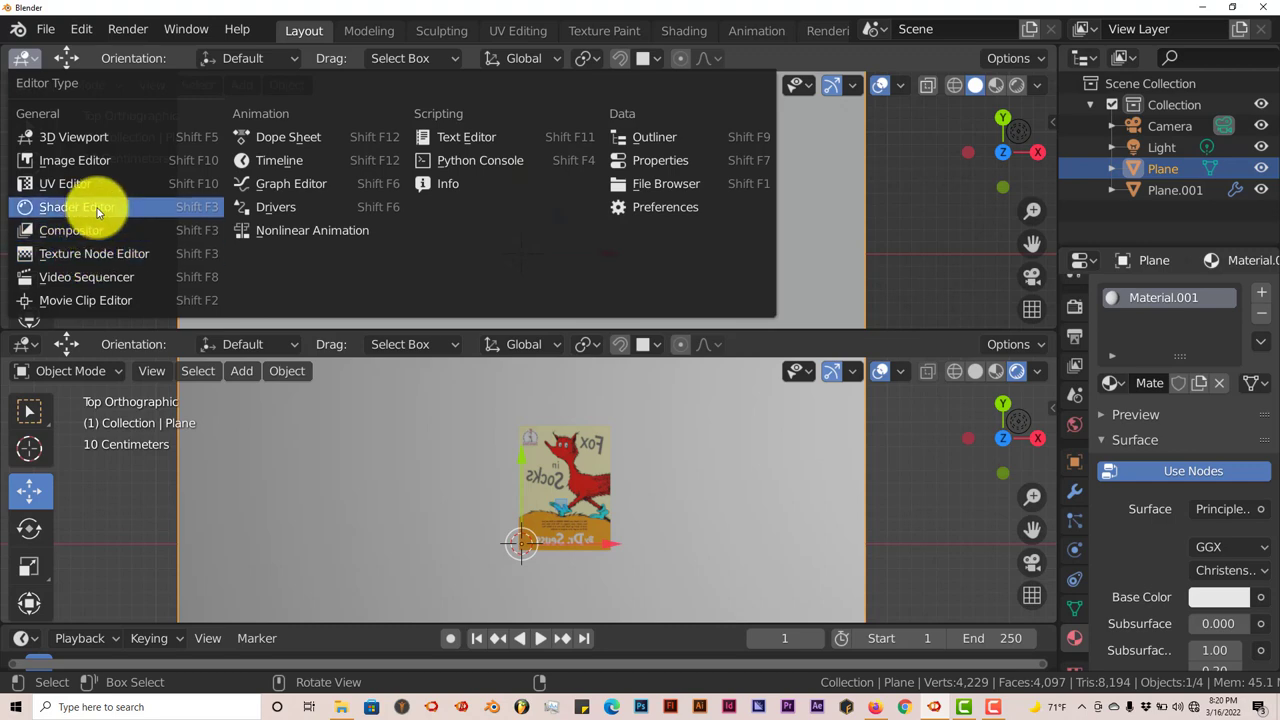
{"action": "left_click", "coordinate": [76, 206]}
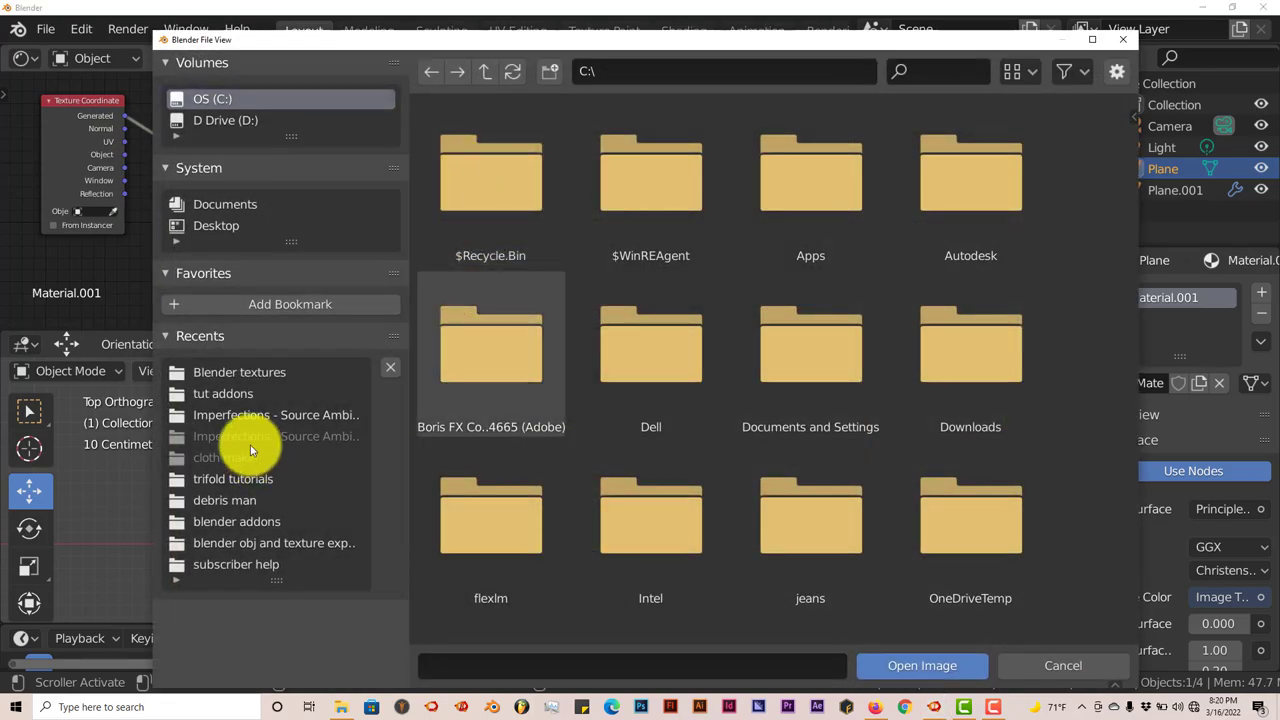
Browse into the Blender textures folder to pick the base plane's image
{"action": "left_click", "coordinate": [239, 372]}
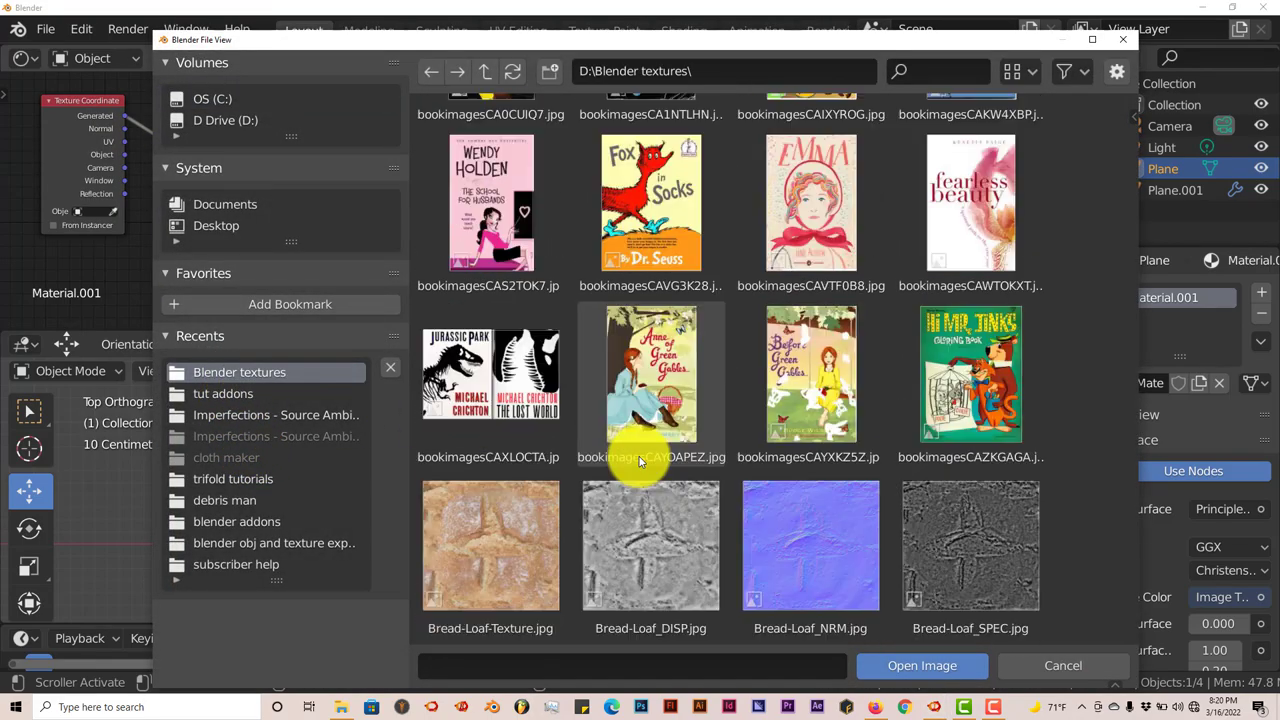
{"action": "scroll", "scroll_direction": "down", "scroll_amount": 3}
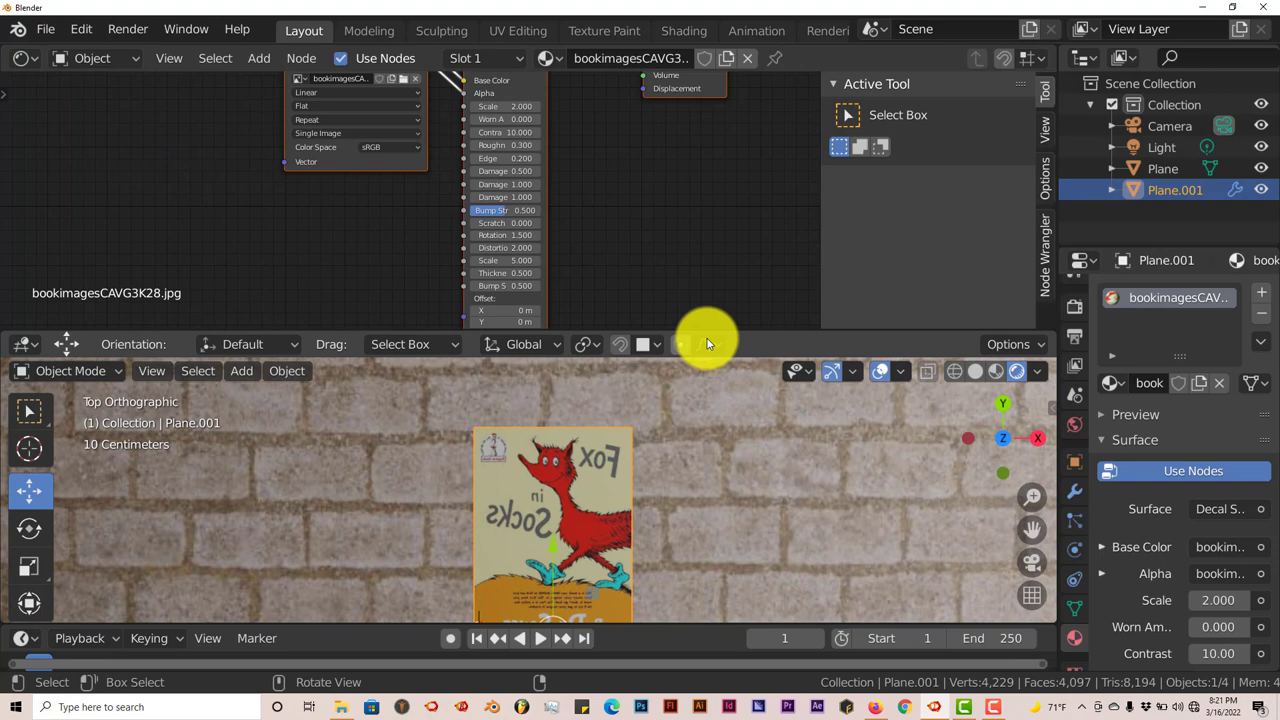
{"action": "mouse_move", "coordinate": [735, 330]}
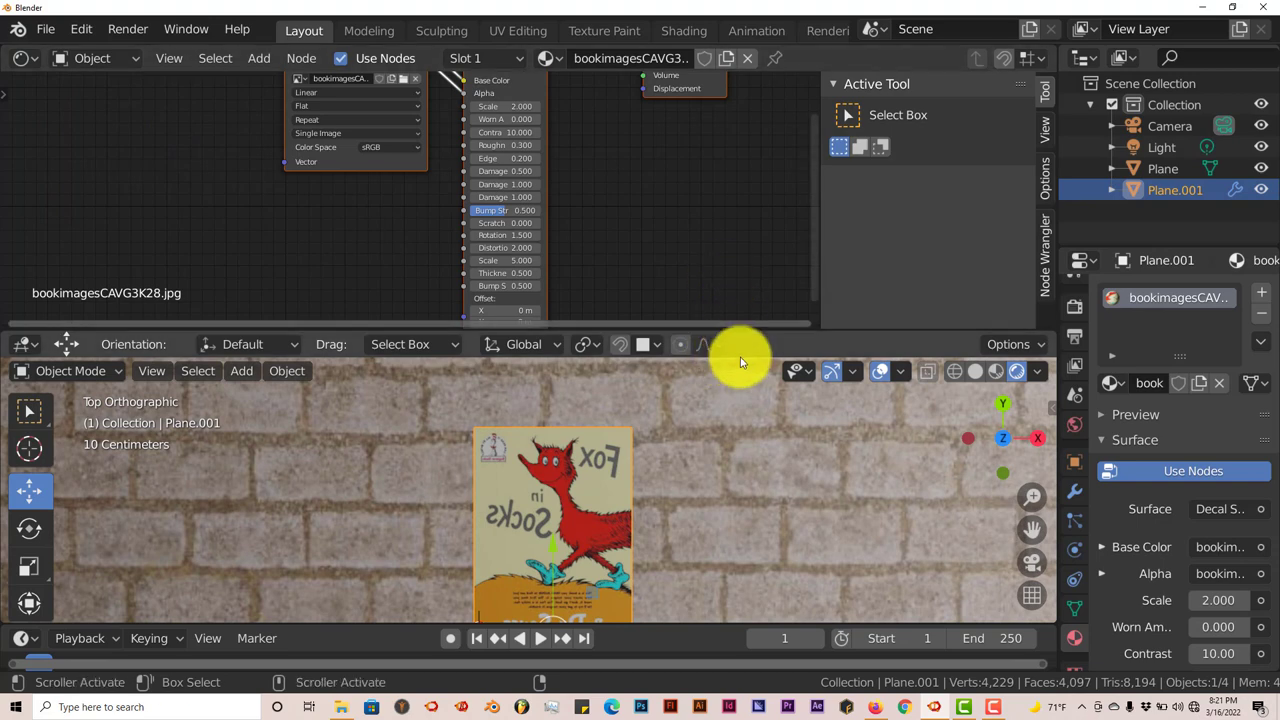
Maximize the 3D view area over the node editor
{"action": "right_click", "coordinate": [740, 360]}
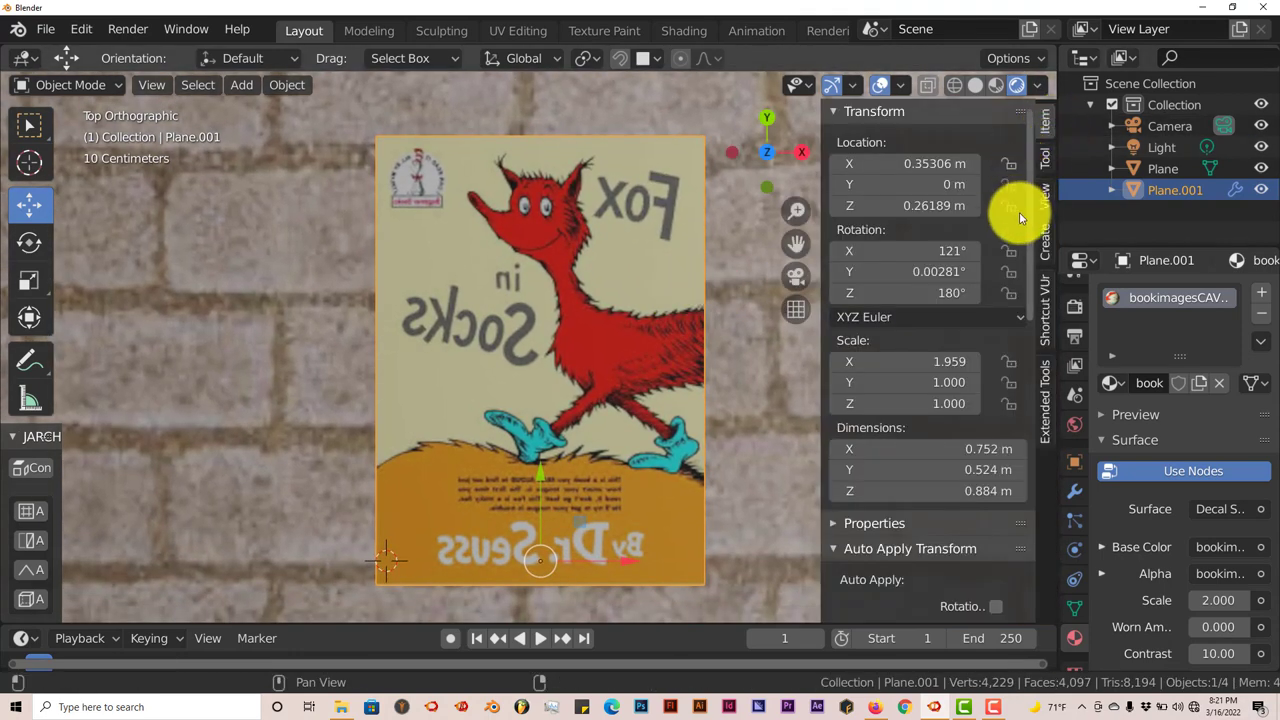
{"action": "mouse_move", "coordinate": [1045, 120]}
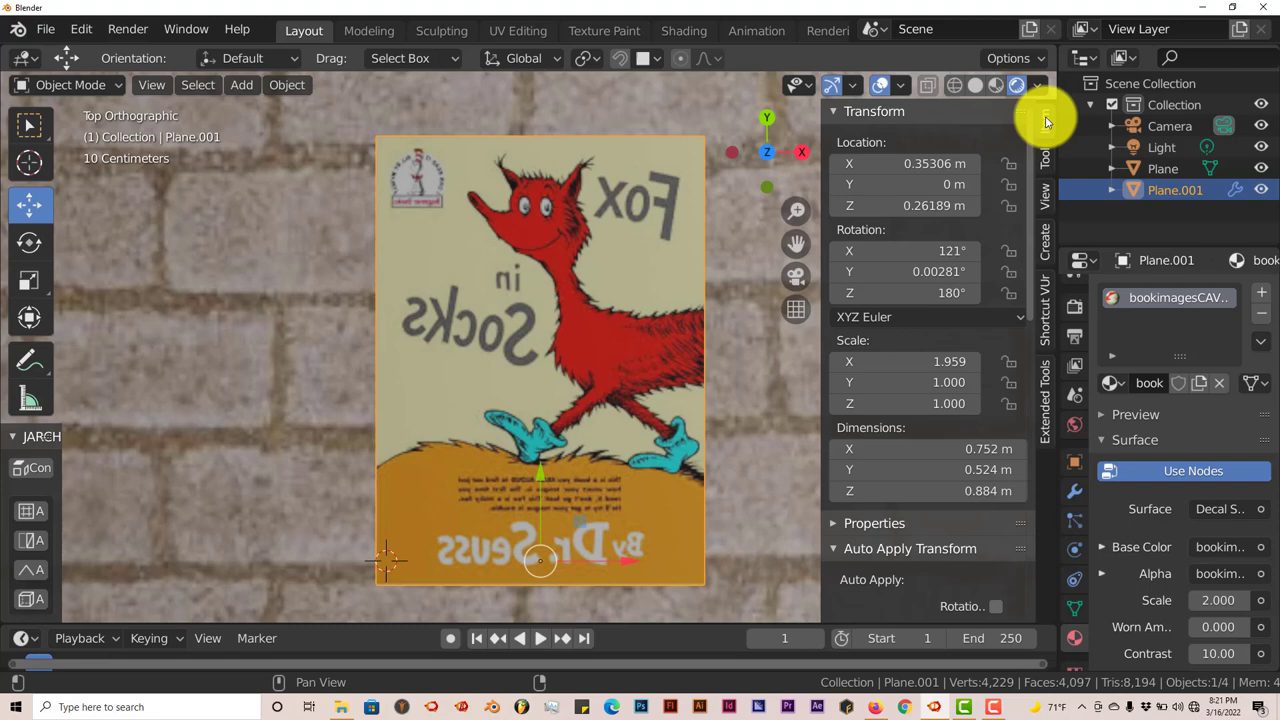
Scroll to the Decals panel and scale the Fox in Socks decal plane smaller
{"action": "scroll", "scroll_direction": "down", "scroll_amount": 3}
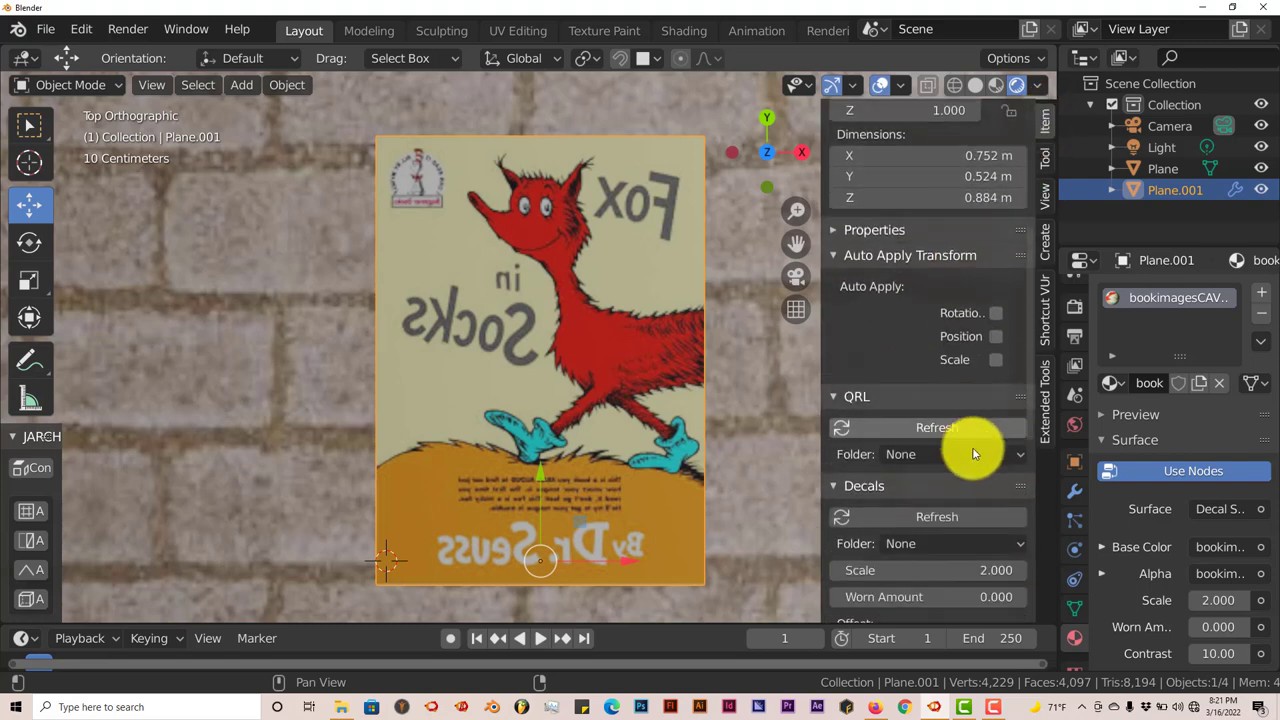
{"action": "scroll", "scroll_direction": "down", "scroll_amount": 3}
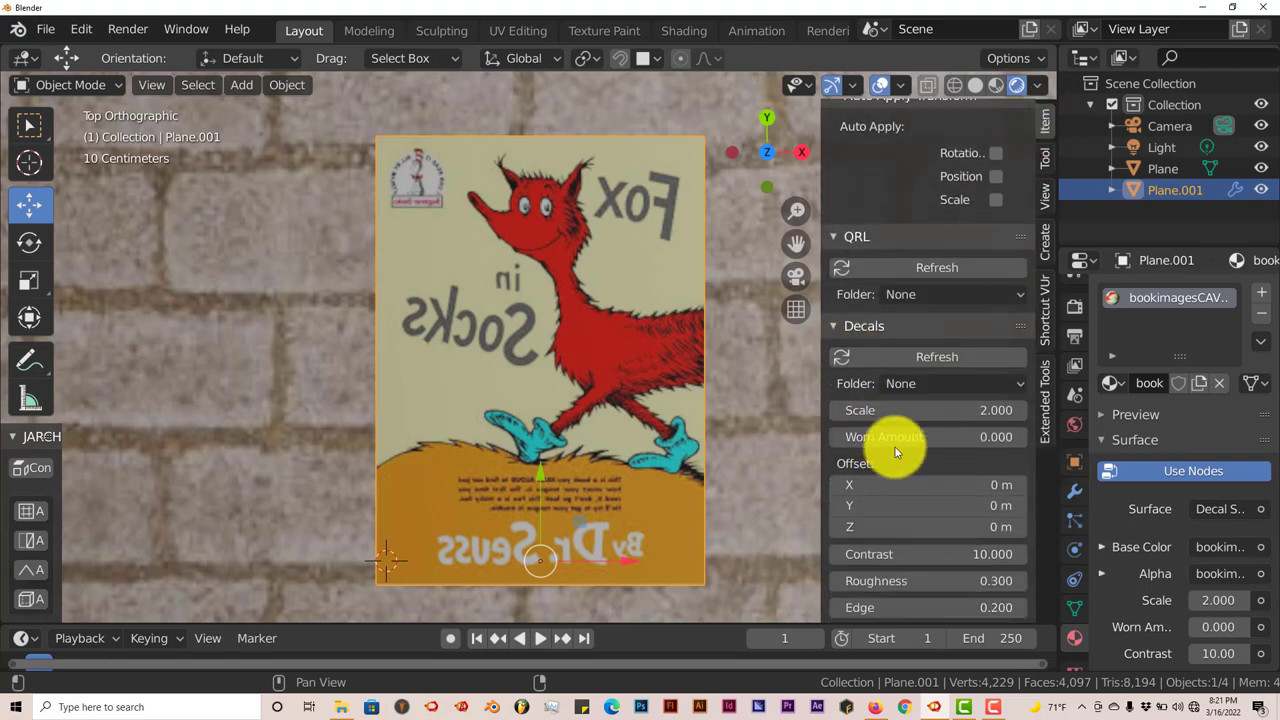
{"action": "scroll", "scroll_direction": "down", "scroll_amount": 3}
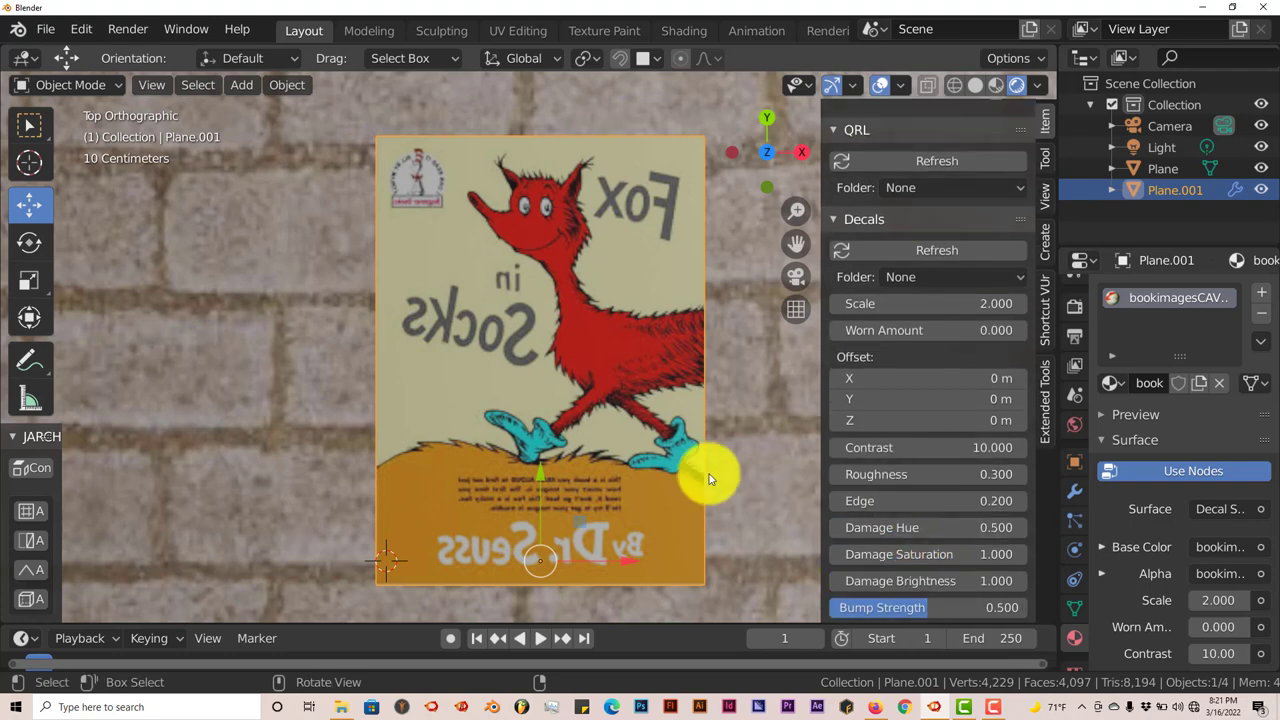
{"action": "scroll", "scroll_direction": "down", "scroll_amount": 3}
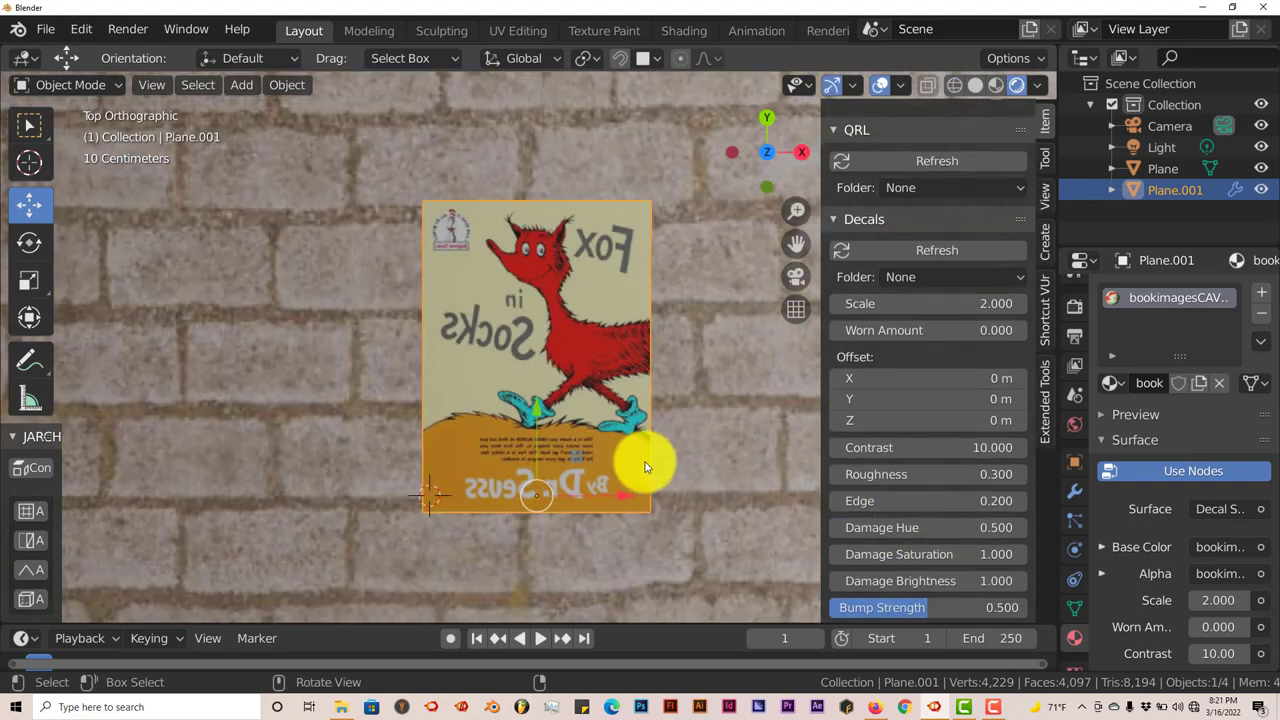
{"action": "key", "text": "s"}
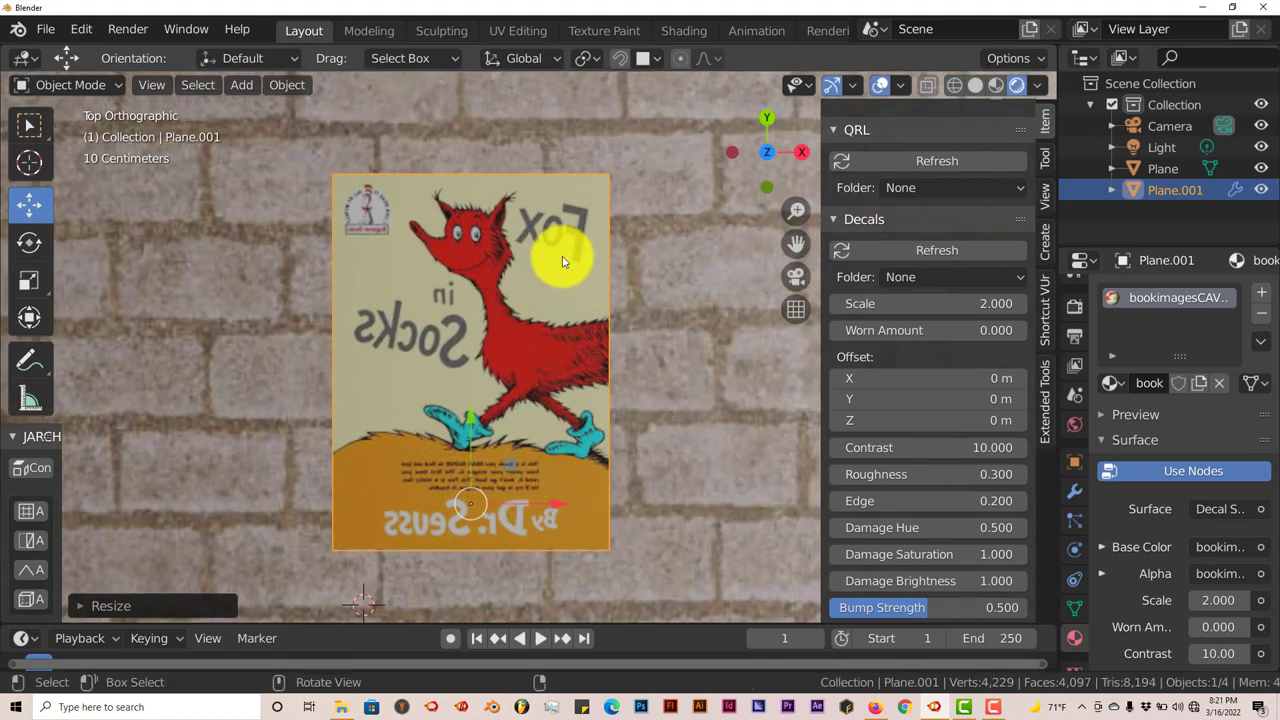
{"action": "mouse_move", "coordinate": [1010, 474]}
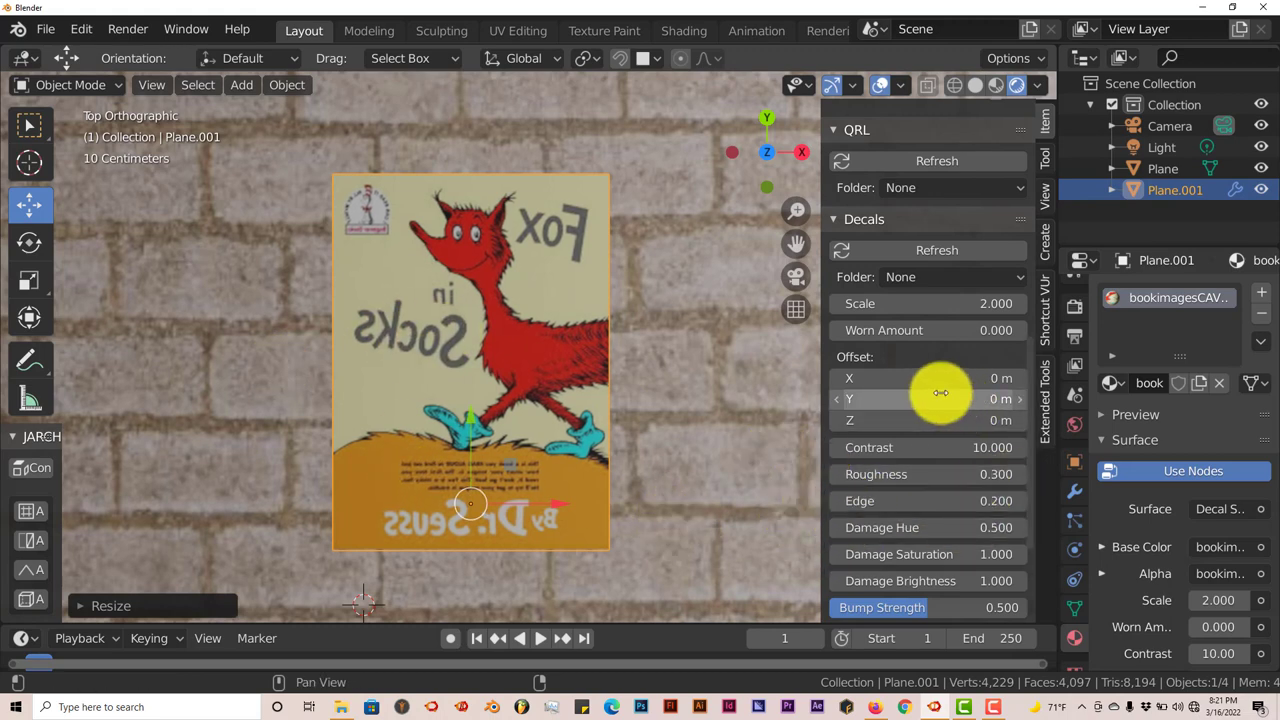
{"action": "mouse_move", "coordinate": [885, 377]}
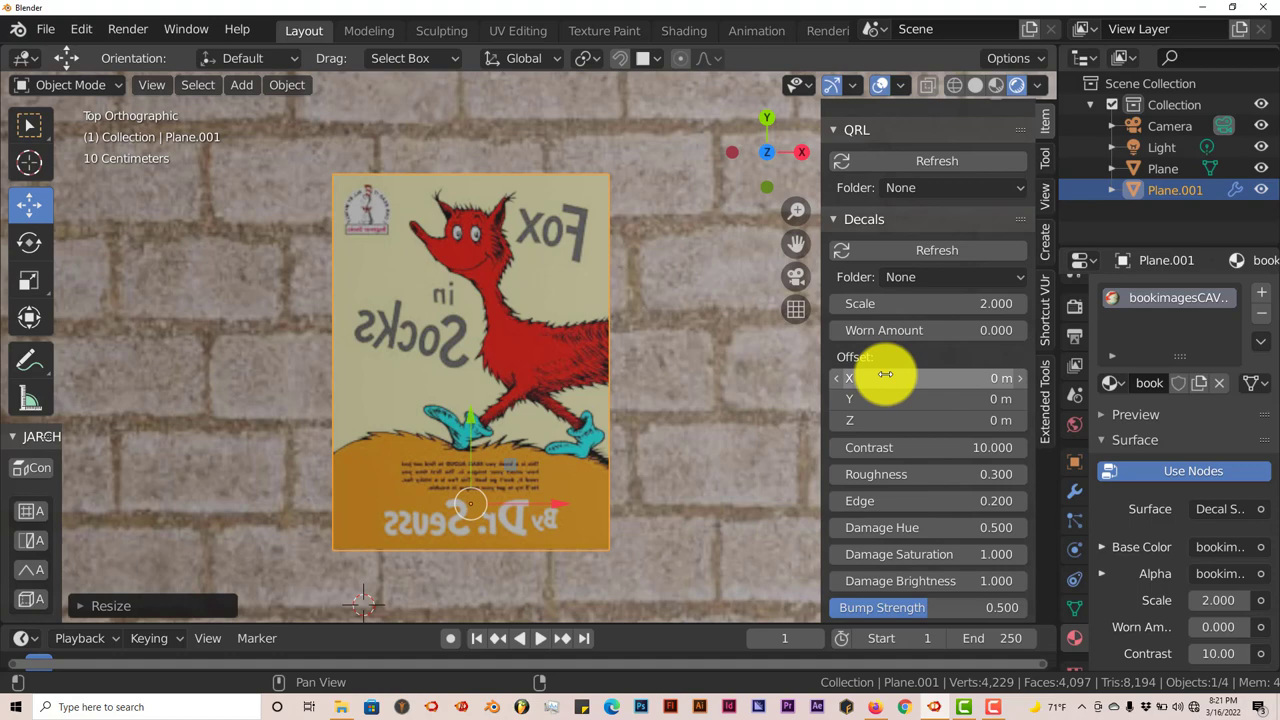
{"action": "mouse_move", "coordinate": [445, 455]}
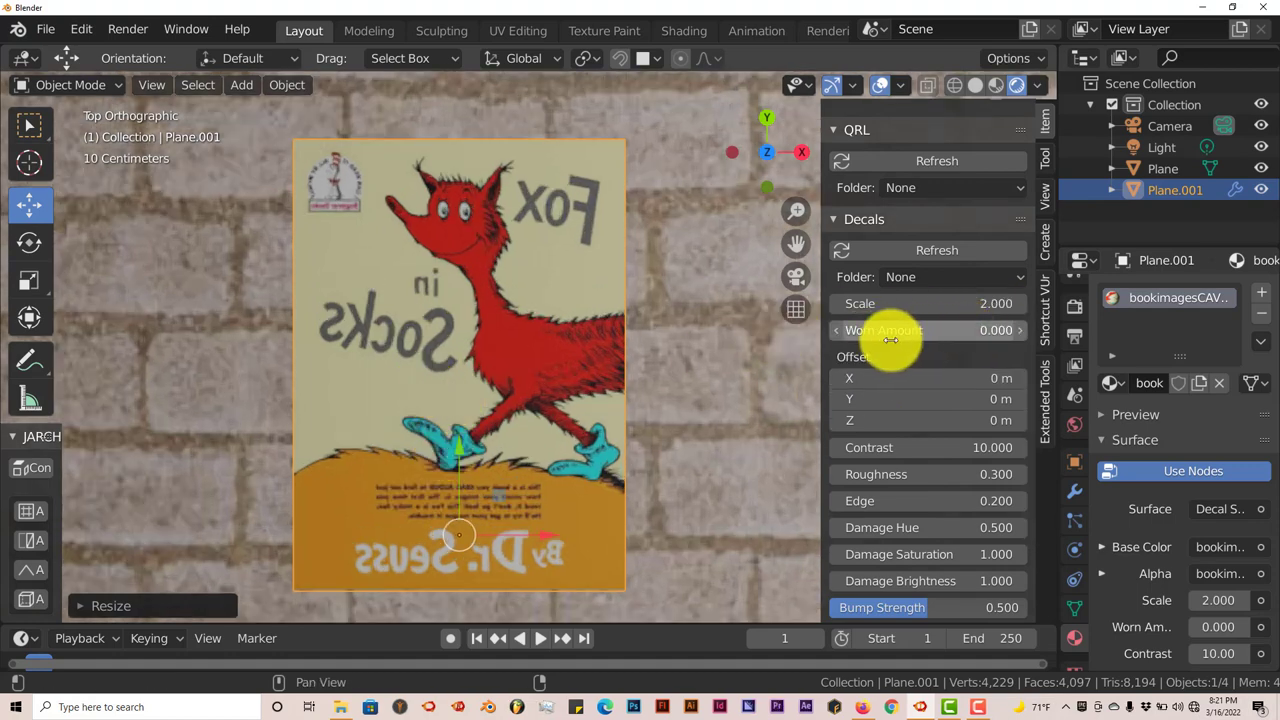
Drag Worn Amount up to 0.8 and Roughness down to -1 for worn patches on the cover
{"action": "left_click_drag", "start_coordinate": [870, 330], "coordinate": [950, 330]}
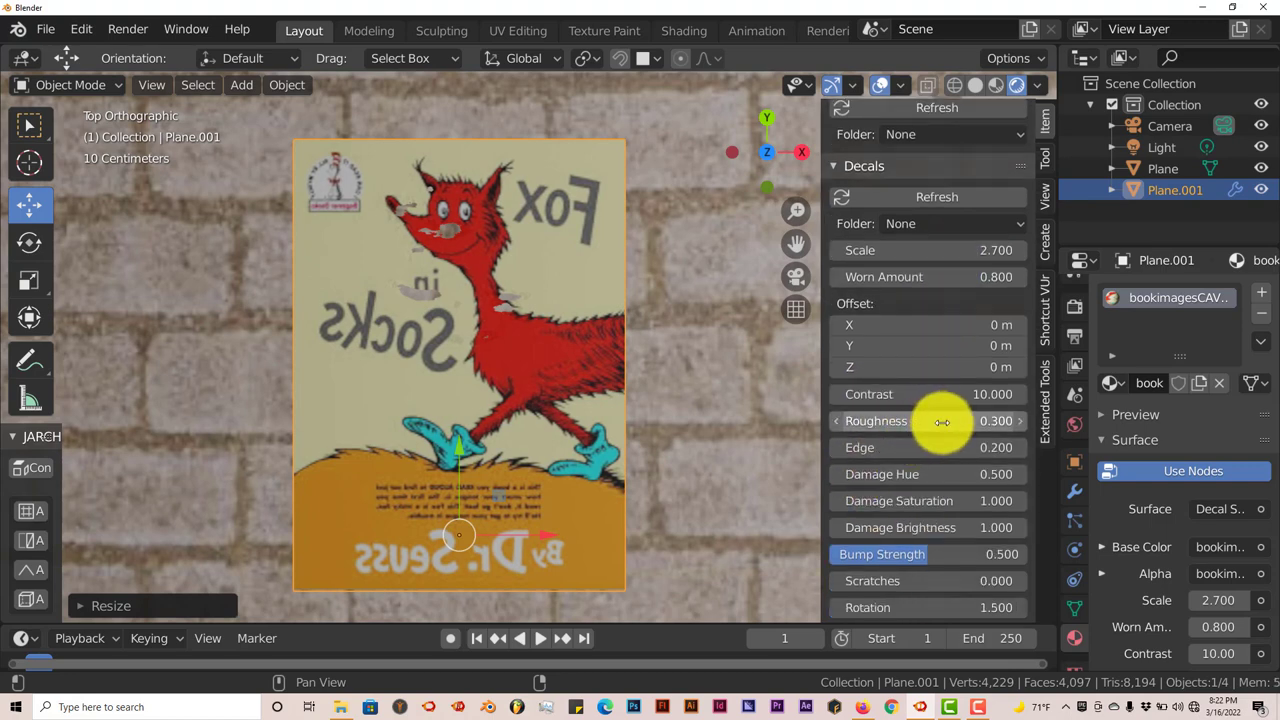
{"action": "left_click_drag", "start_coordinate": [920, 420], "coordinate": [945, 420]}
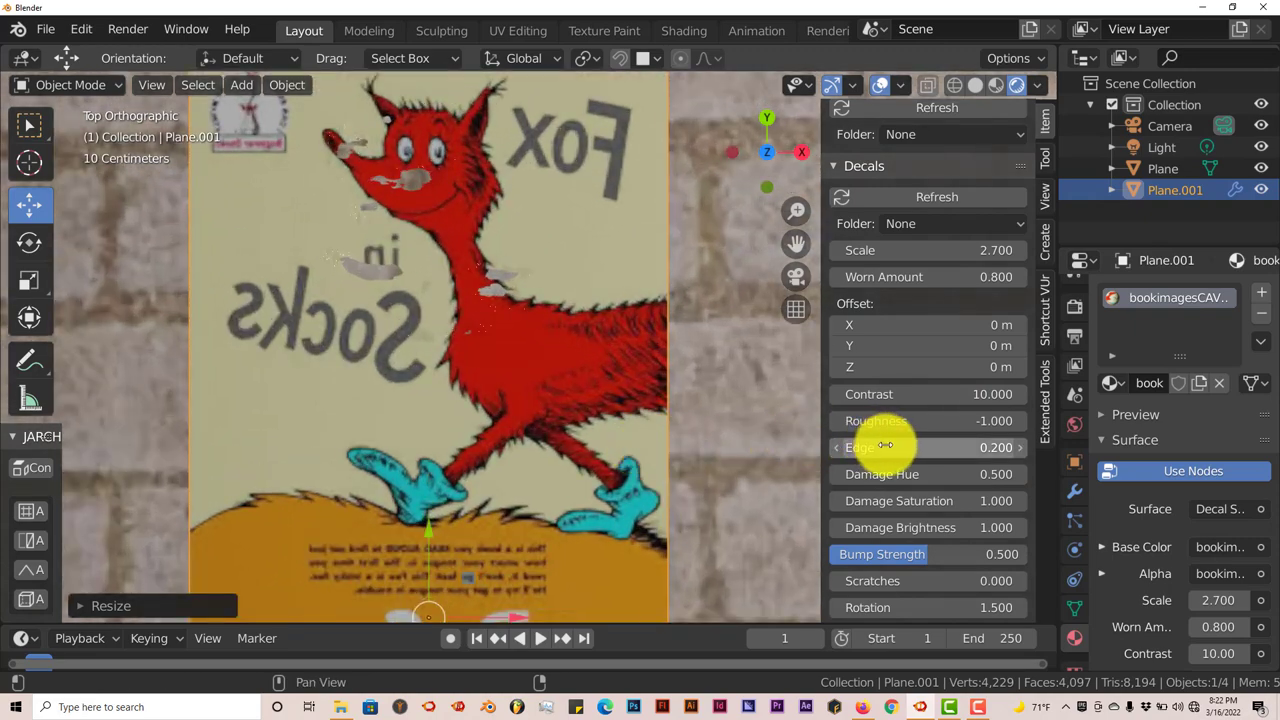
{"action": "mouse_move", "coordinate": [895, 448]}
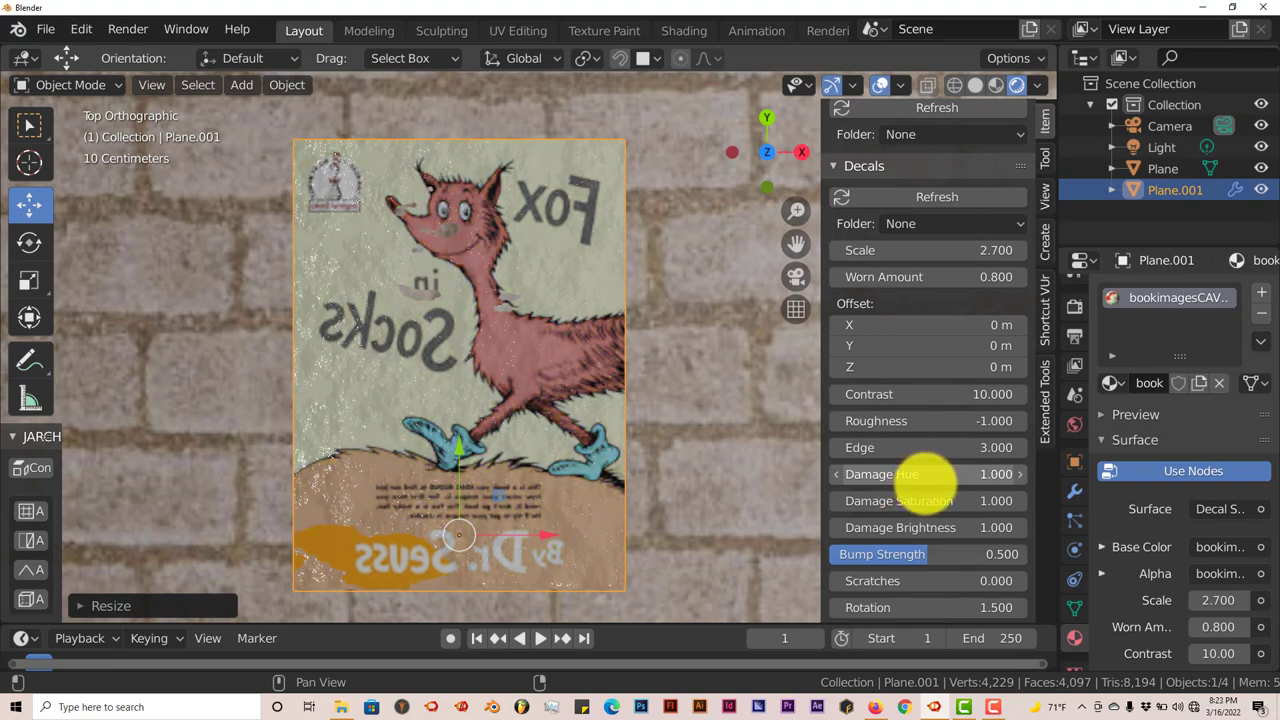
{"action": "mouse_move", "coordinate": [817, 504]}
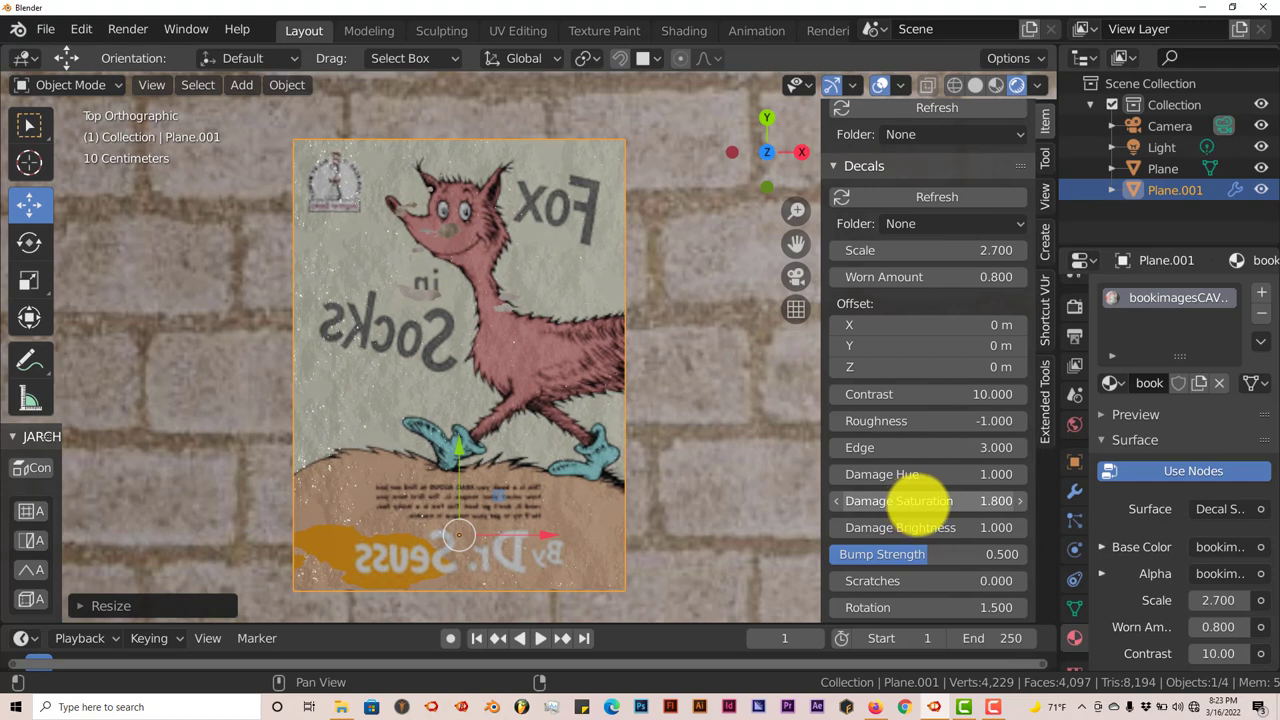
{"action": "mouse_move", "coordinate": [535, 425]}
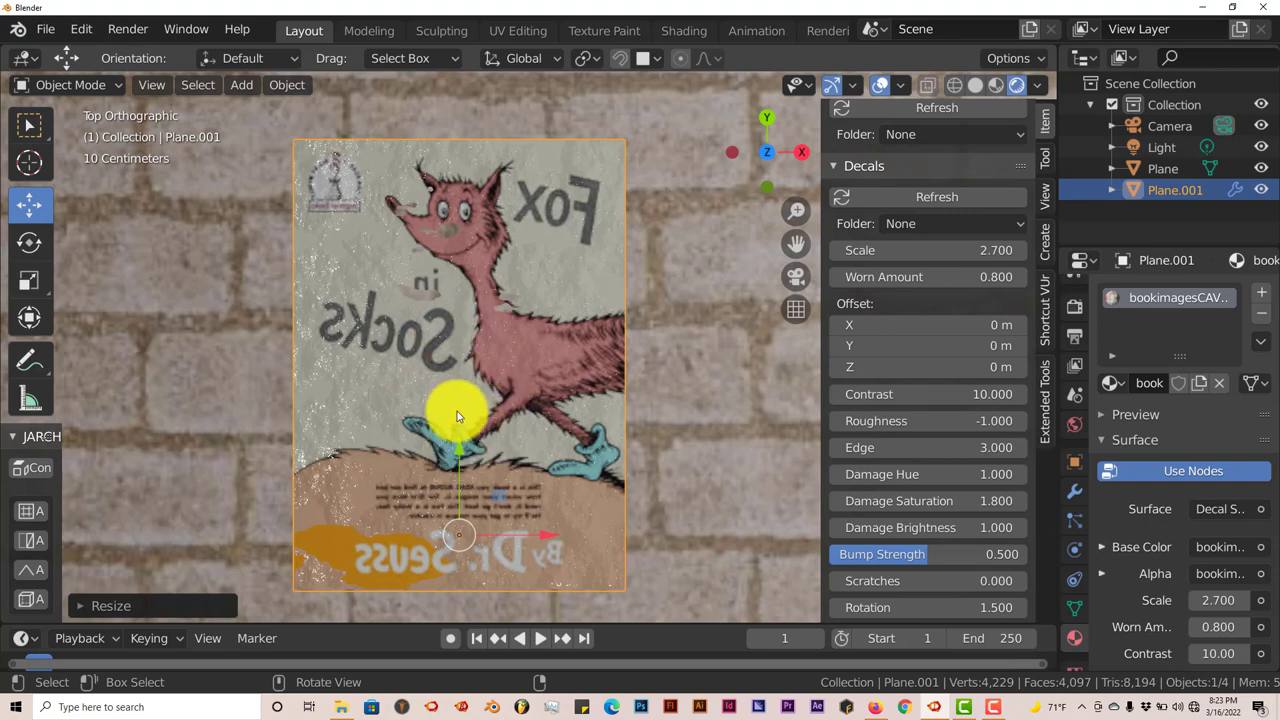
{"action": "mouse_move", "coordinate": [768, 598]}
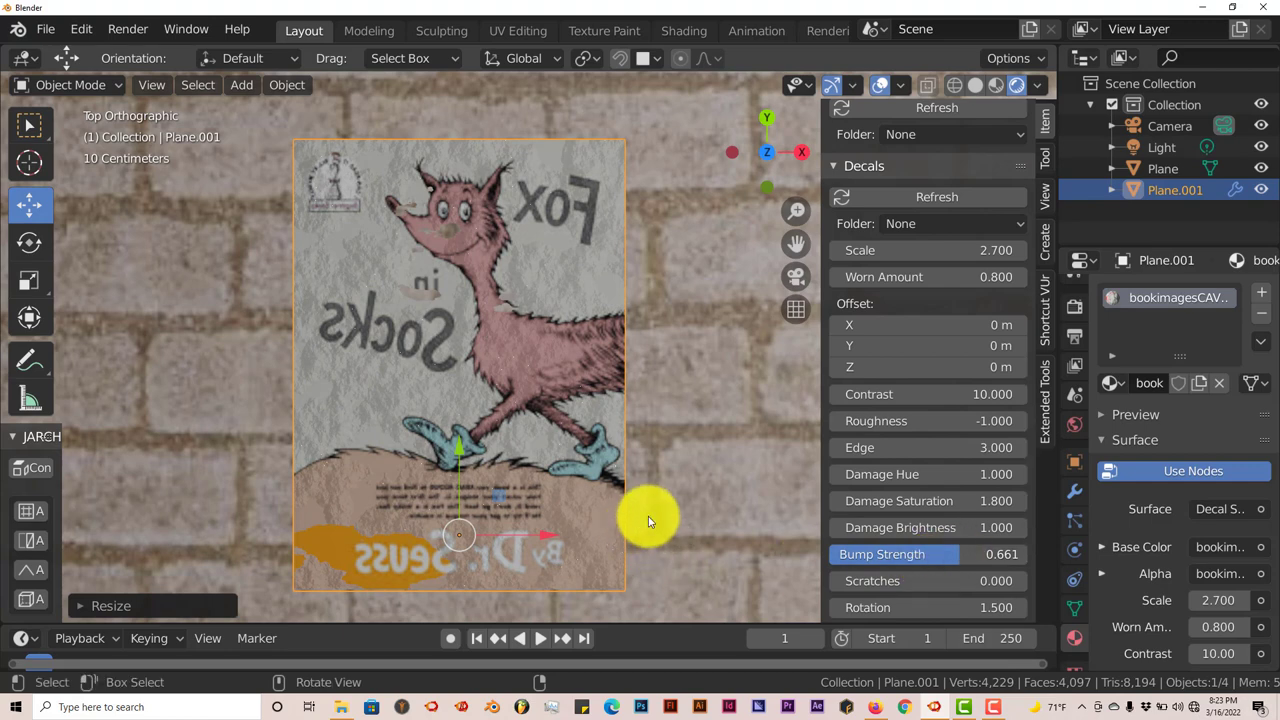
{"action": "mouse_move", "coordinate": [648, 517]}
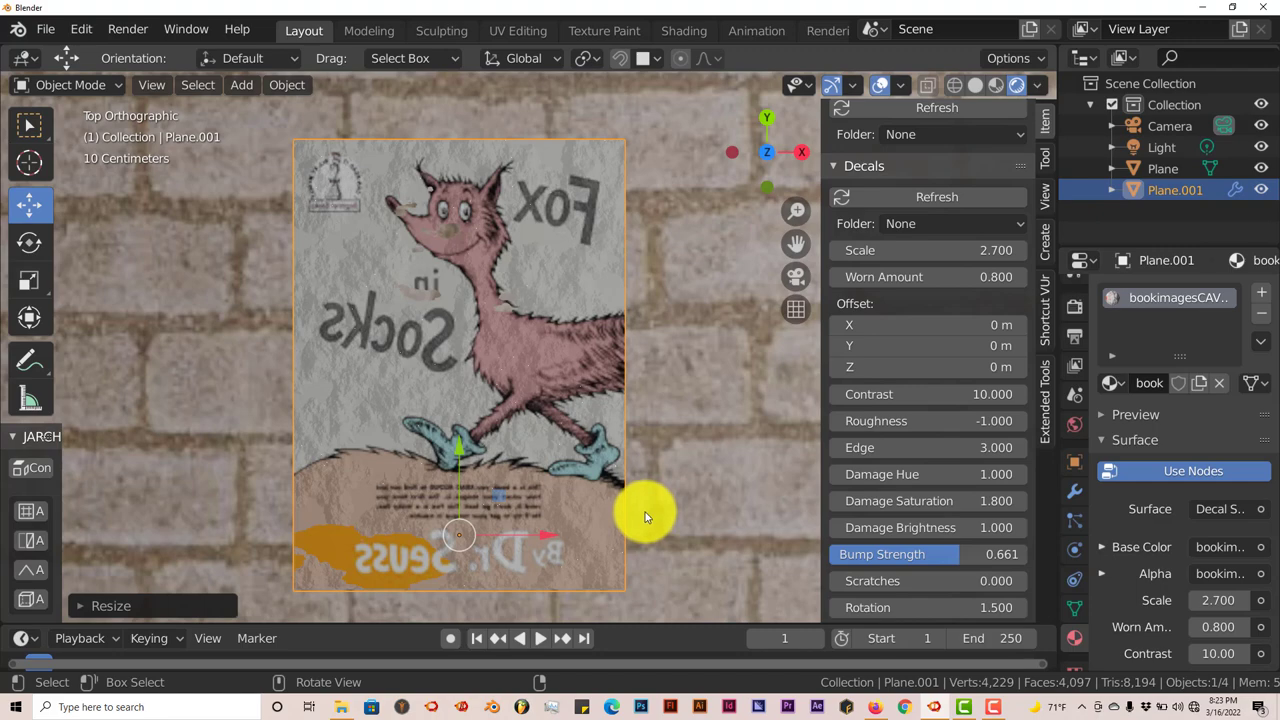
{"action": "mouse_move", "coordinate": [490, 425]}
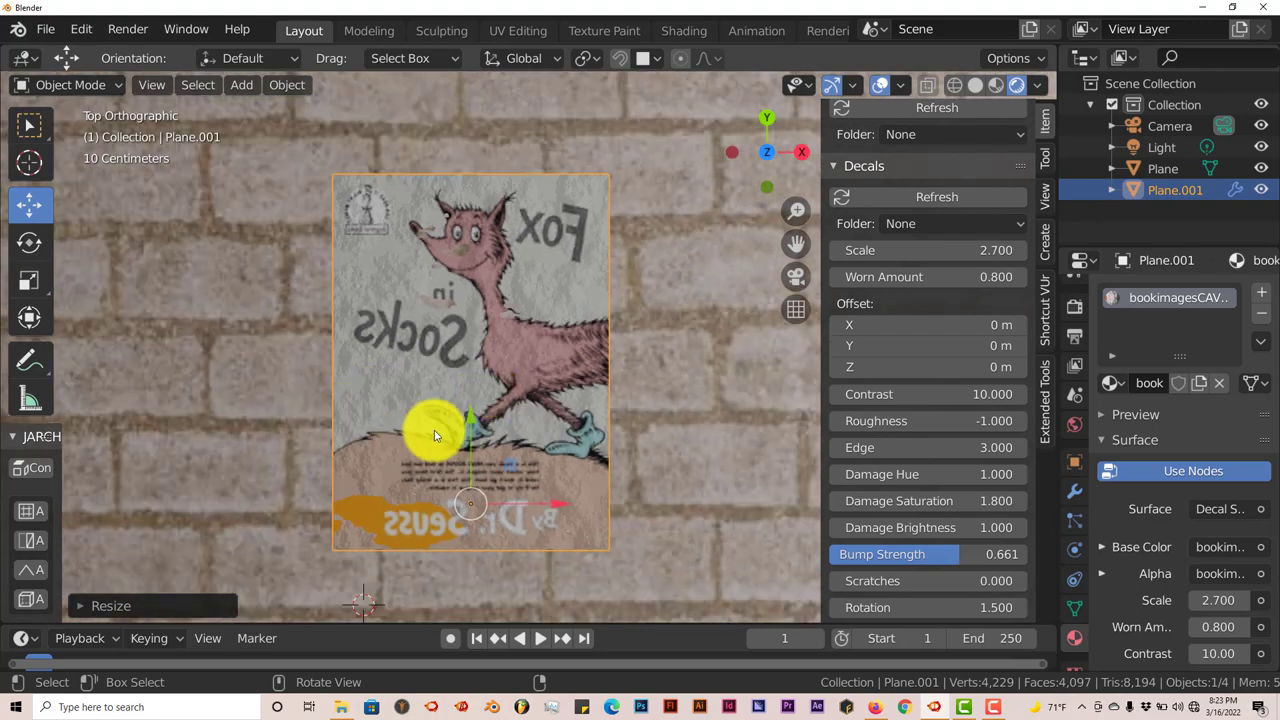
Set Scratches 6.8, Rotation 1.8, scratch Scale 4.7 and Thickness 2.1 on the decal
{"action": "left_click_drag", "start_coordinate": [435, 430], "coordinate": [370, 490]}
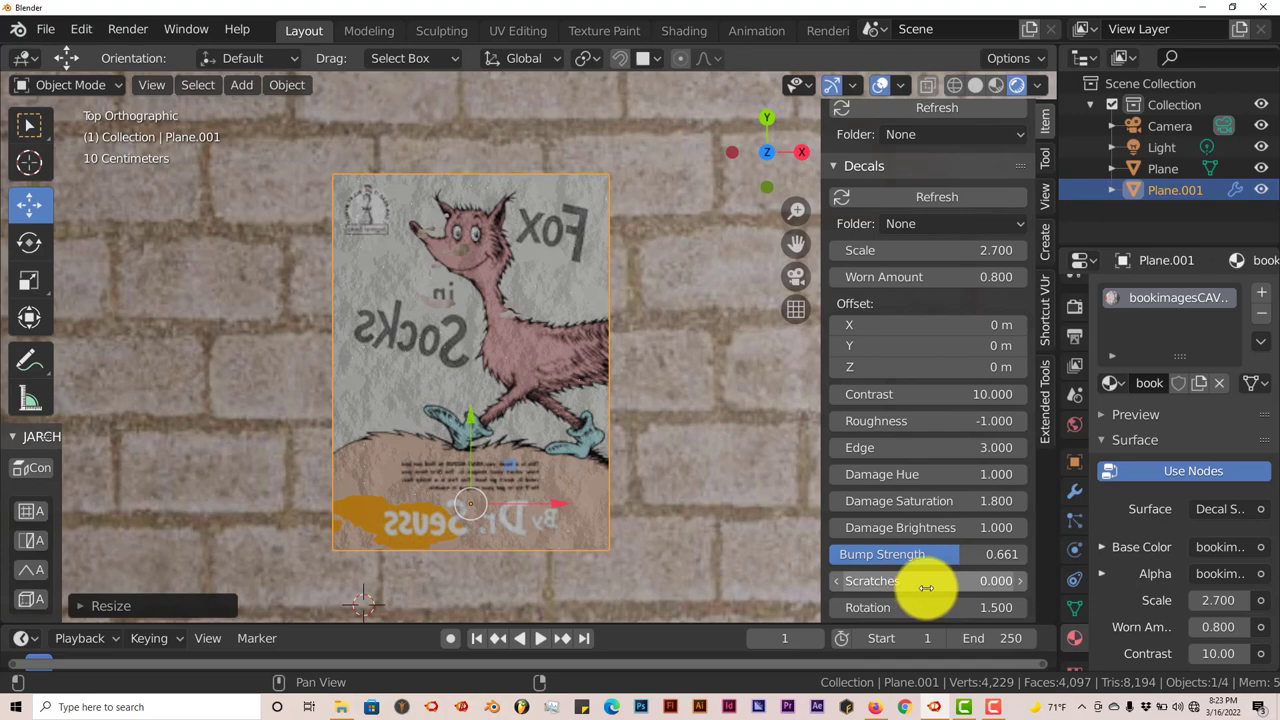
{"action": "left_click_drag", "start_coordinate": [925, 580], "coordinate": [990, 580]}
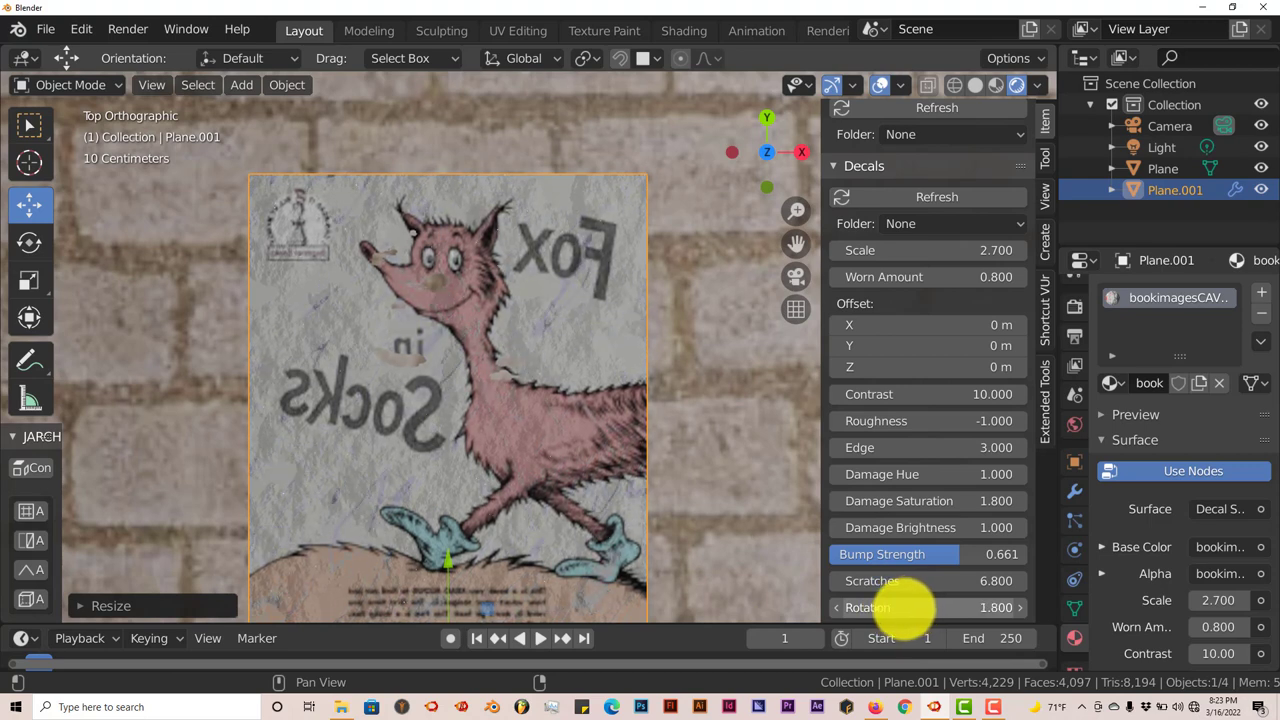
{"action": "scroll", "scroll_direction": "down", "scroll_amount": 3}
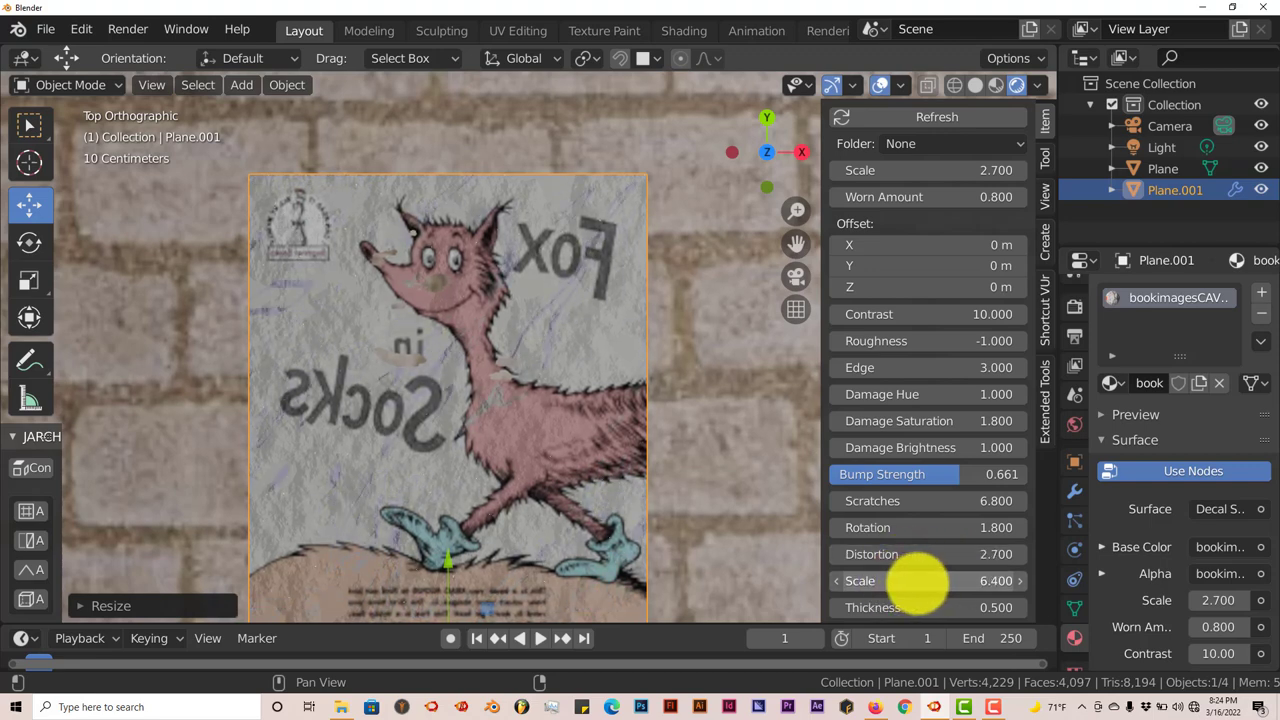
{"action": "left_click_drag", "start_coordinate": [920, 581], "coordinate": [890, 581]}
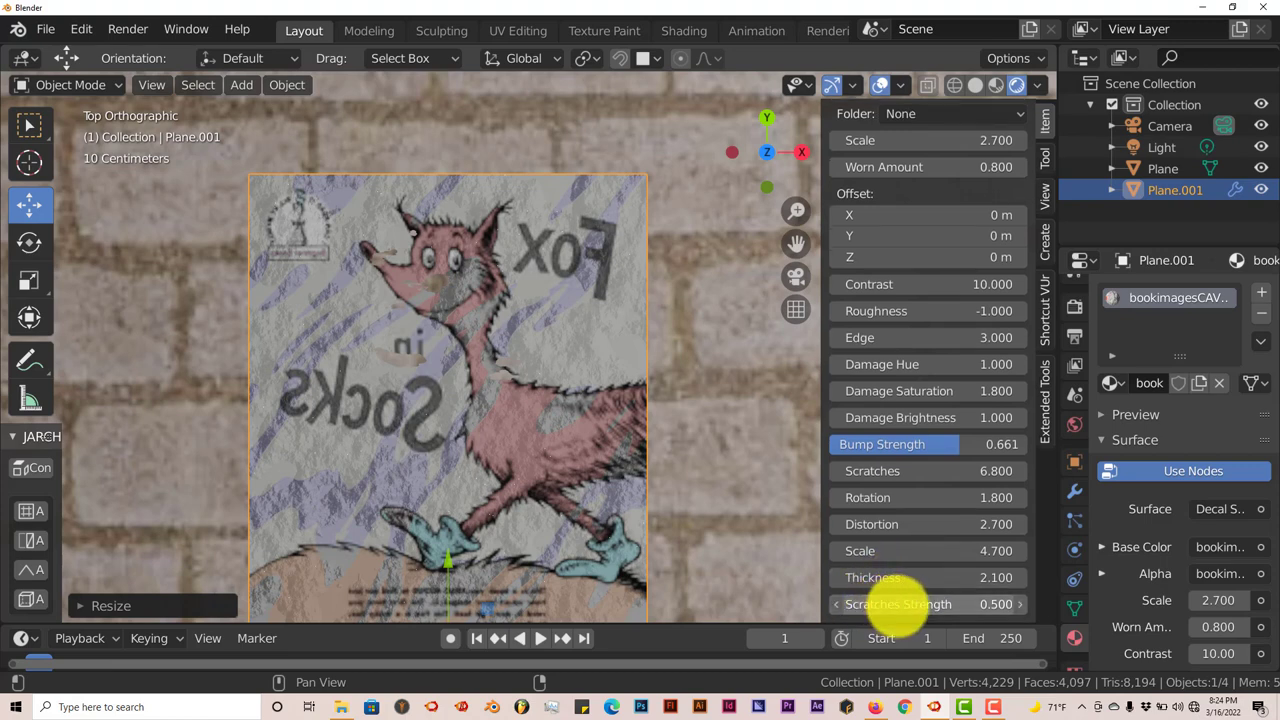
{"action": "left_click", "coordinate": [898, 604]}
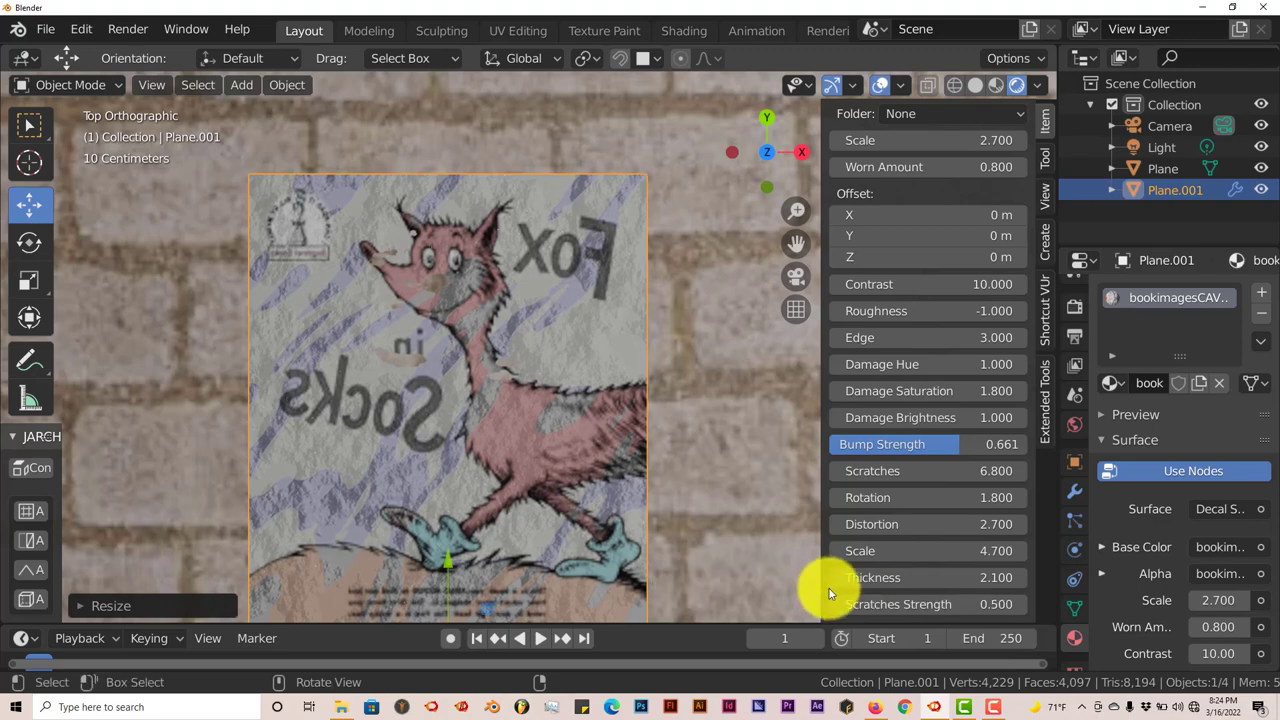
{"action": "mouse_move", "coordinate": [580, 503]}
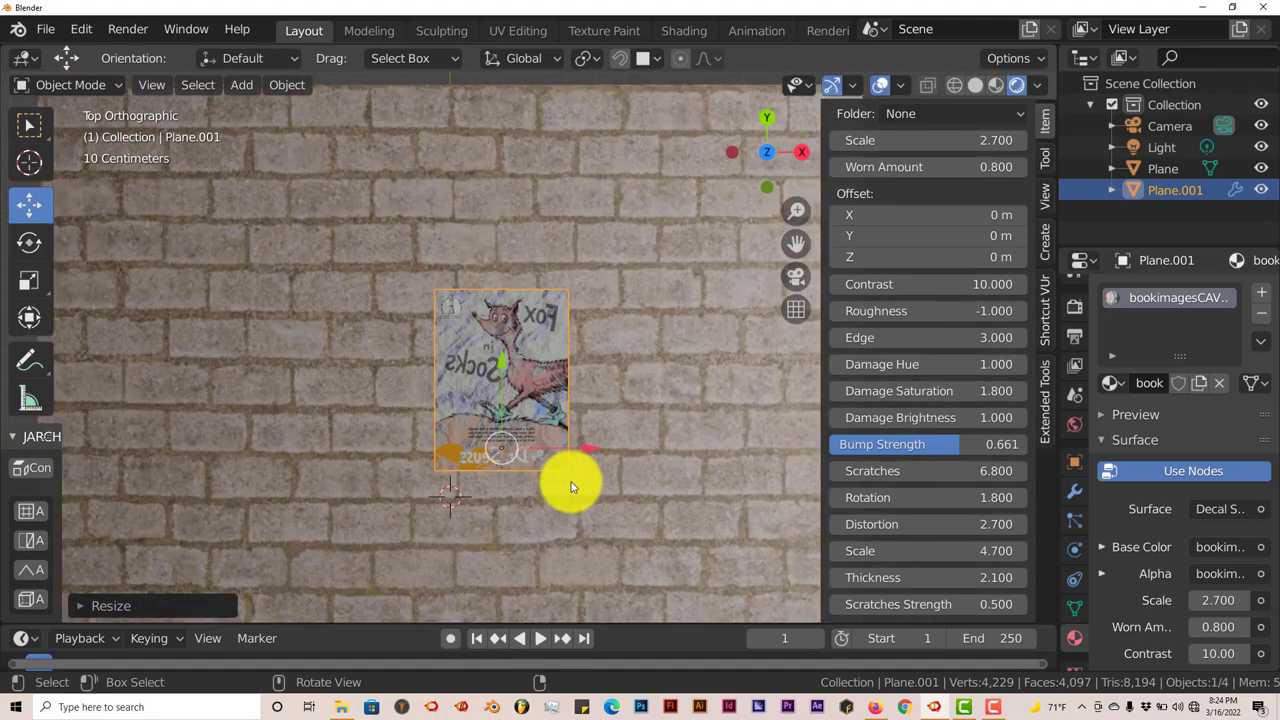
Zoom out to view the weathered decal as a small poster on the whole brick wall
{"action": "scroll", "scroll_direction": "down", "scroll_amount": 3}
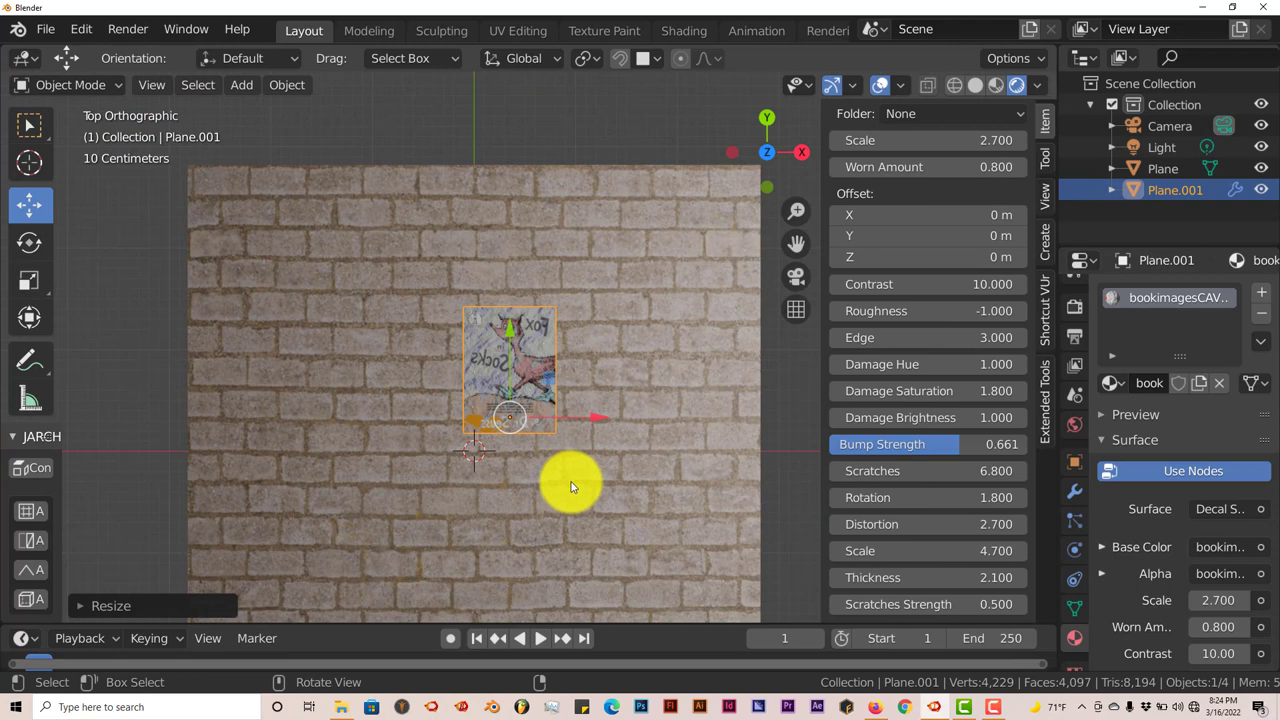
{"action": "mouse_move", "coordinate": [85, 90]}
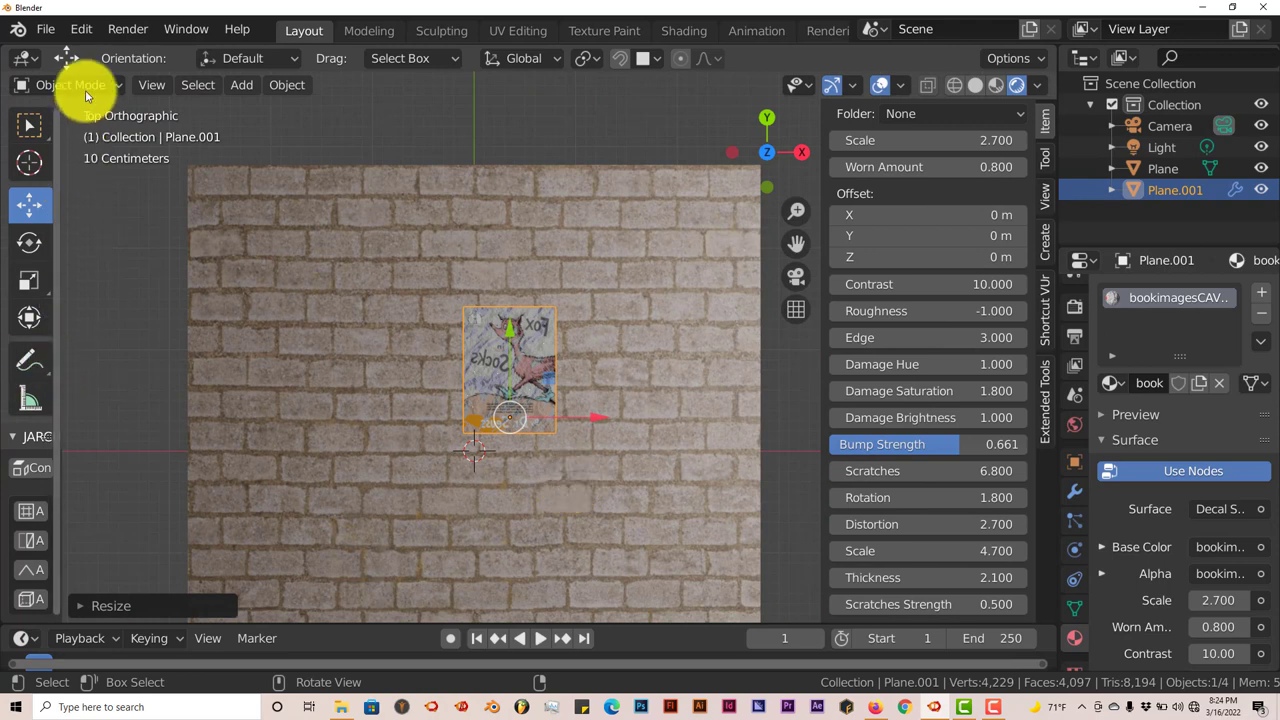
Start a new General scene, discarding the unsaved one, and add a UV sphere at the origin
{"action": "left_click", "coordinate": [45, 28]}
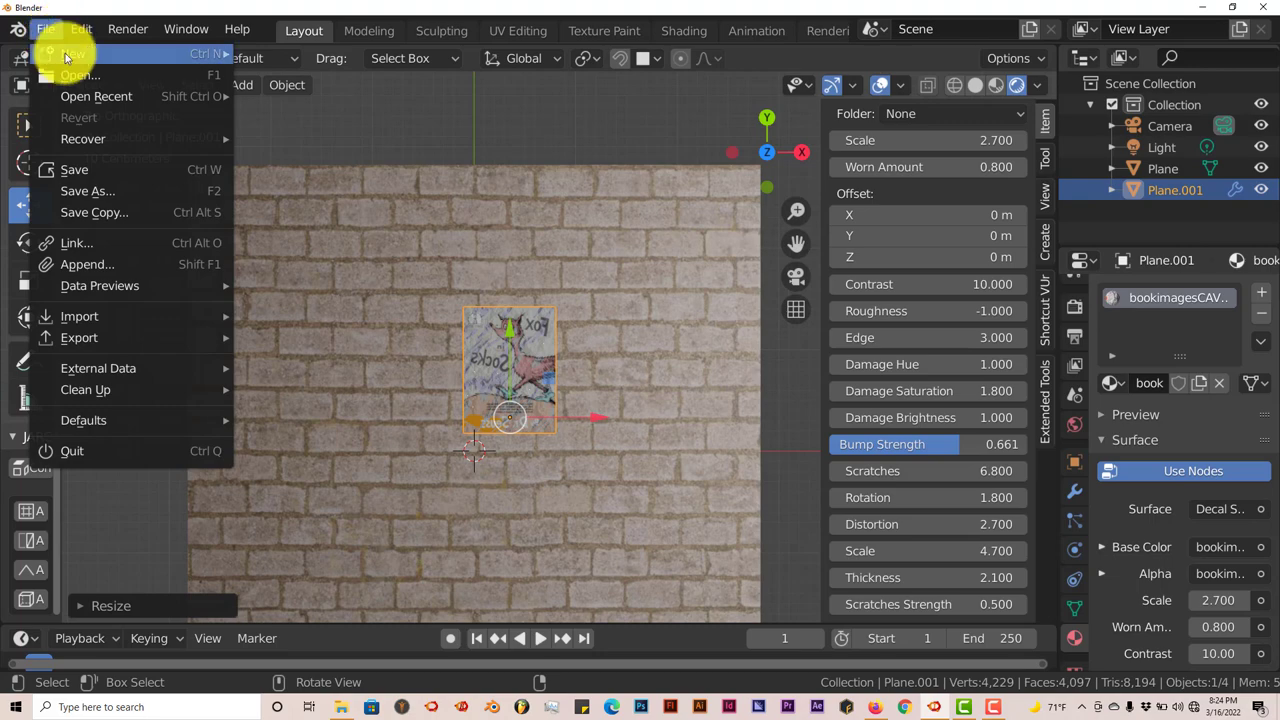
{"action": "left_click", "coordinate": [73, 53]}
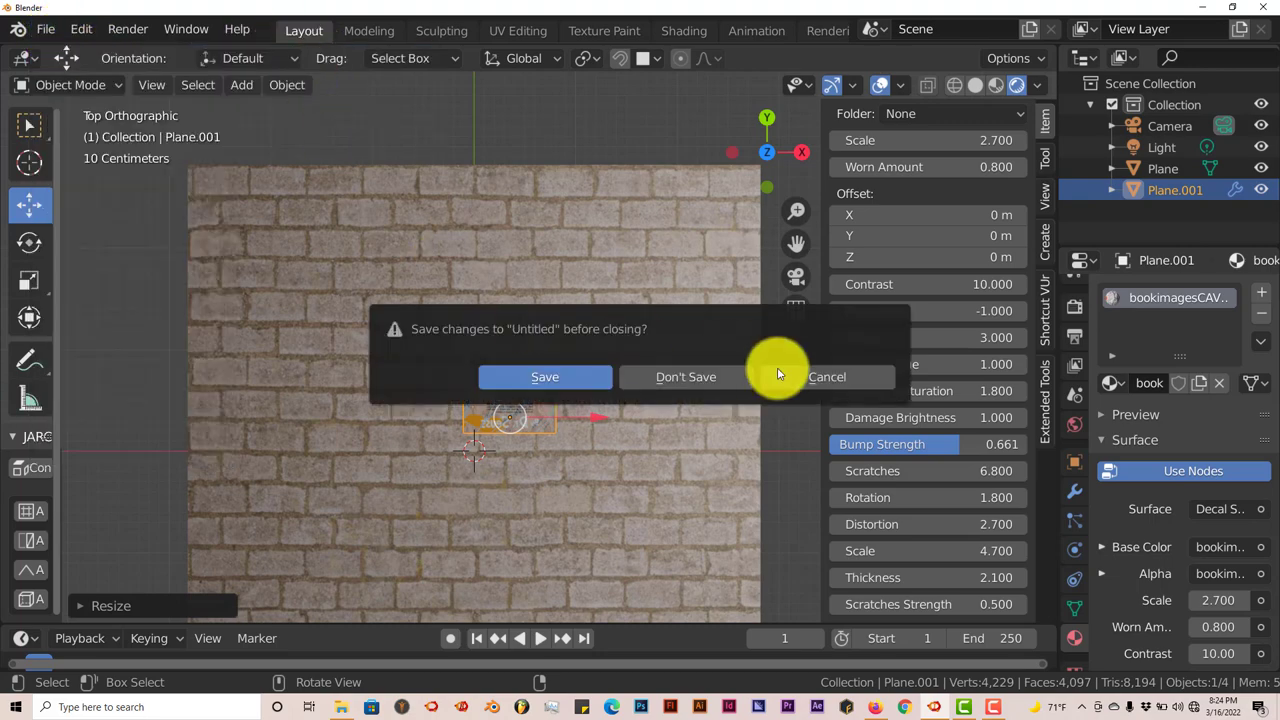
{"action": "left_click", "coordinate": [686, 376]}
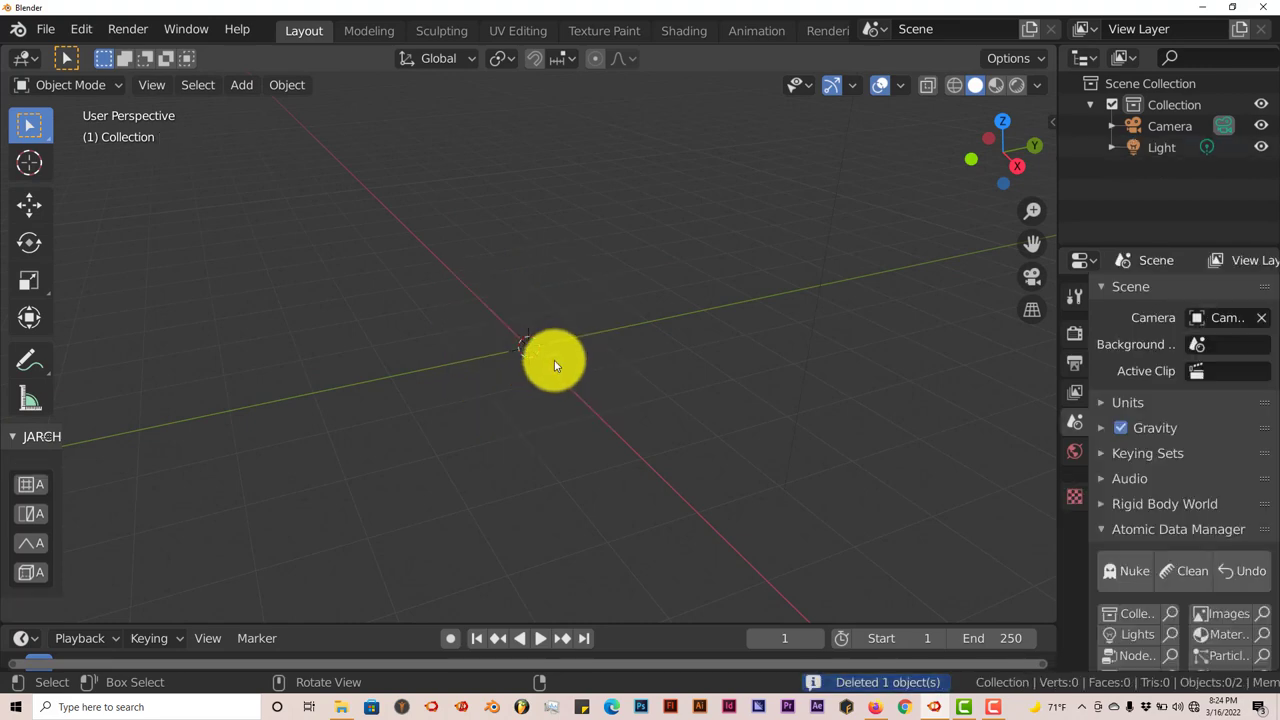
{"action": "left_click", "coordinate": [241, 84]}
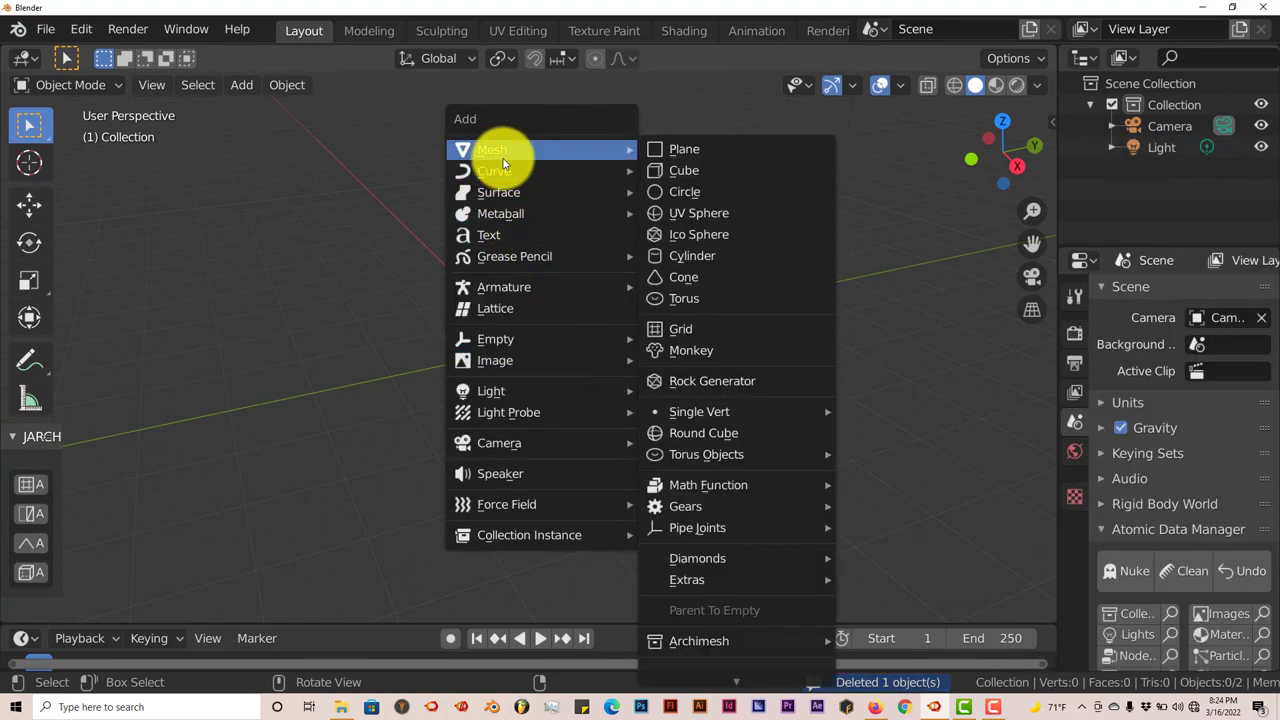
{"action": "mouse_move", "coordinate": [685, 191]}
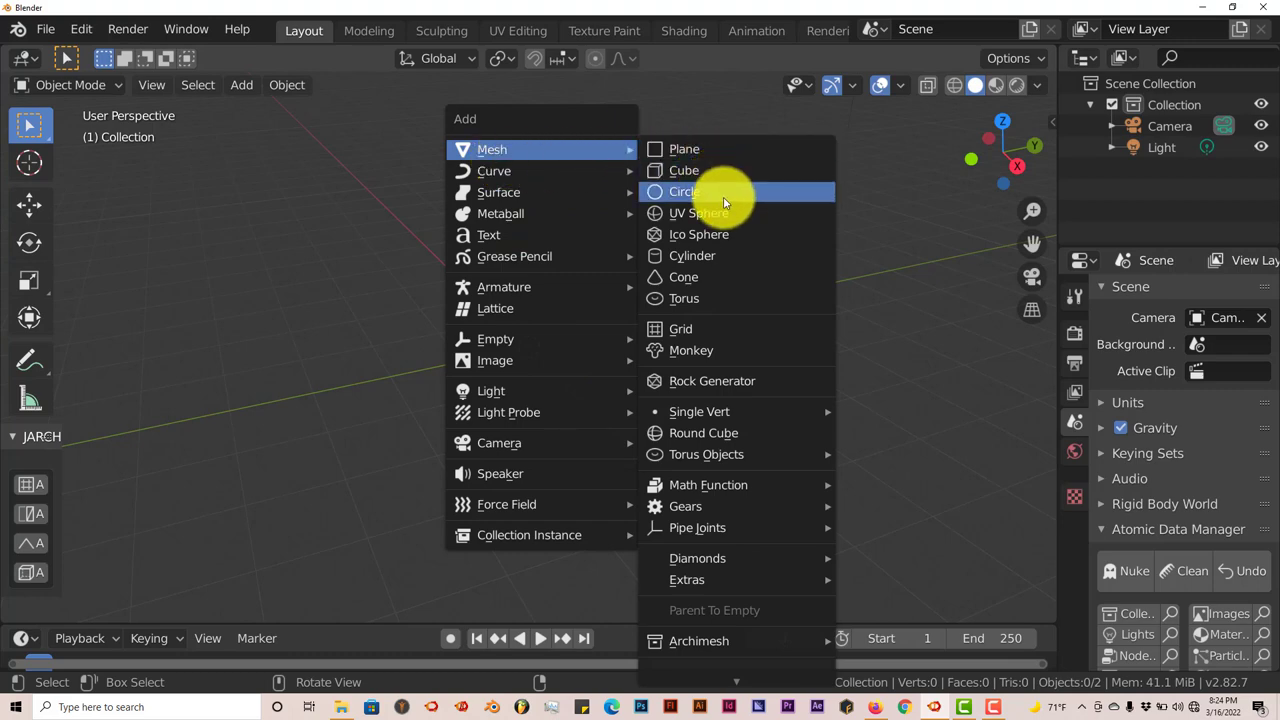
{"action": "left_click", "coordinate": [698, 213]}
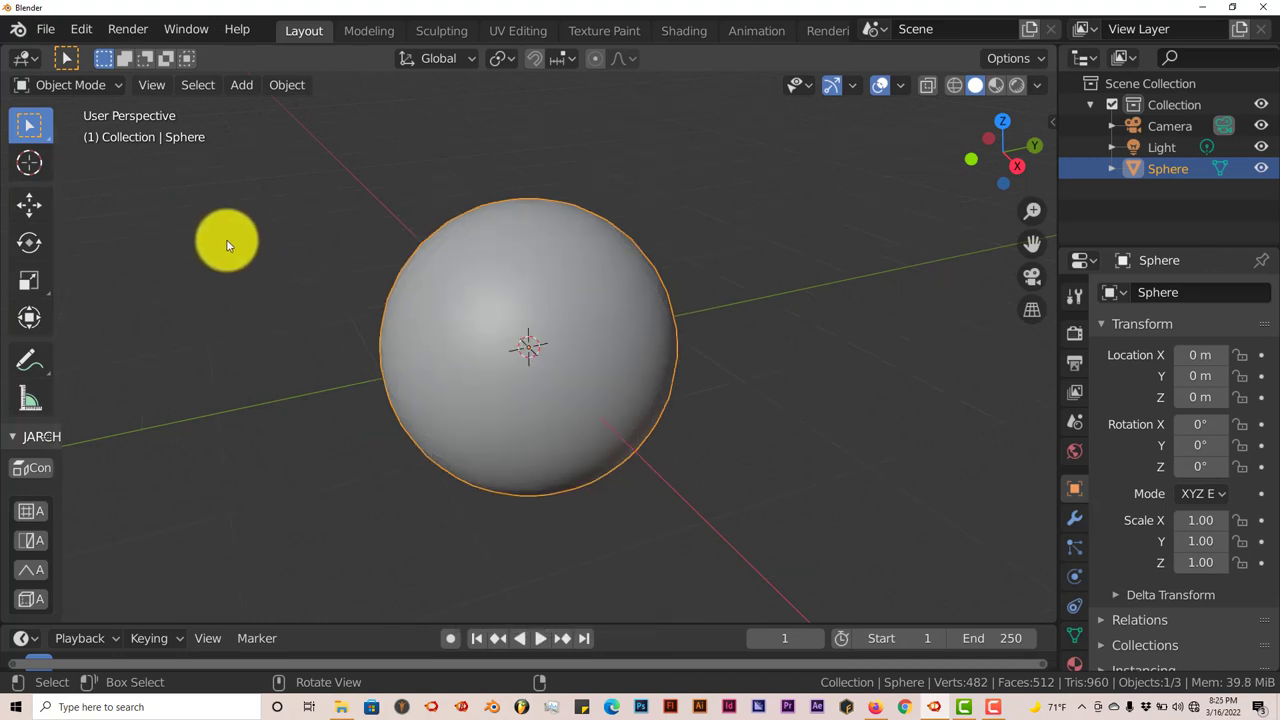
Add the book-cover image as a decal from the textures folder onto the sphere
{"action": "left_click", "coordinate": [241, 84]}
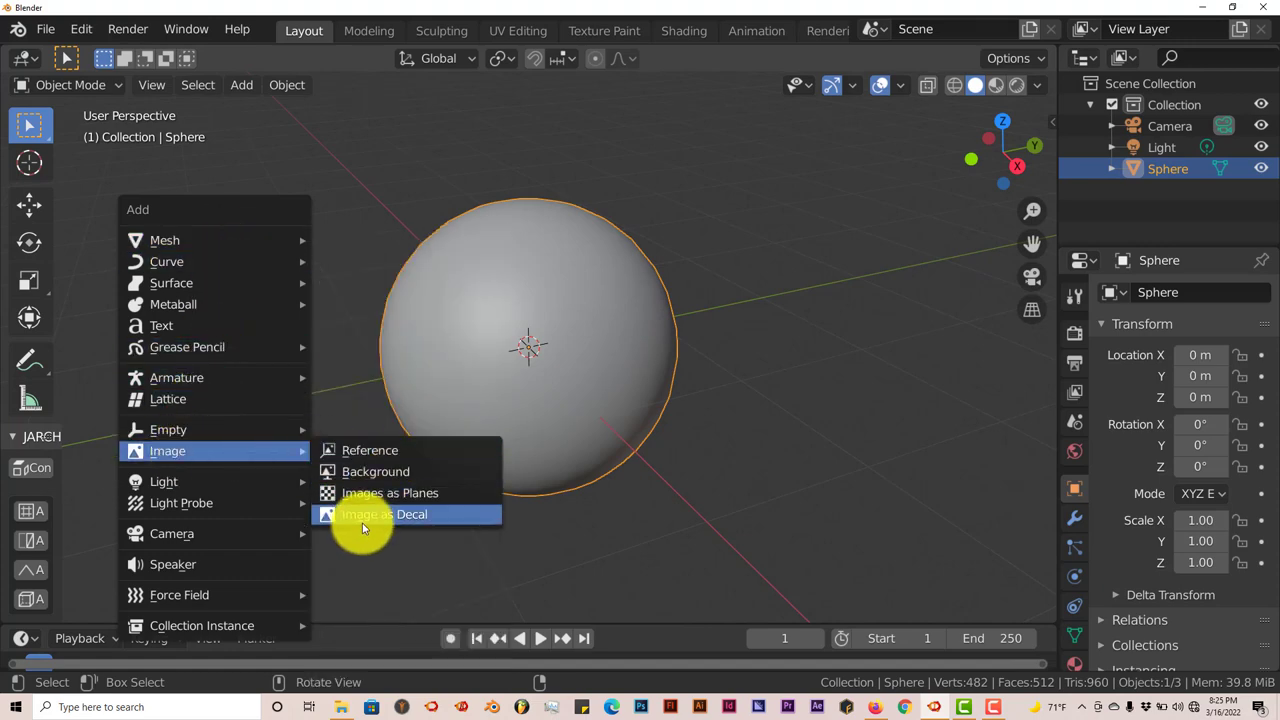
{"action": "left_click", "coordinate": [384, 514]}
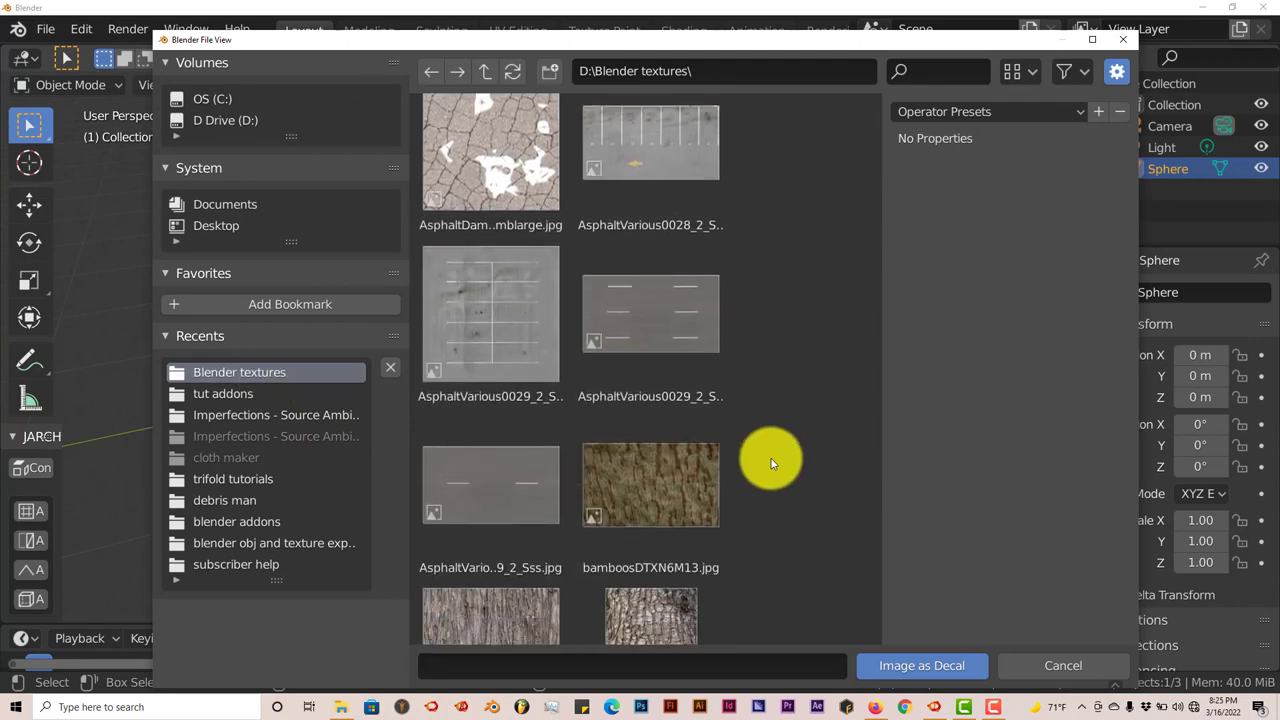
{"action": "scroll", "scroll_direction": "down", "scroll_amount": 3}
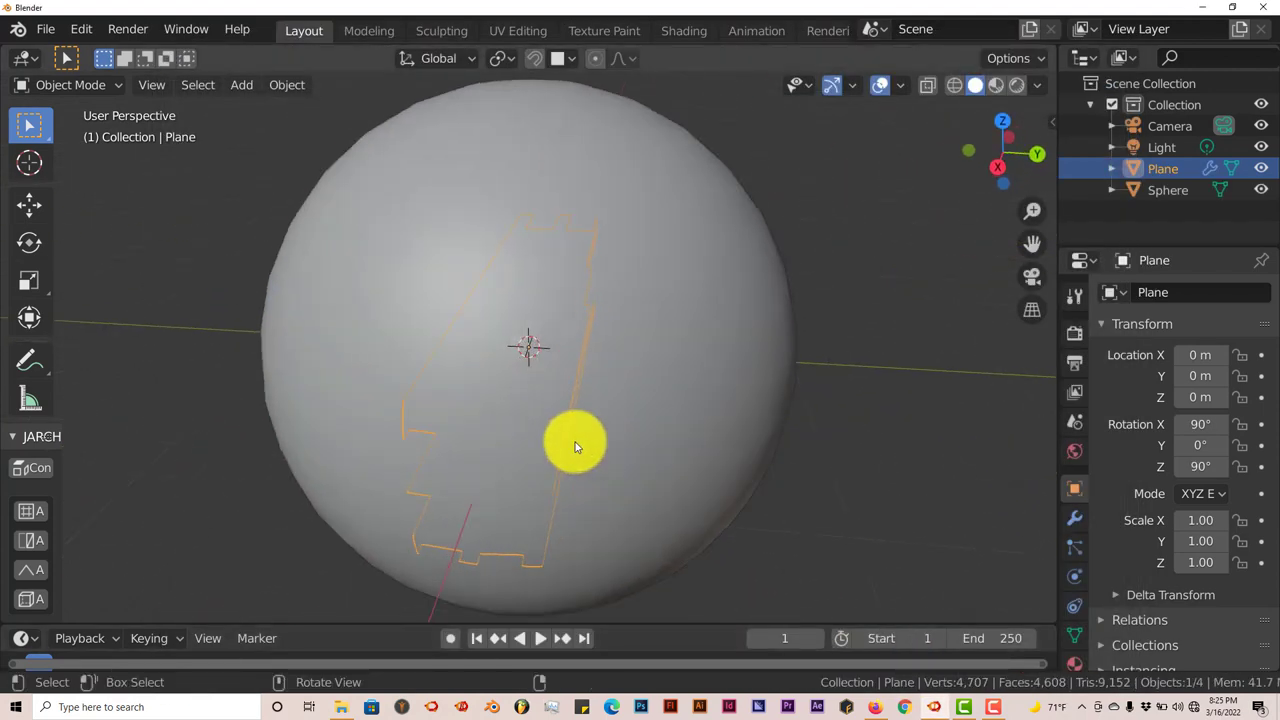
Move the decal plane outward along Y until the cover image emerges on the sphere's side
{"action": "left_click", "coordinate": [29, 205]}
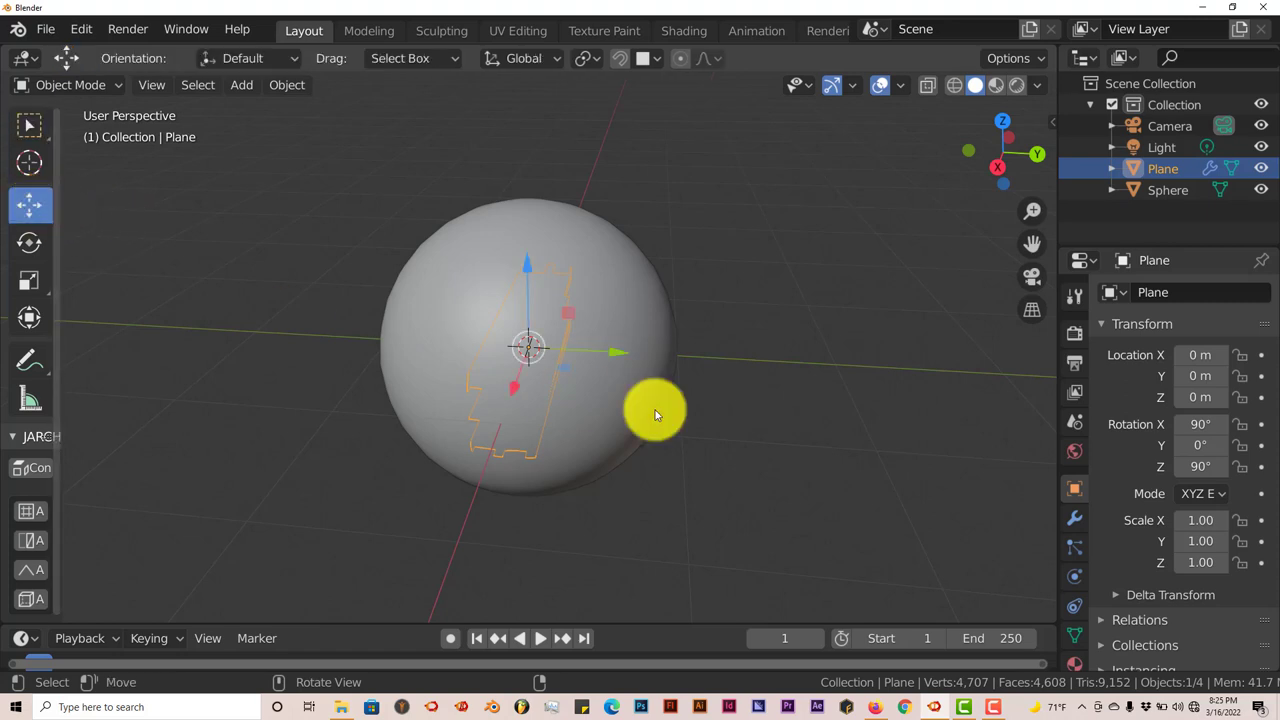
{"action": "mouse_move", "coordinate": [635, 337]}
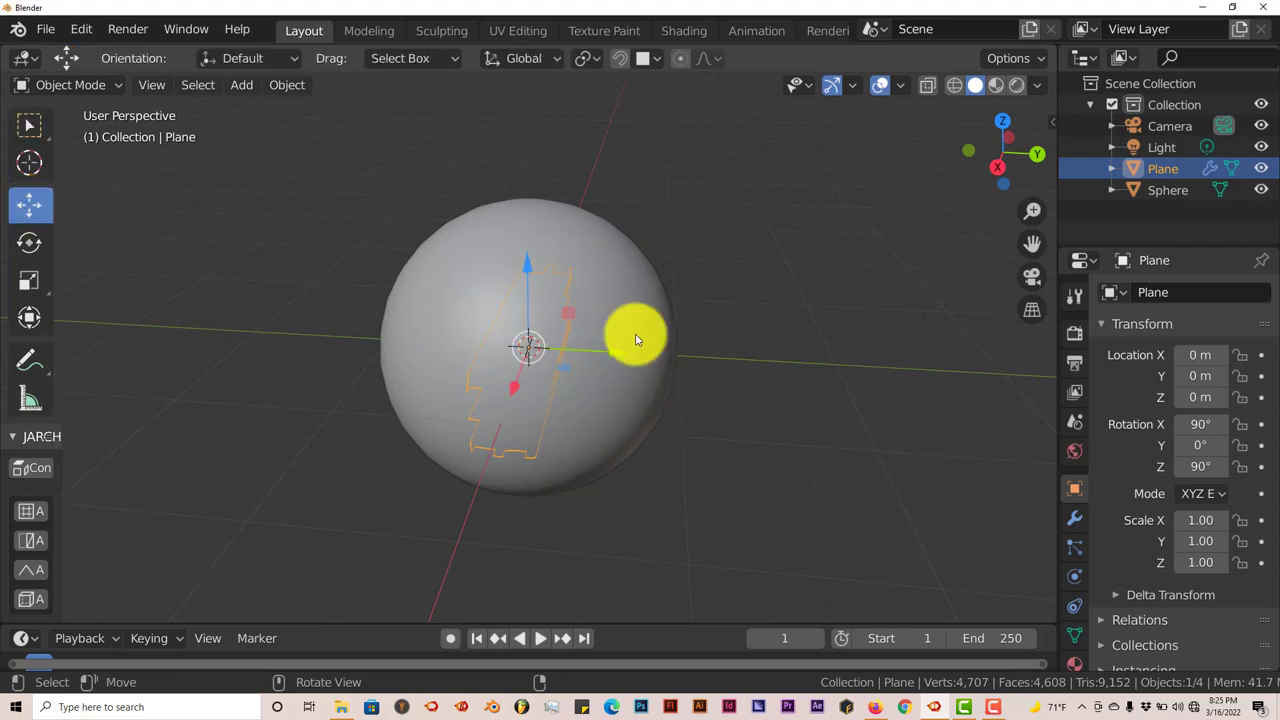
{"action": "key", "text": "g"}
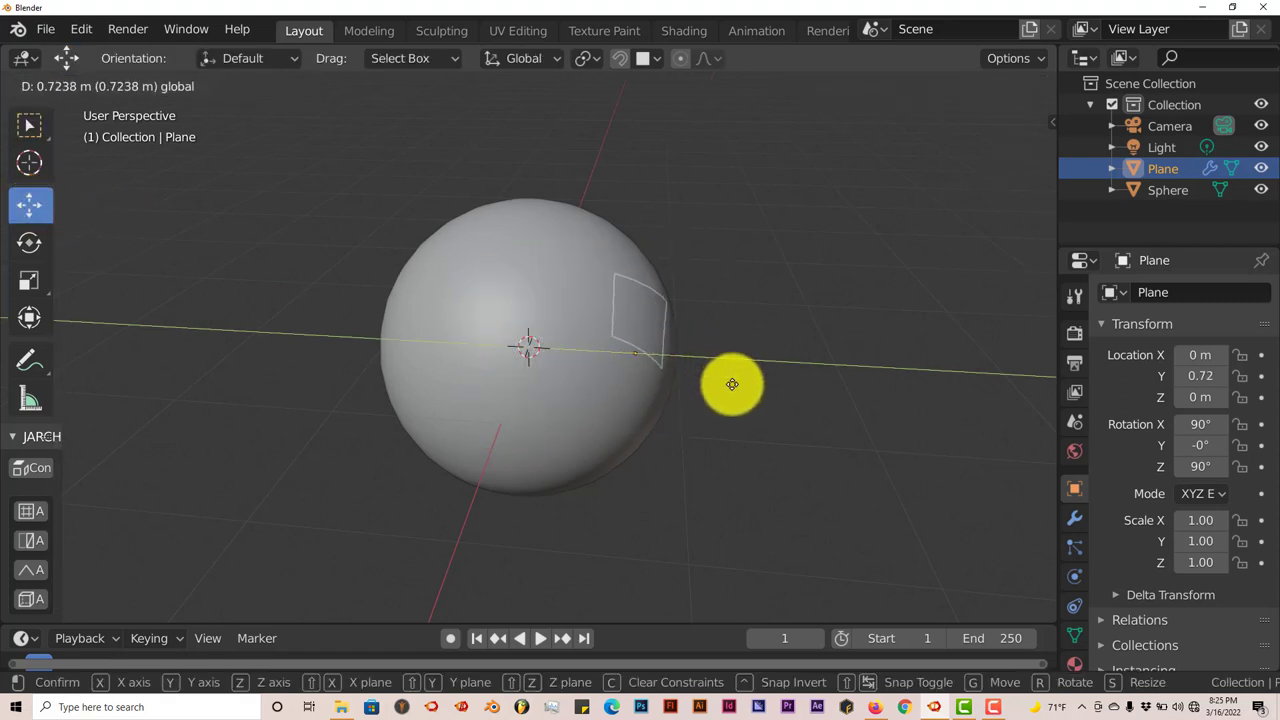
{"action": "left_click", "coordinate": [540, 382]}
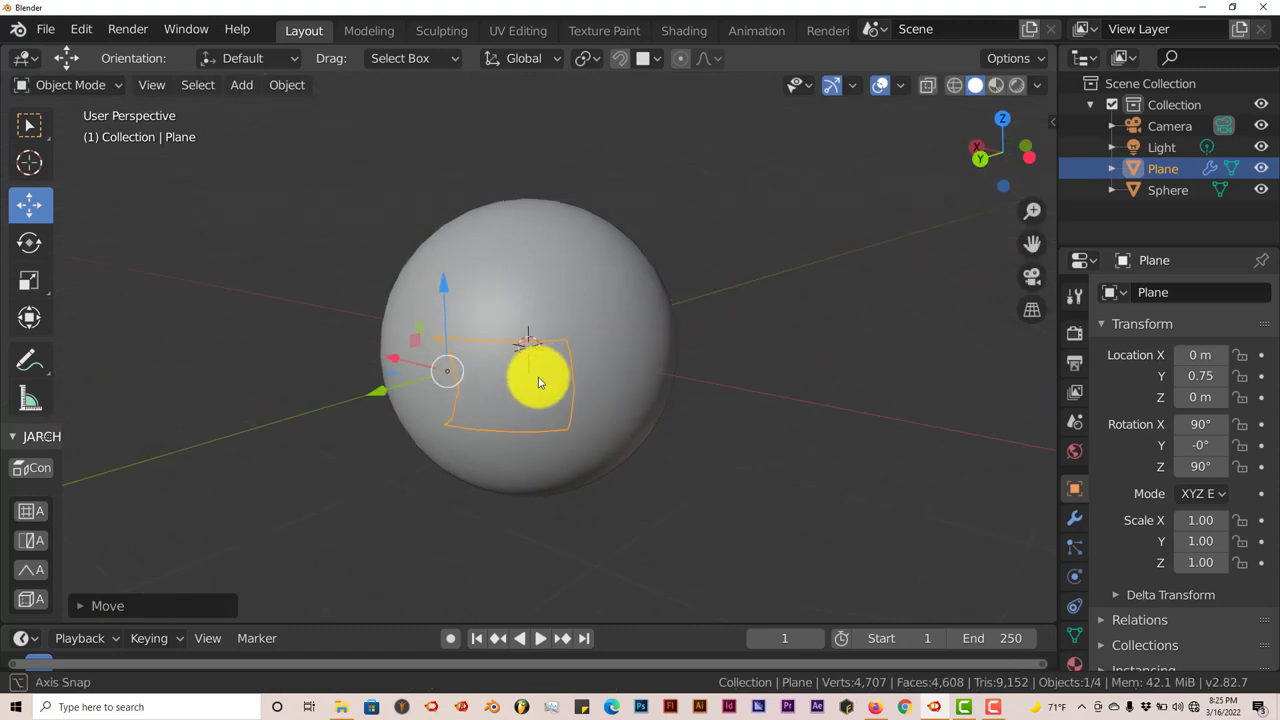
{"action": "left_click_drag", "start_coordinate": [540, 380], "coordinate": [435, 410]}
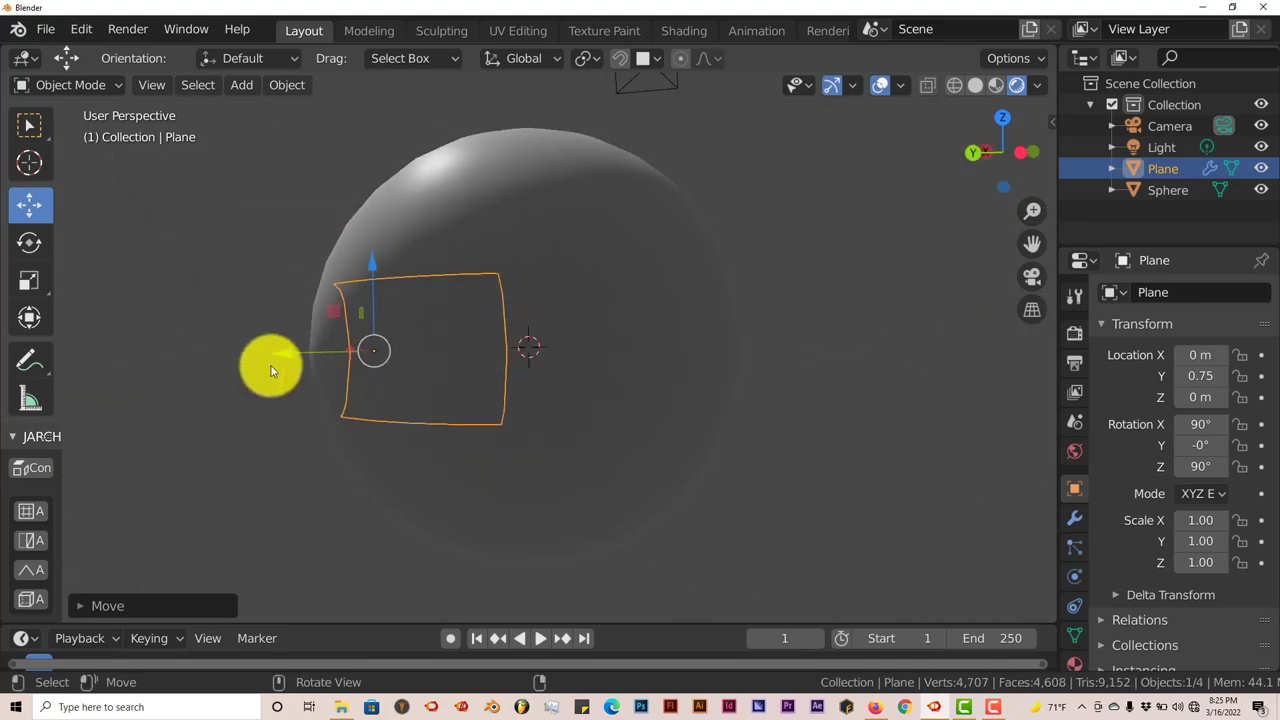
{"action": "left_click_drag", "start_coordinate": [373, 350], "coordinate": [236, 360]}
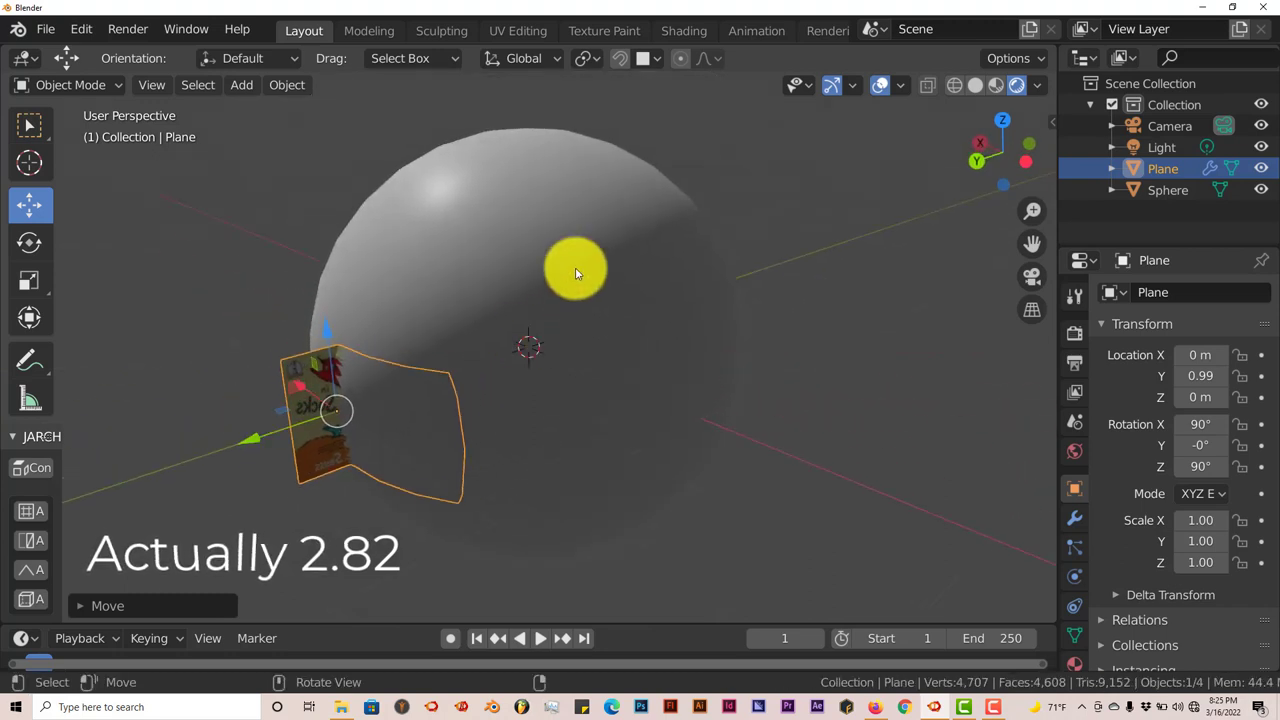
{"action": "left_click_drag", "start_coordinate": [575, 270], "coordinate": [350, 390]}
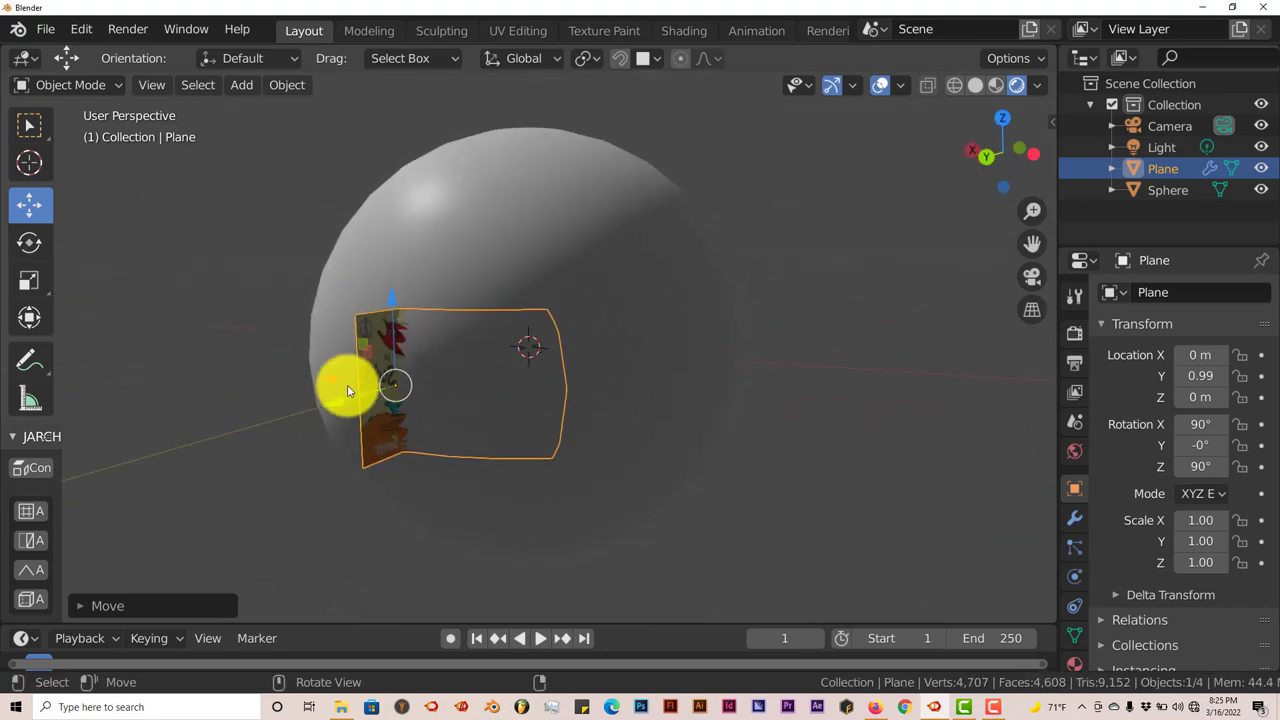
{"action": "left_click_drag", "start_coordinate": [350, 390], "coordinate": [313, 410]}
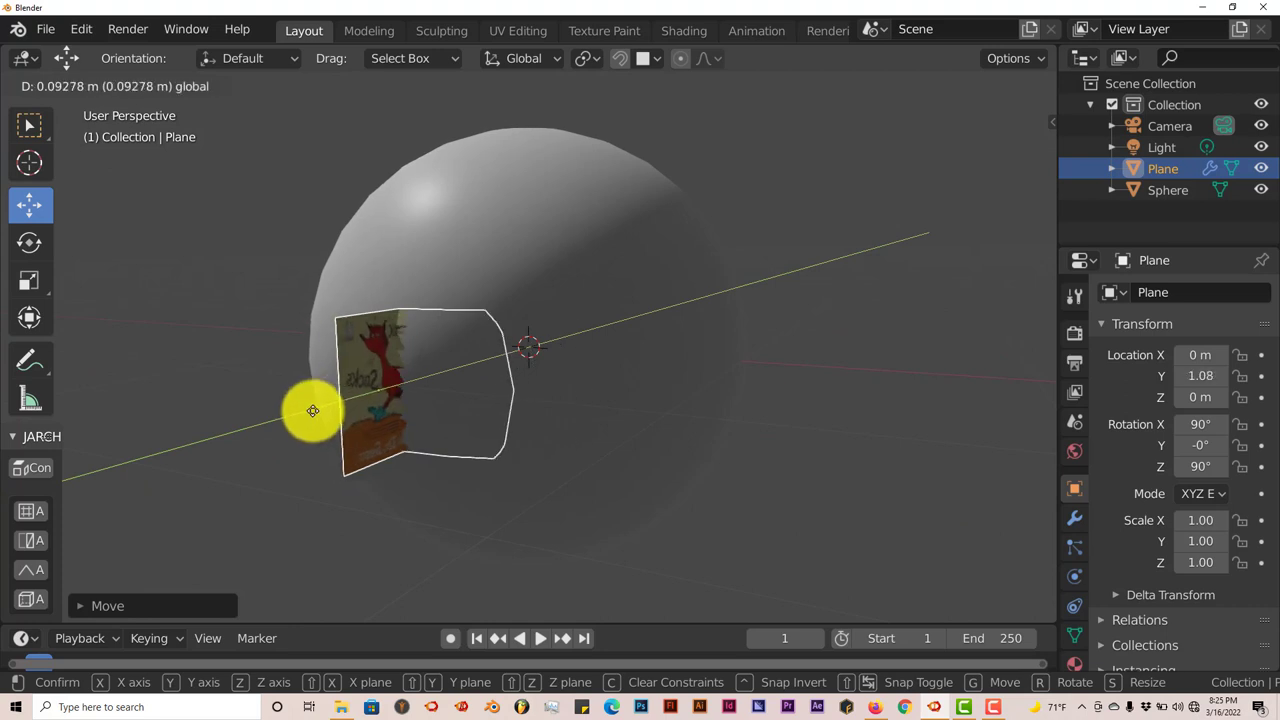
Confirm the decal at Y 1.06 and zoom in on the cover bending around the sphere
{"action": "left_click", "coordinate": [335, 414]}
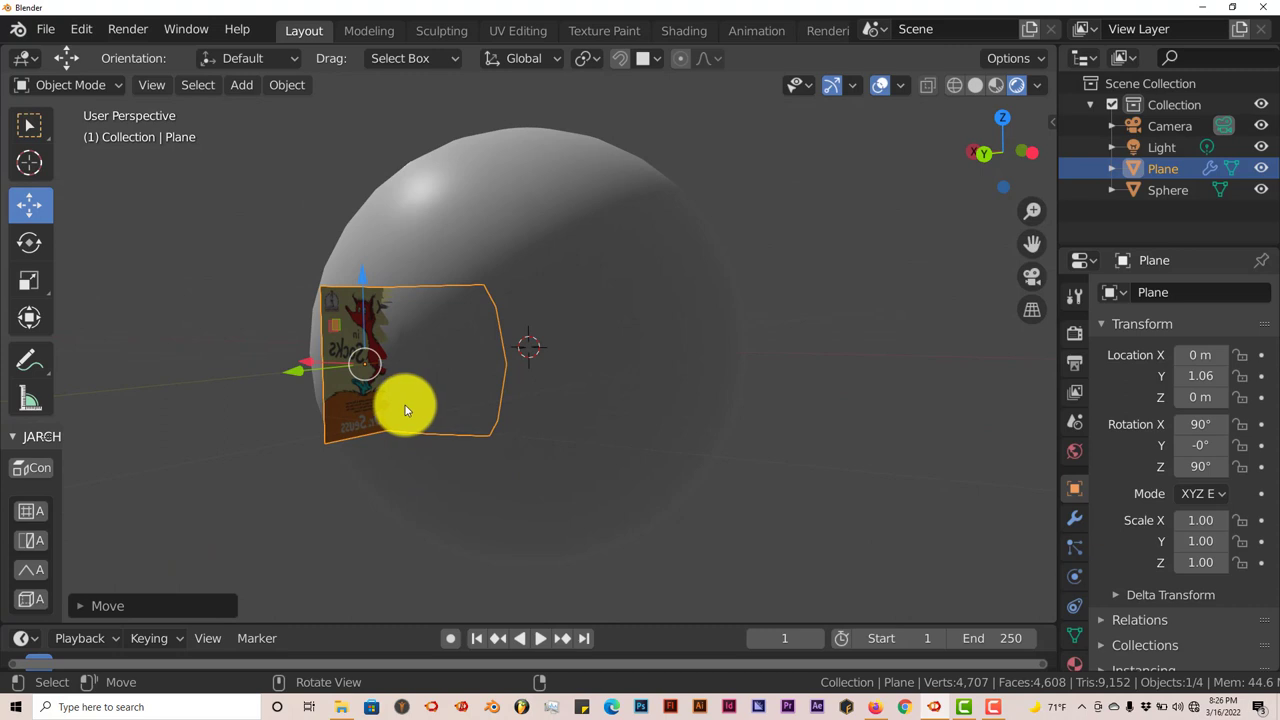
{"action": "left_click_drag", "start_coordinate": [405, 410], "coordinate": [390, 427]}
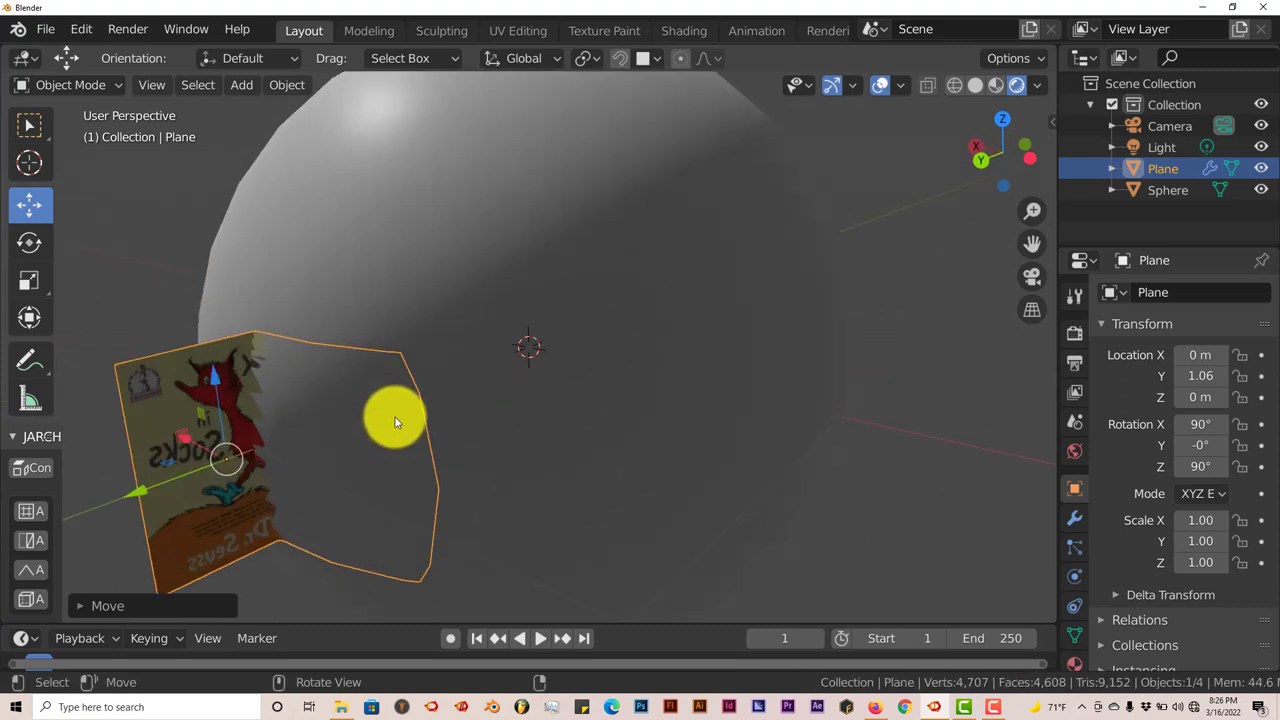
{"action": "mouse_move", "coordinate": [395, 417]}
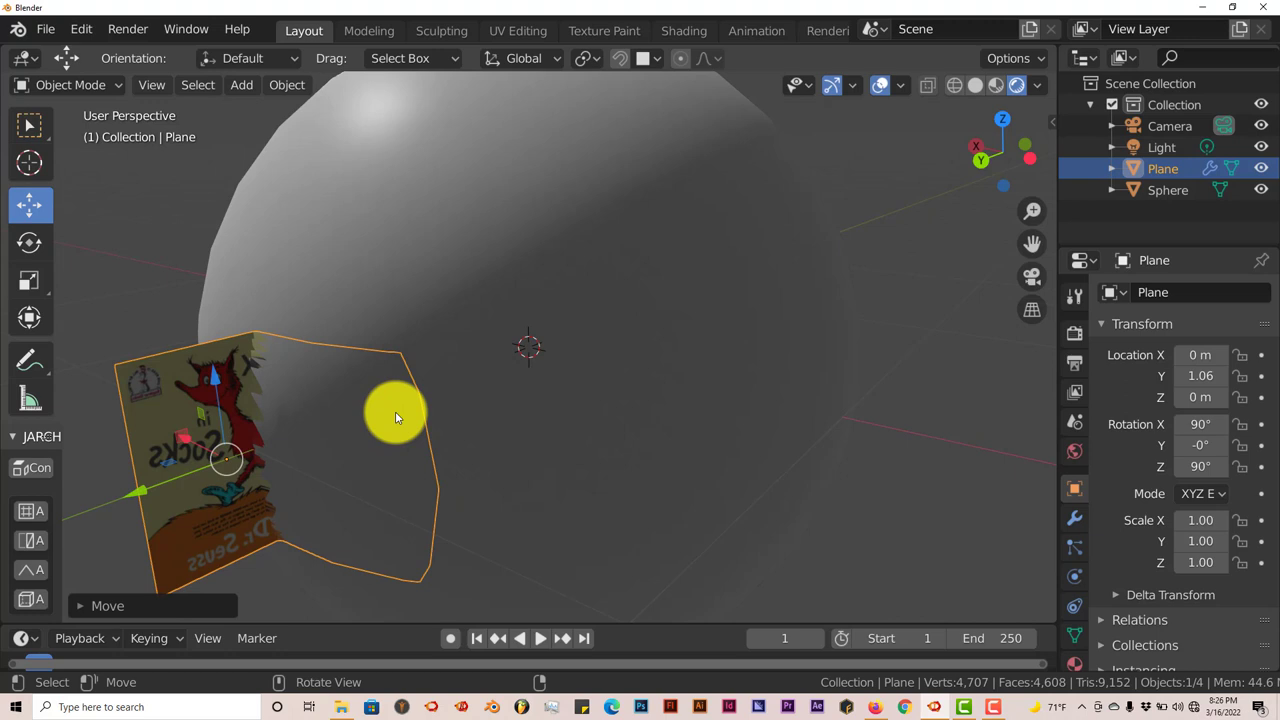
{"action": "mouse_move", "coordinate": [403, 413]}
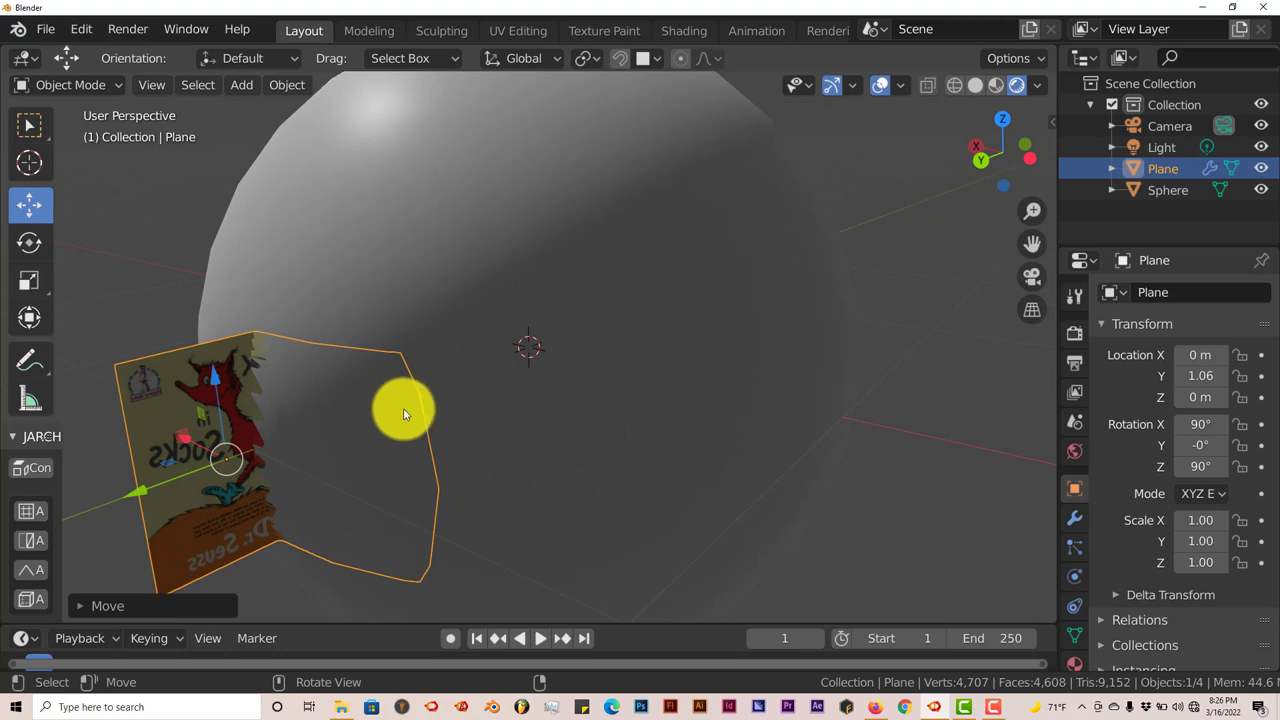
{"action": "mouse_move", "coordinate": [405, 410]}
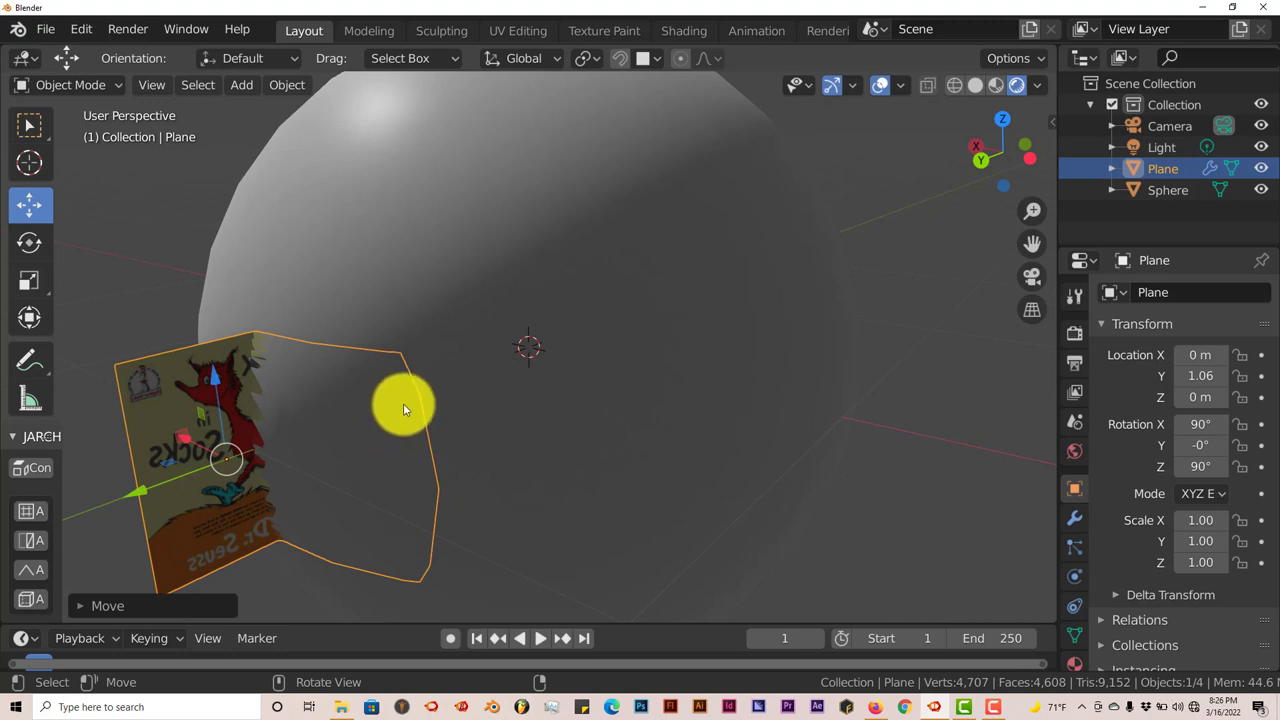